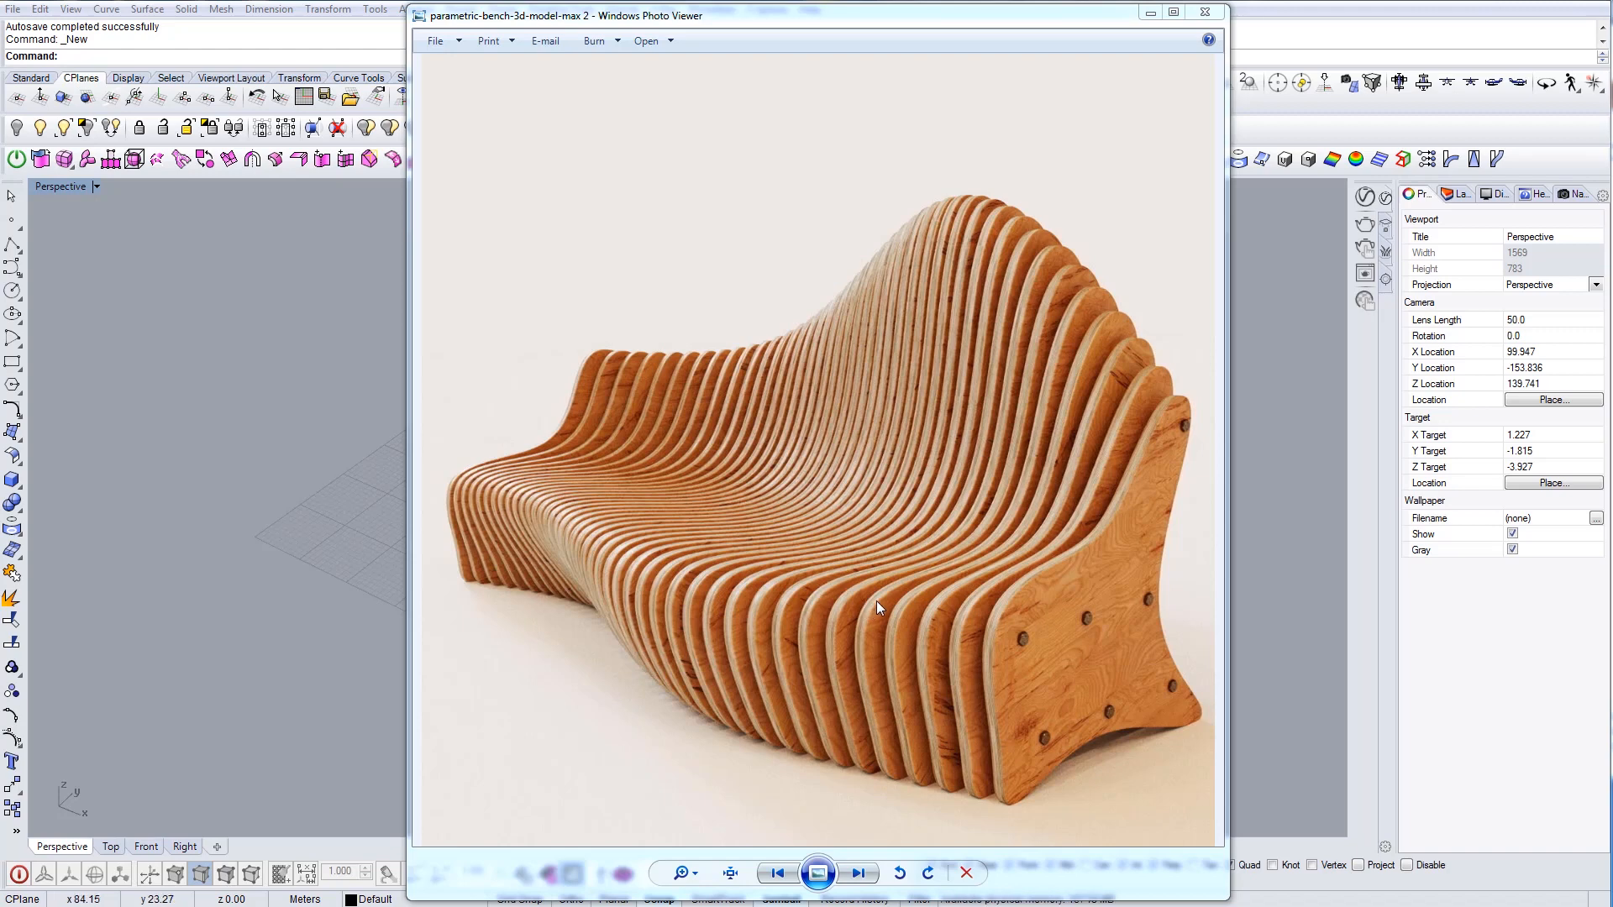
pyautogui.moveTo(988, 583)
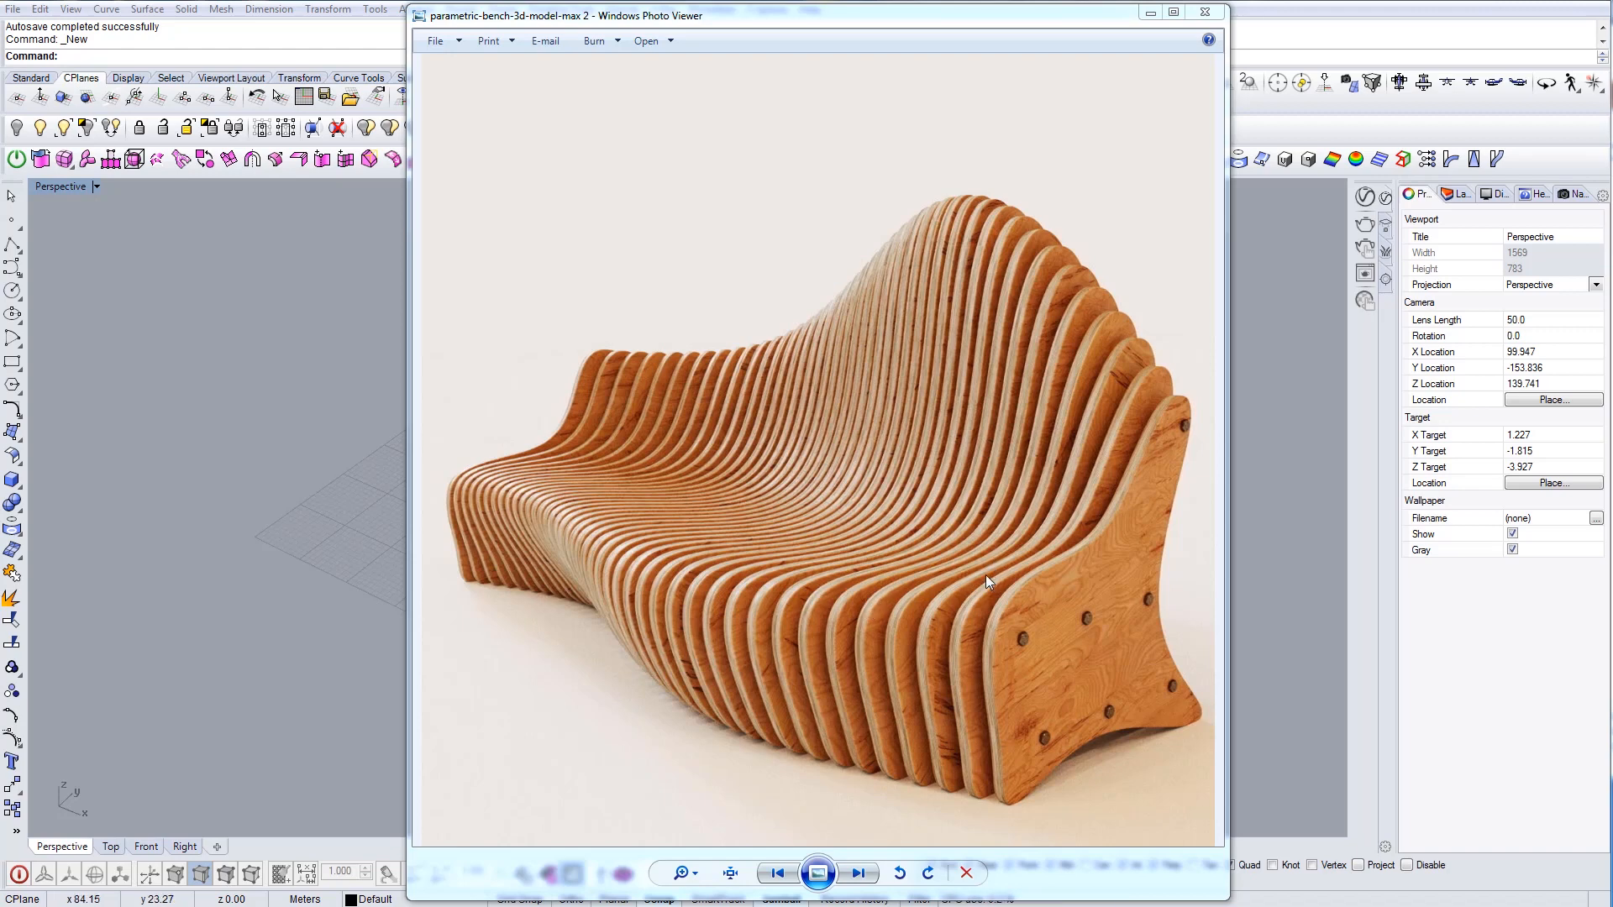
pyautogui.moveTo(977, 278)
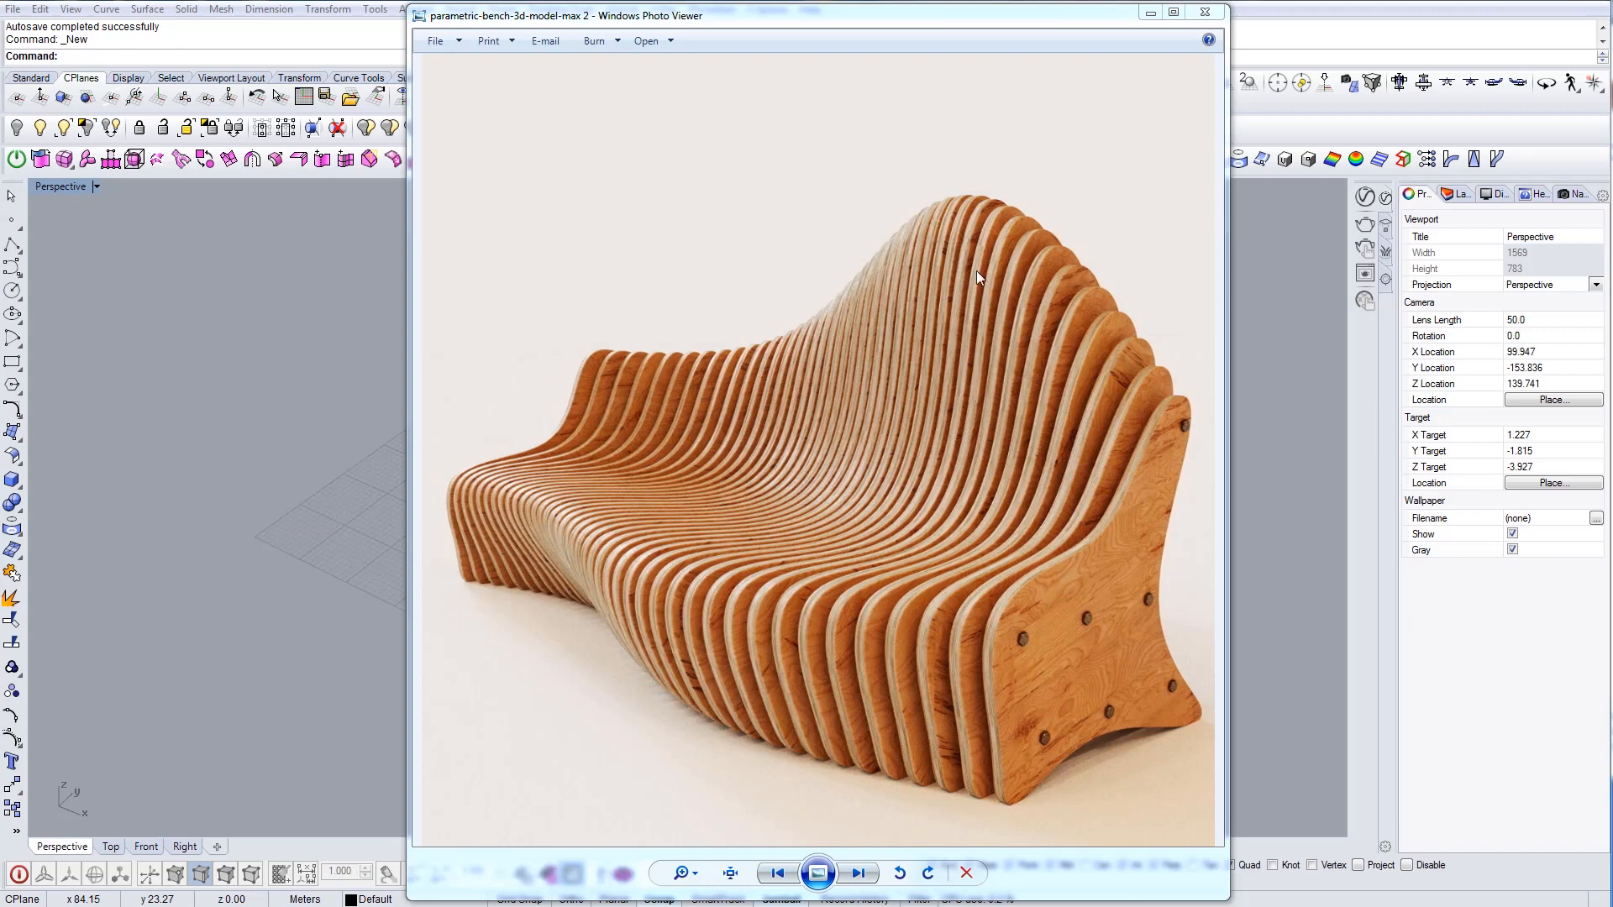
pyautogui.moveTo(1125, 18)
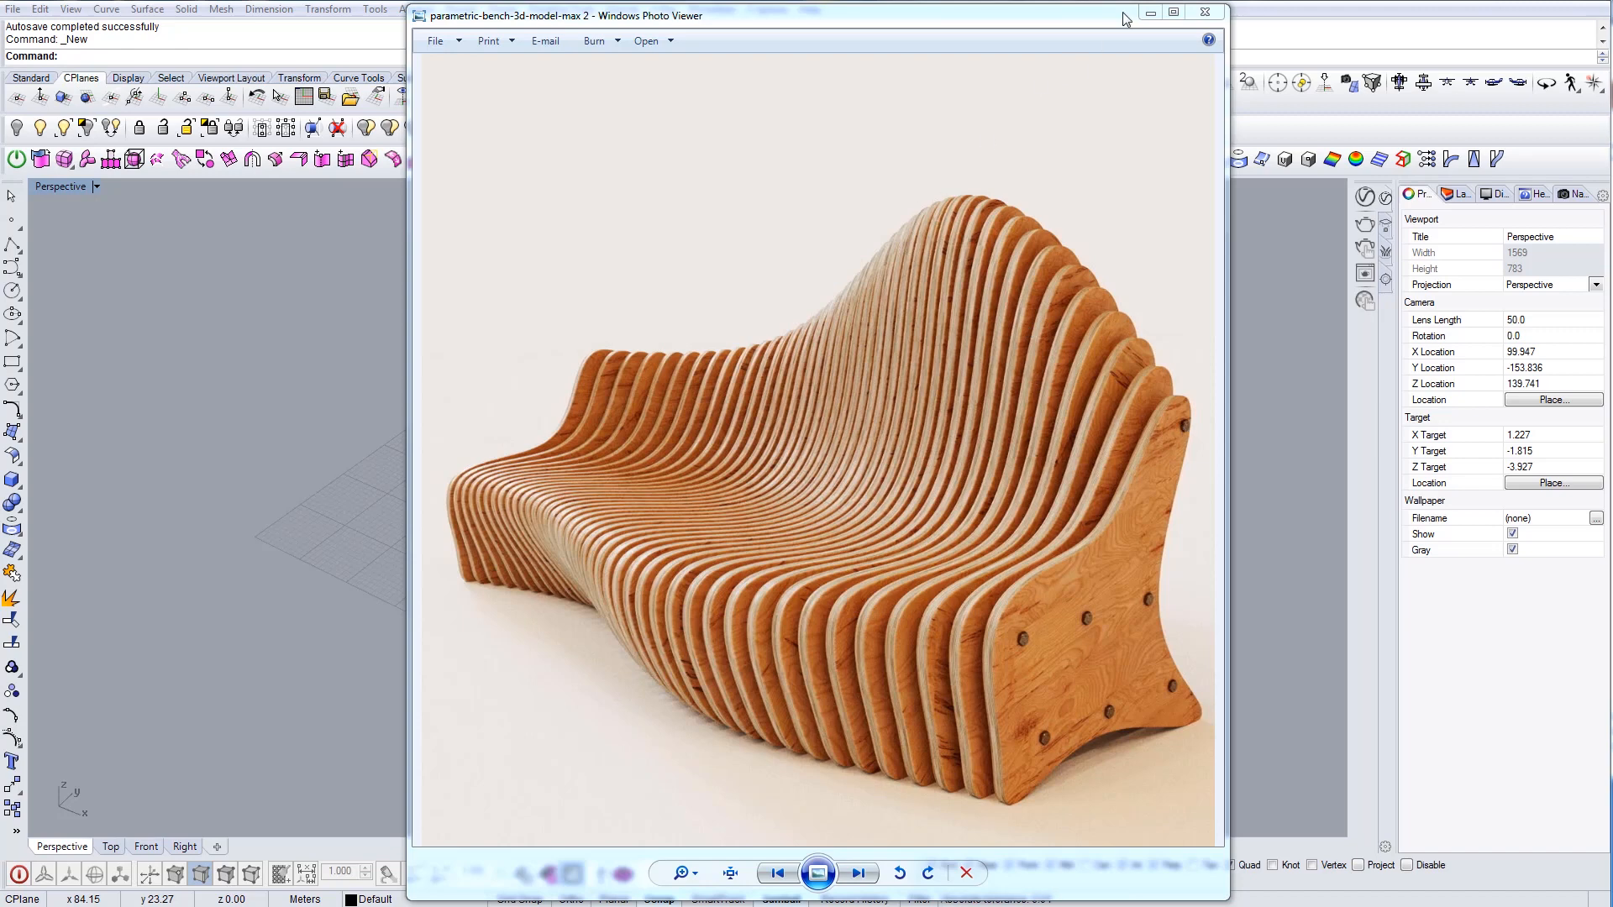
pyautogui.moveTo(787, 624)
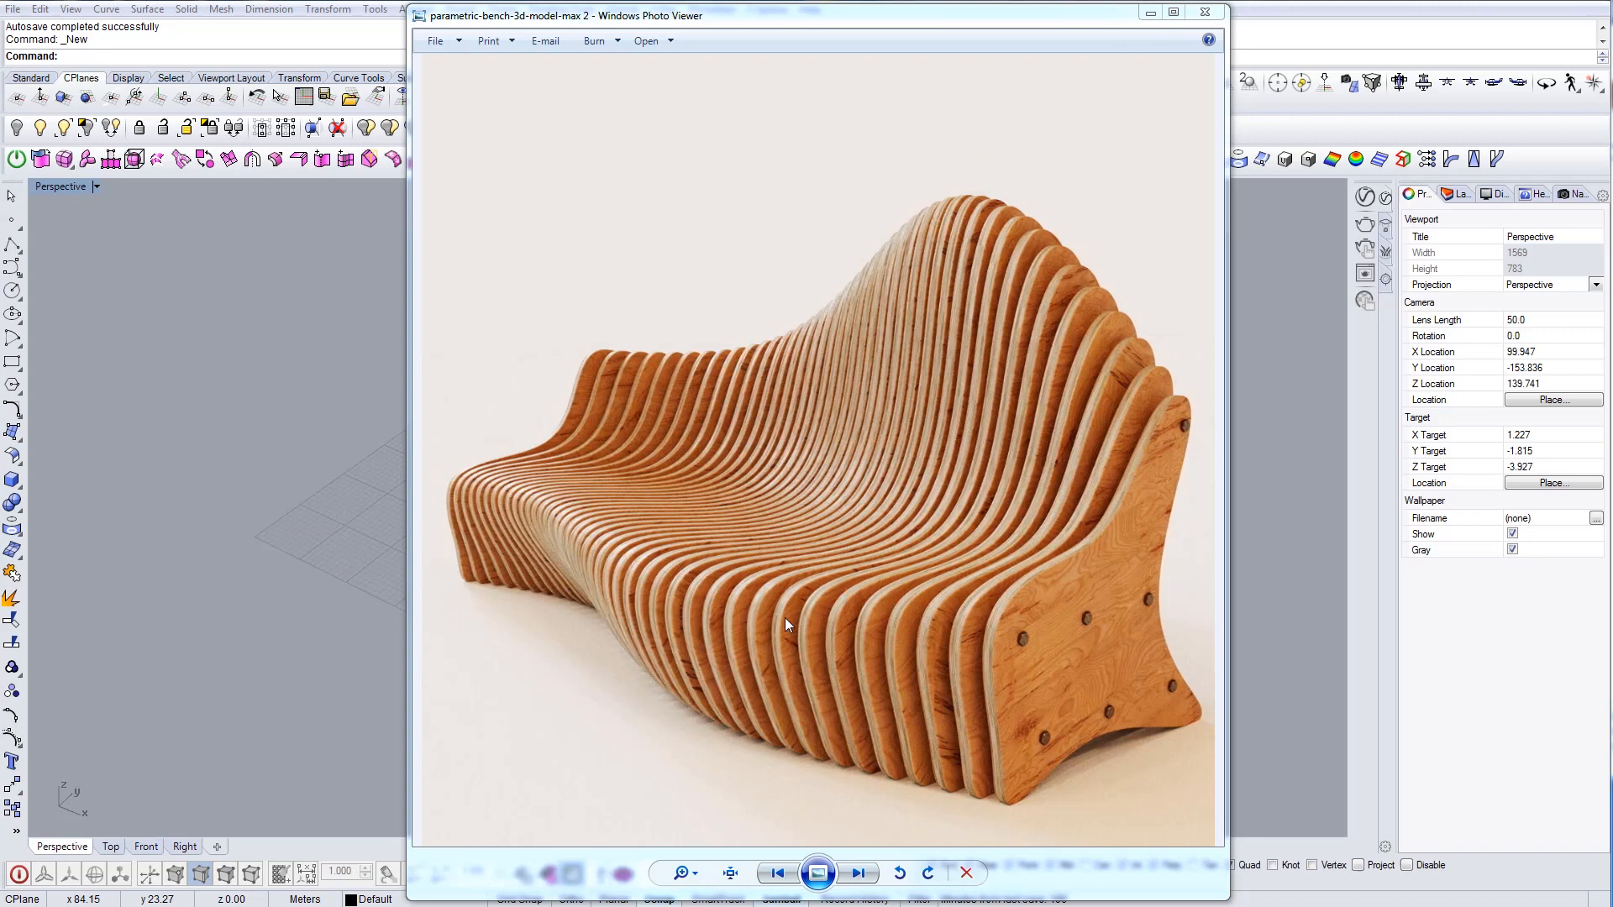
pyautogui.moveTo(1066, 535)
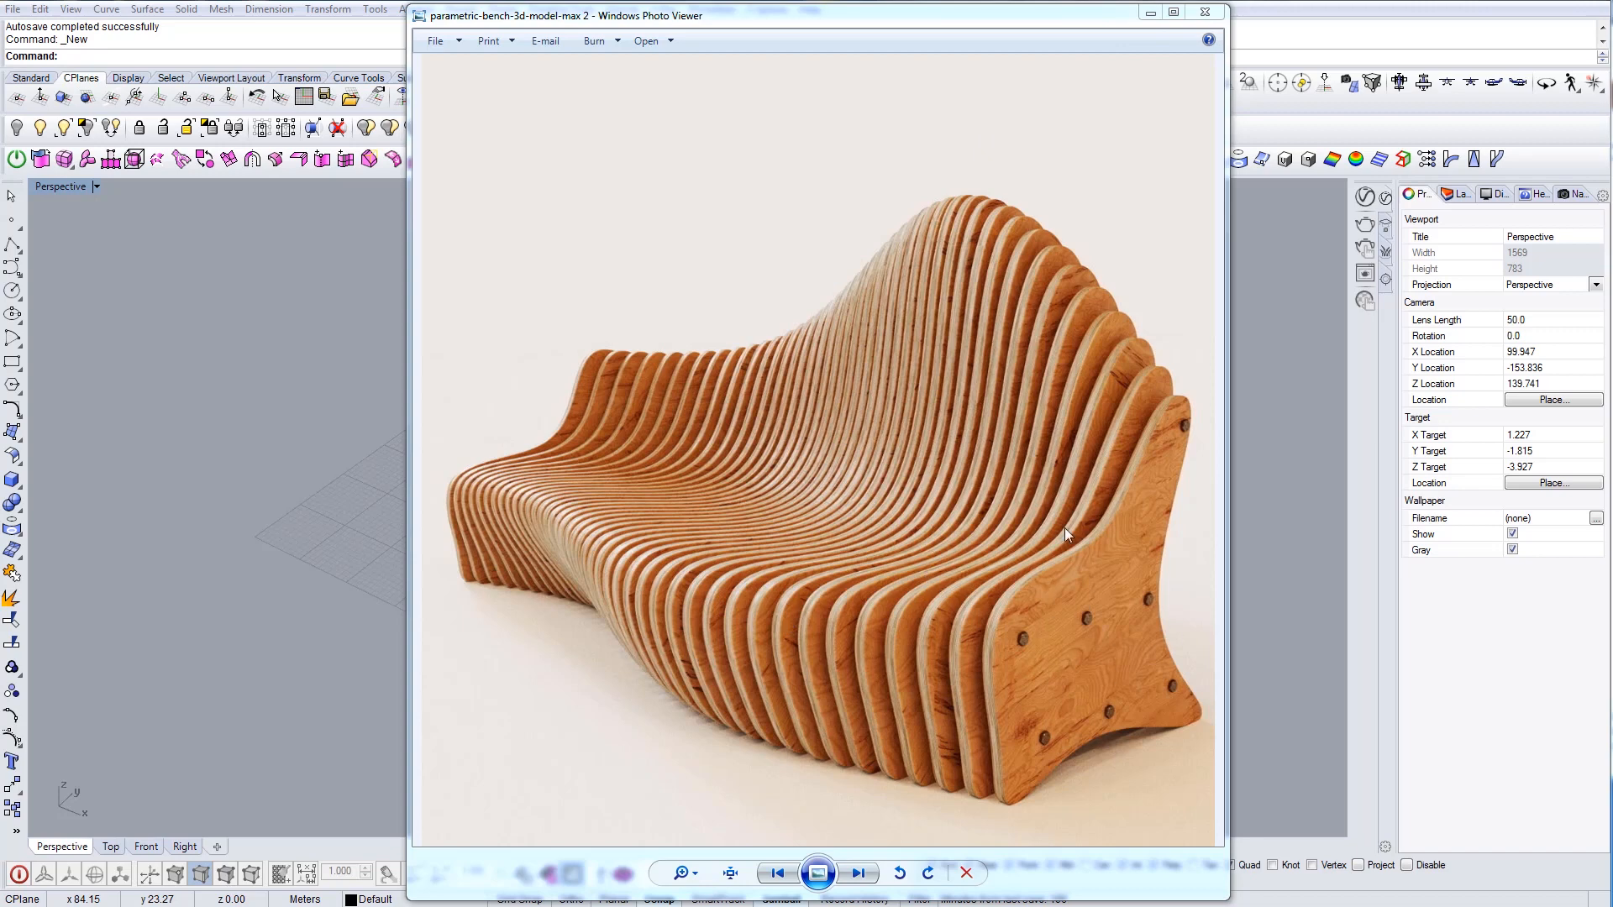
pyautogui.moveTo(916, 801)
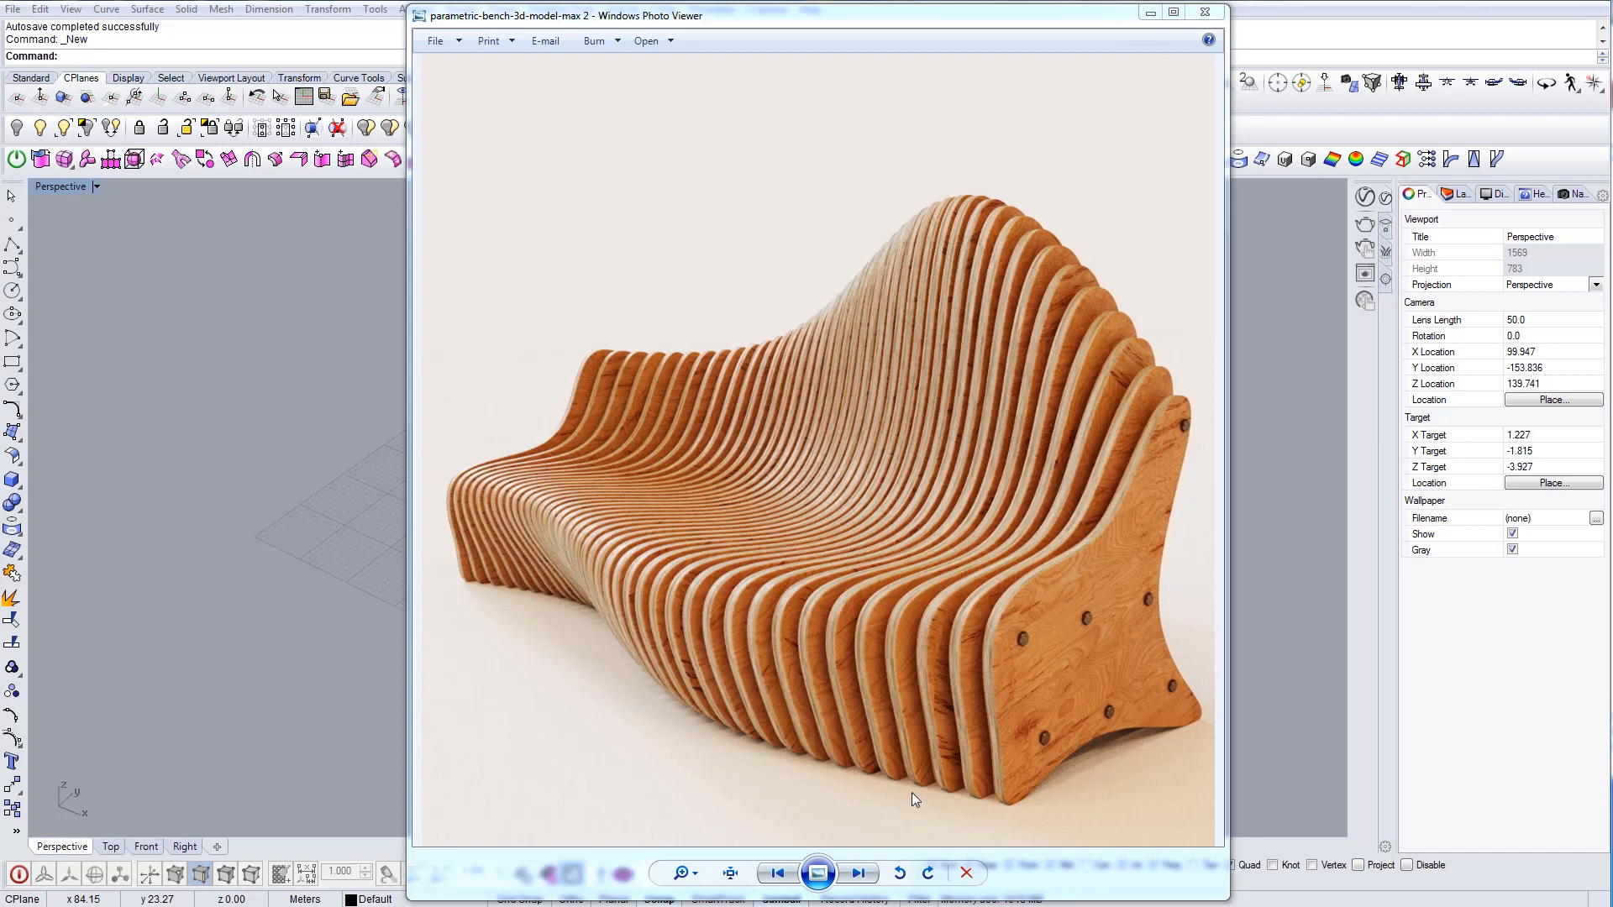
pyautogui.moveTo(1119, 111)
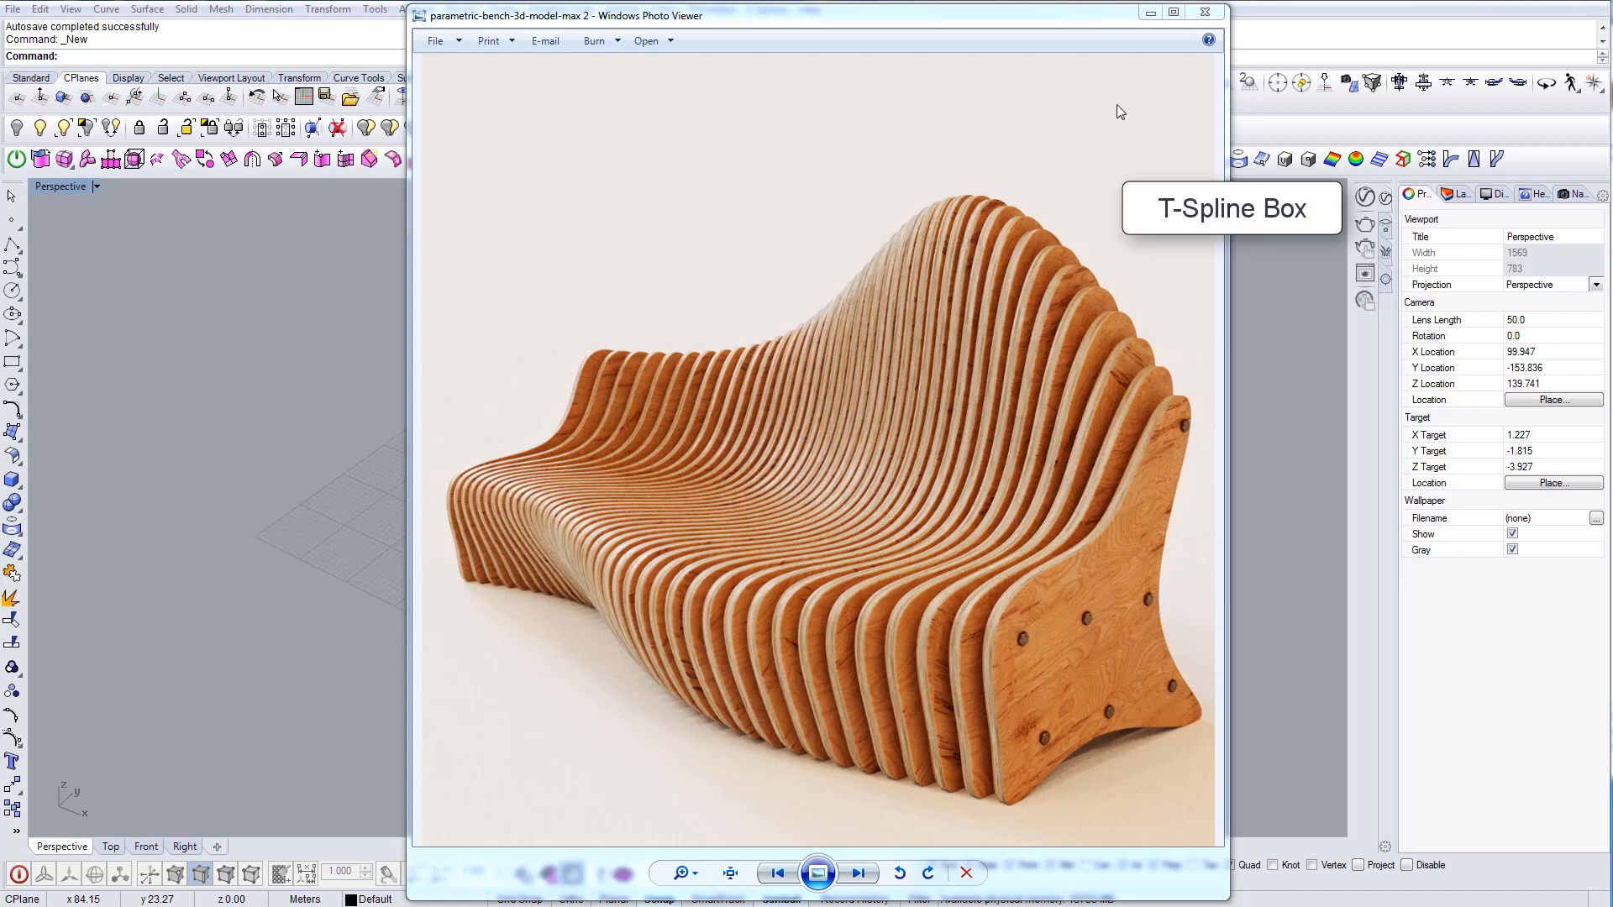
# Close the bench reference photo and place the first base corner of a T-Spline box
pyautogui.click(1204, 11)
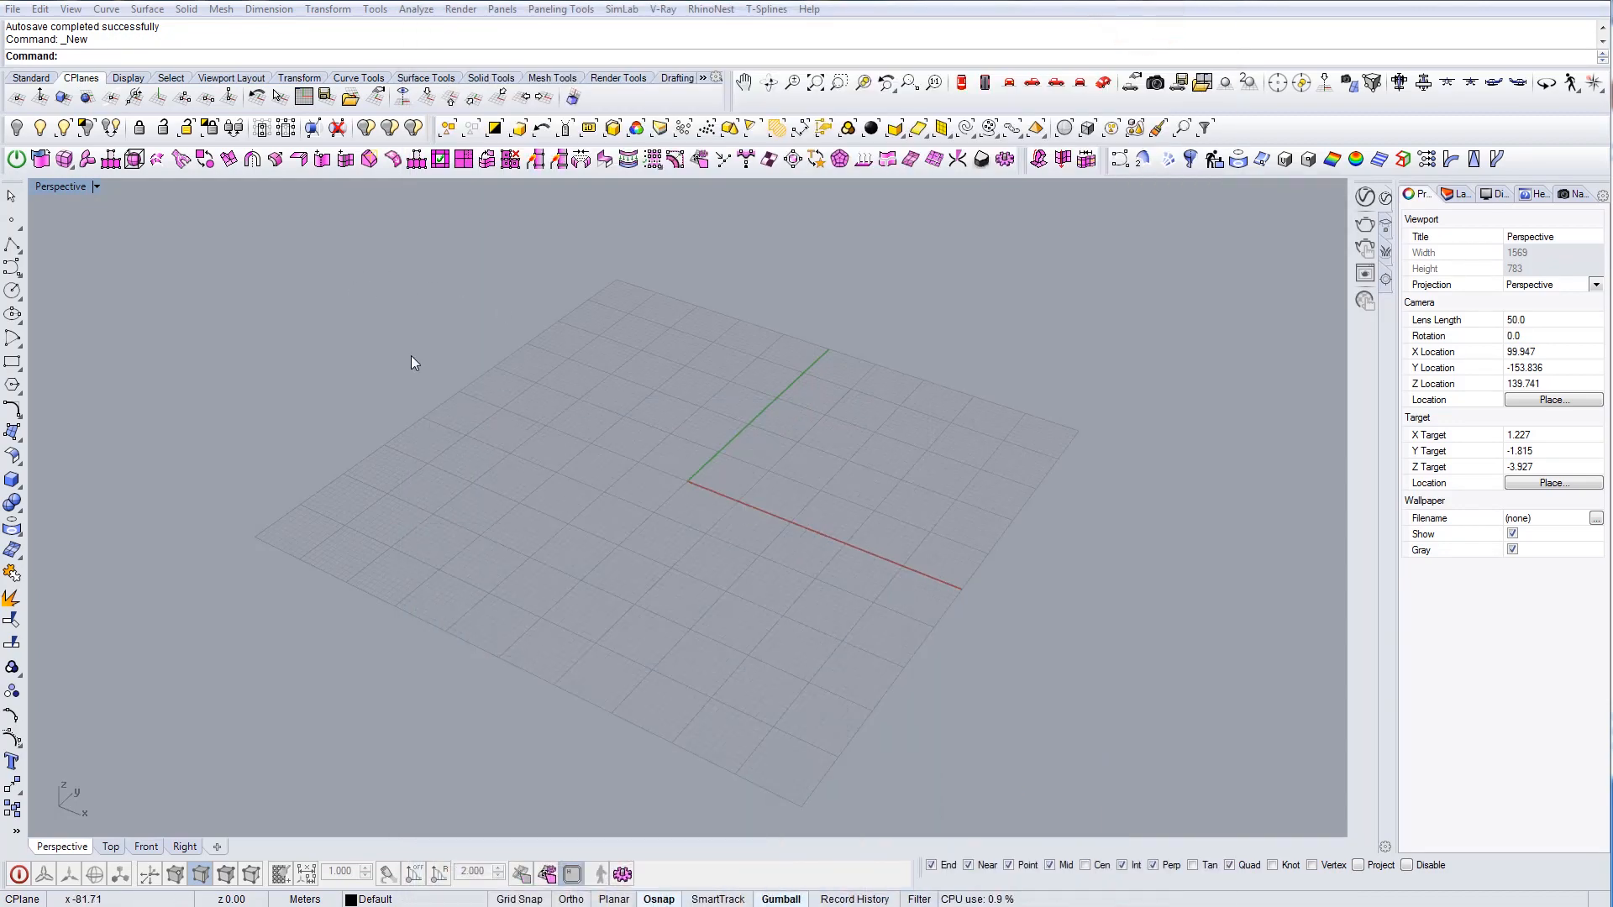
pyautogui.moveTo(64, 158)
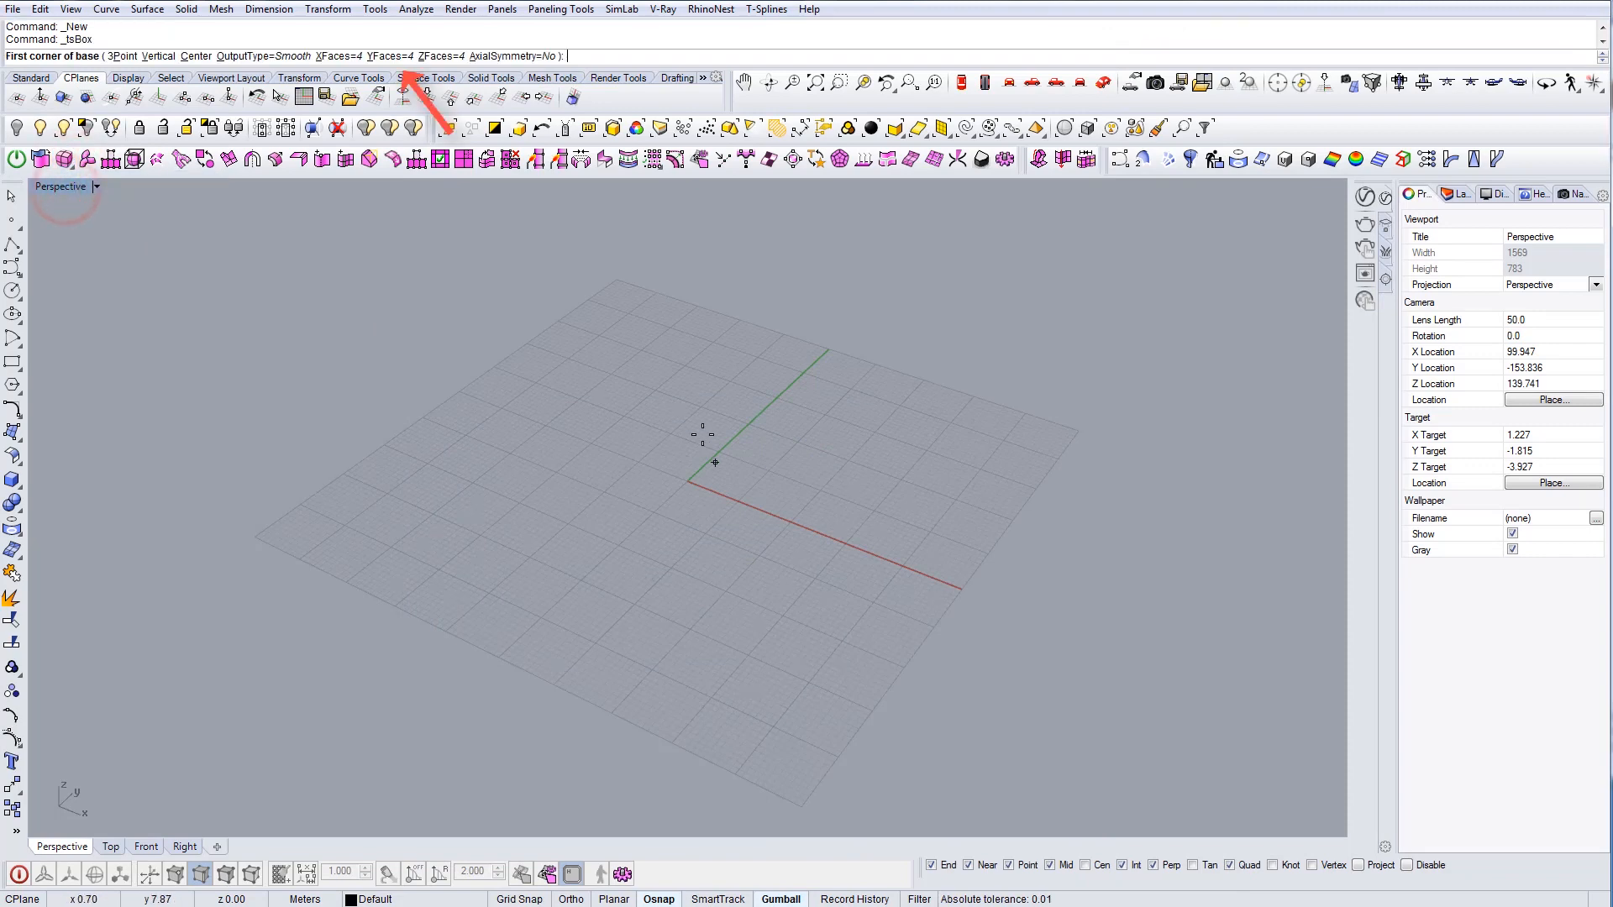
pyautogui.moveTo(668, 450)
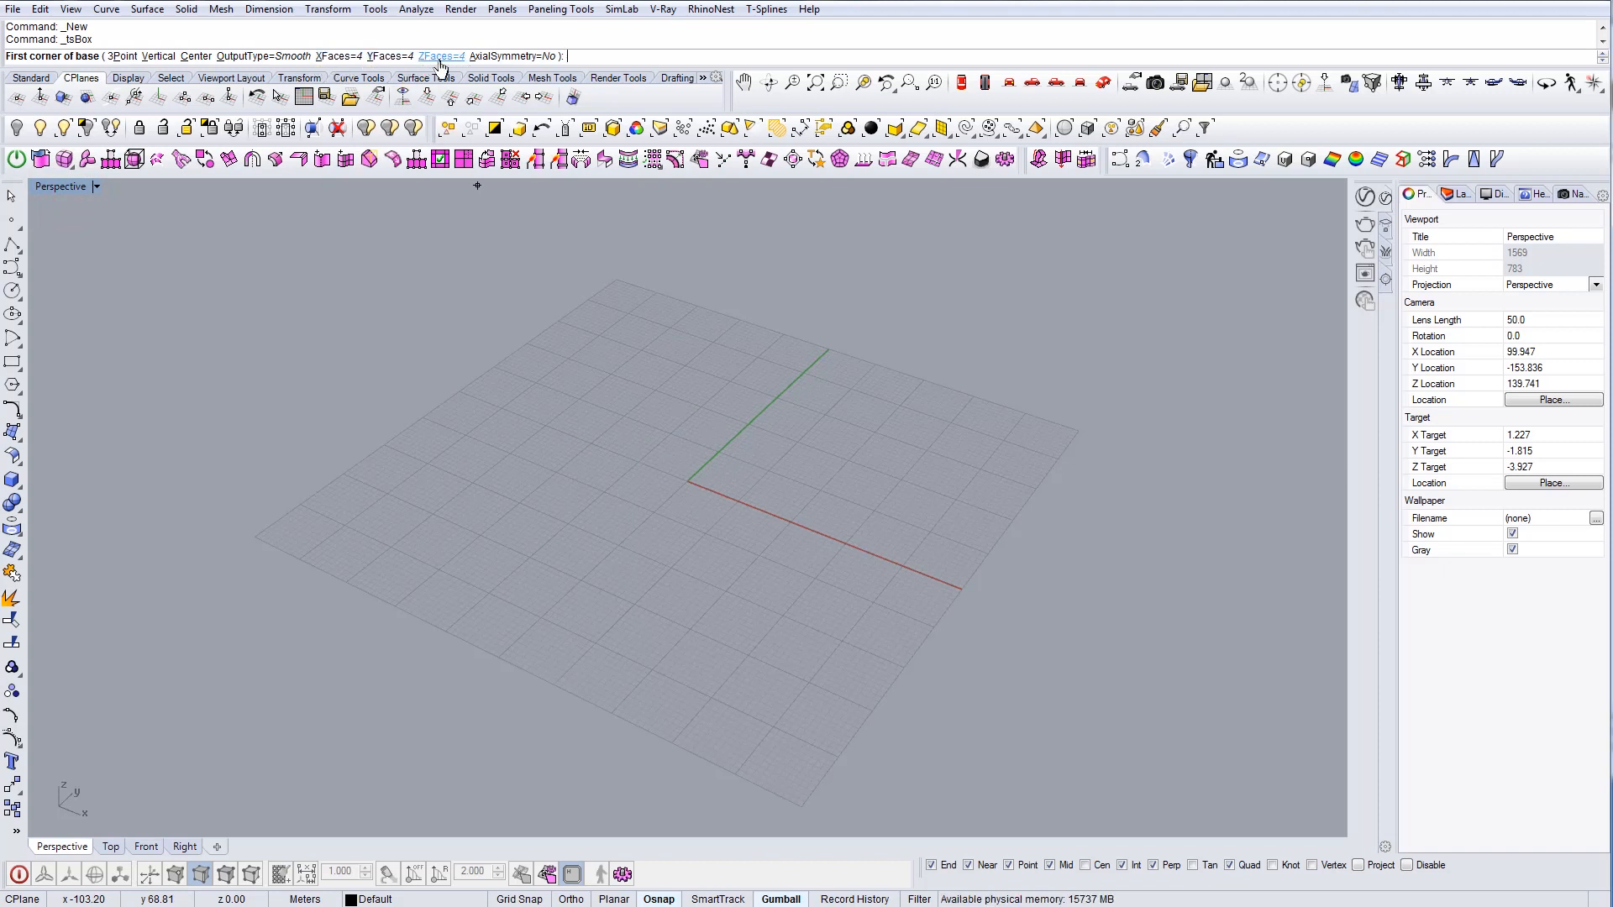
pyautogui.click(543, 437)
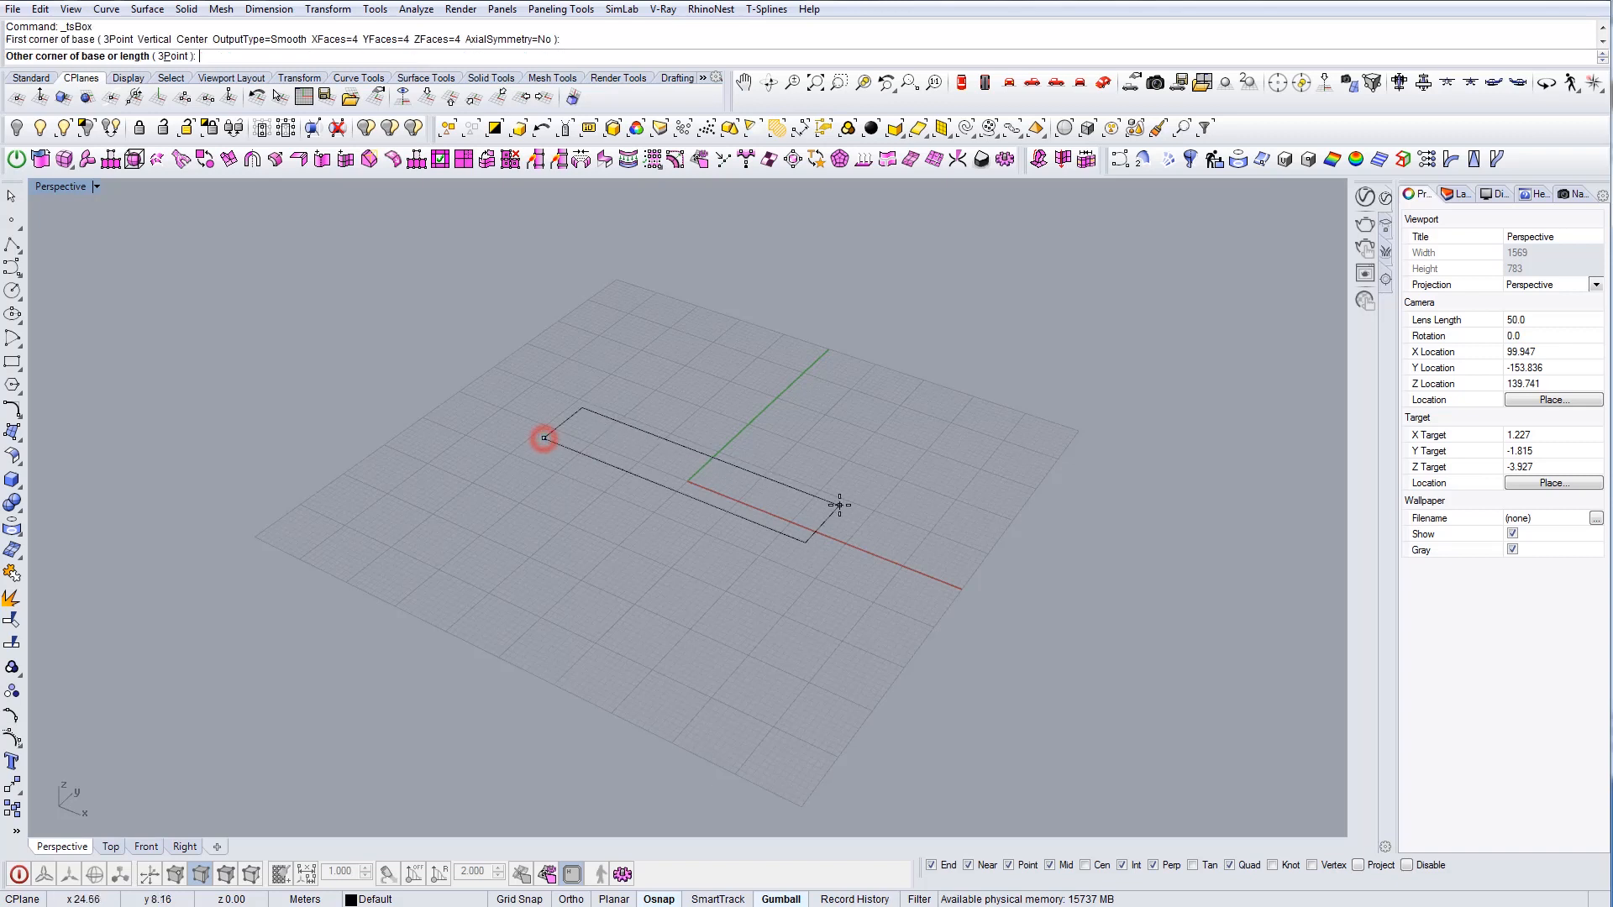
pyautogui.moveTo(890, 484)
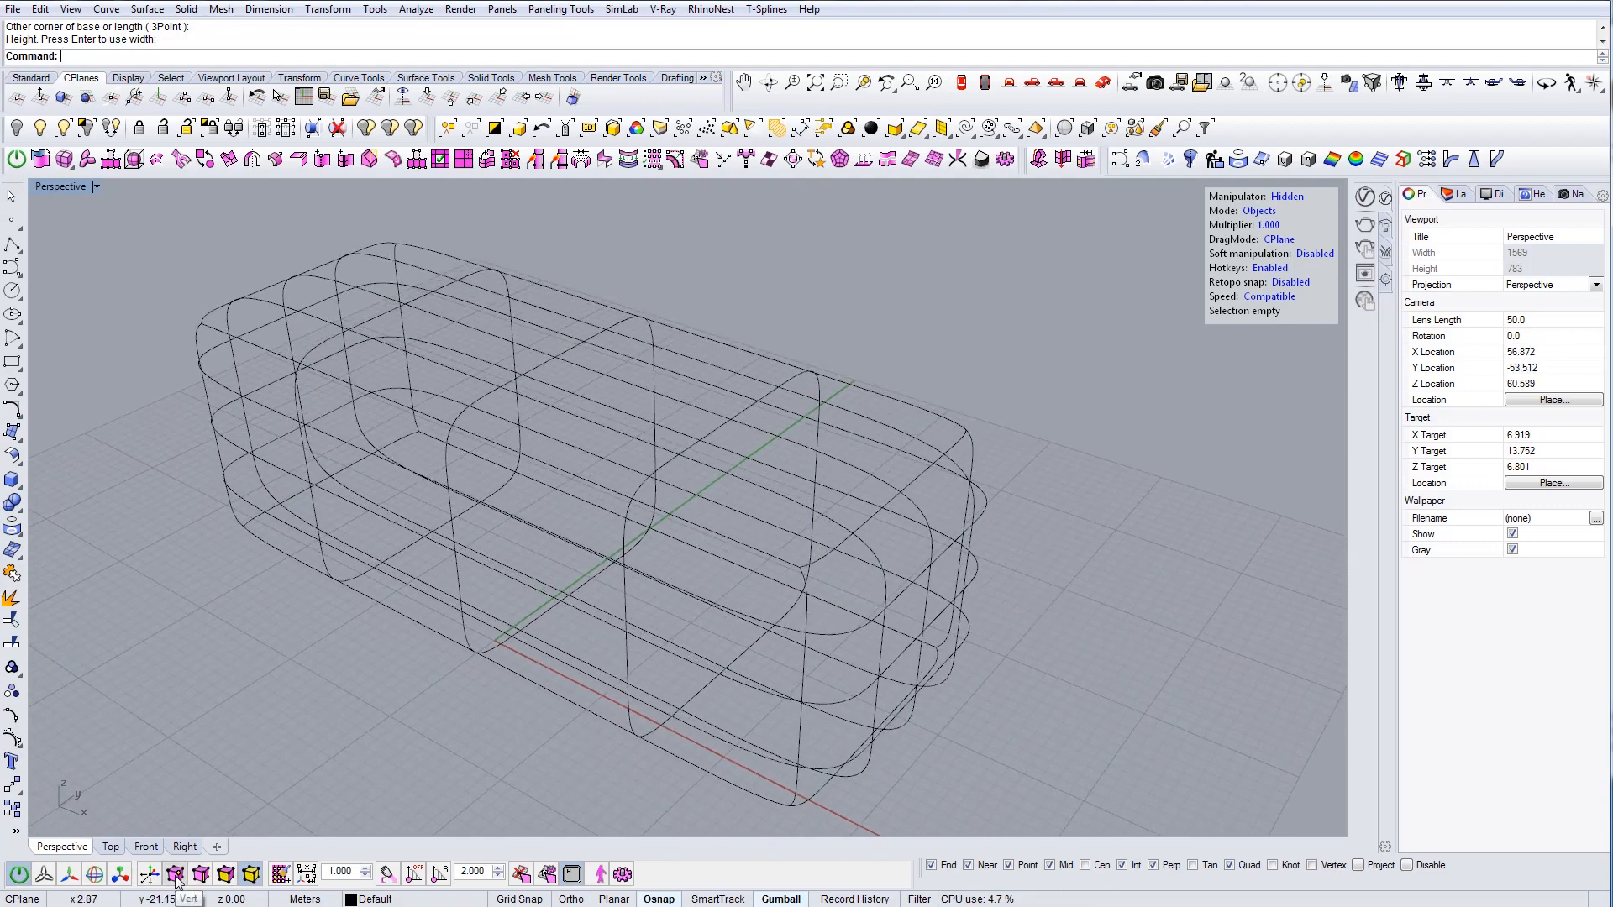
# Set the Perspective viewport to Shaded display and toggle the T-spline's smooth display
pyautogui.click(96, 187)
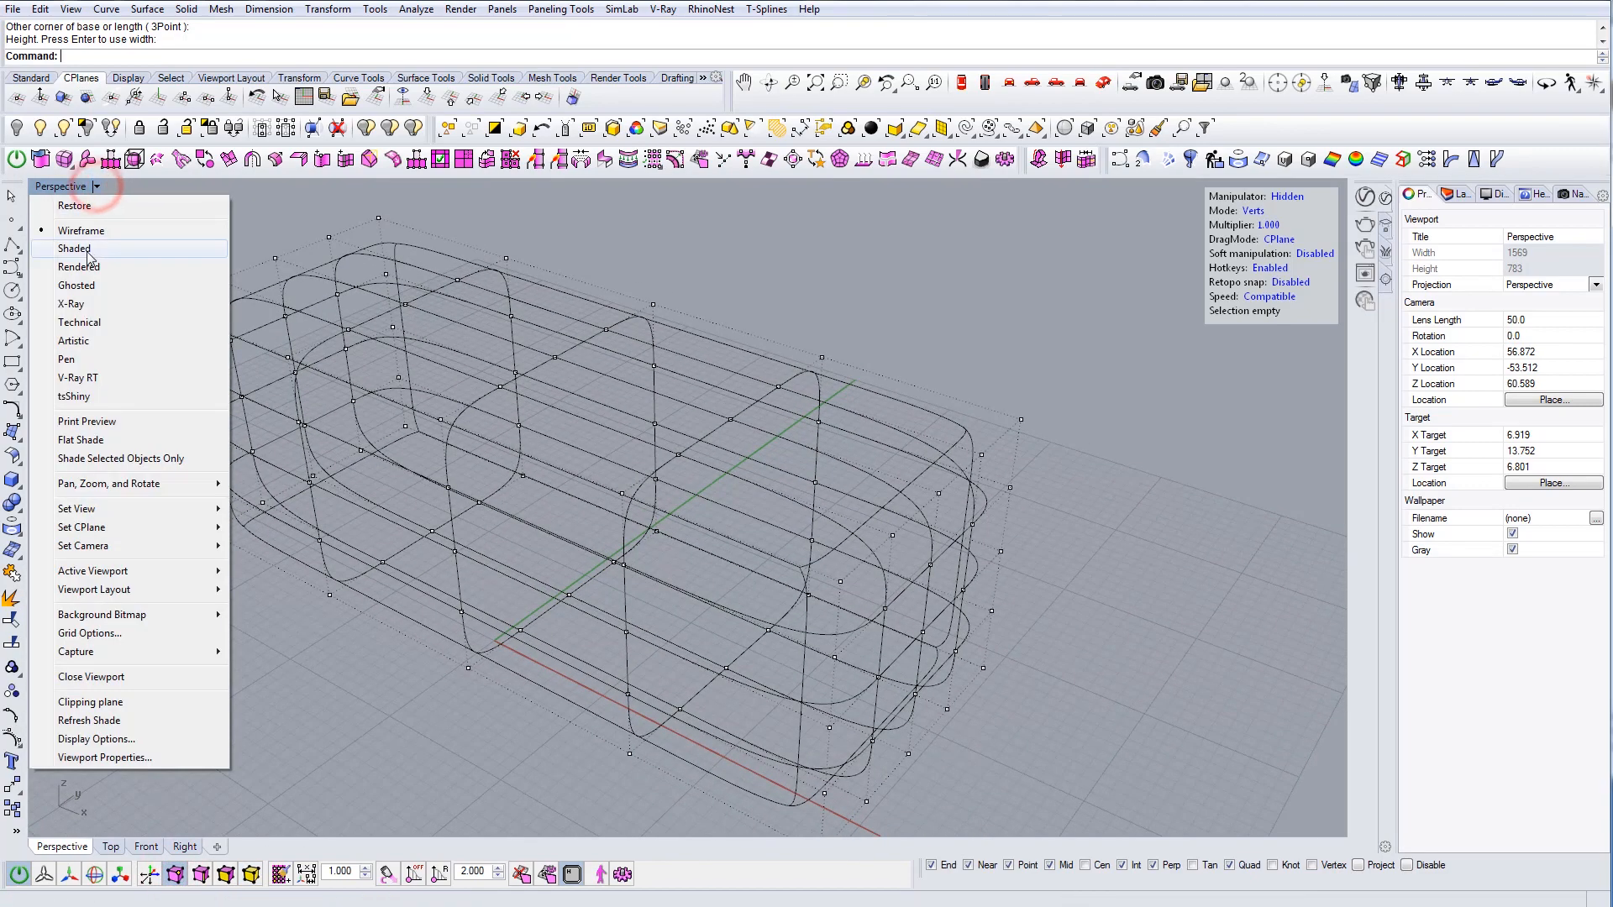
pyautogui.click(74, 247)
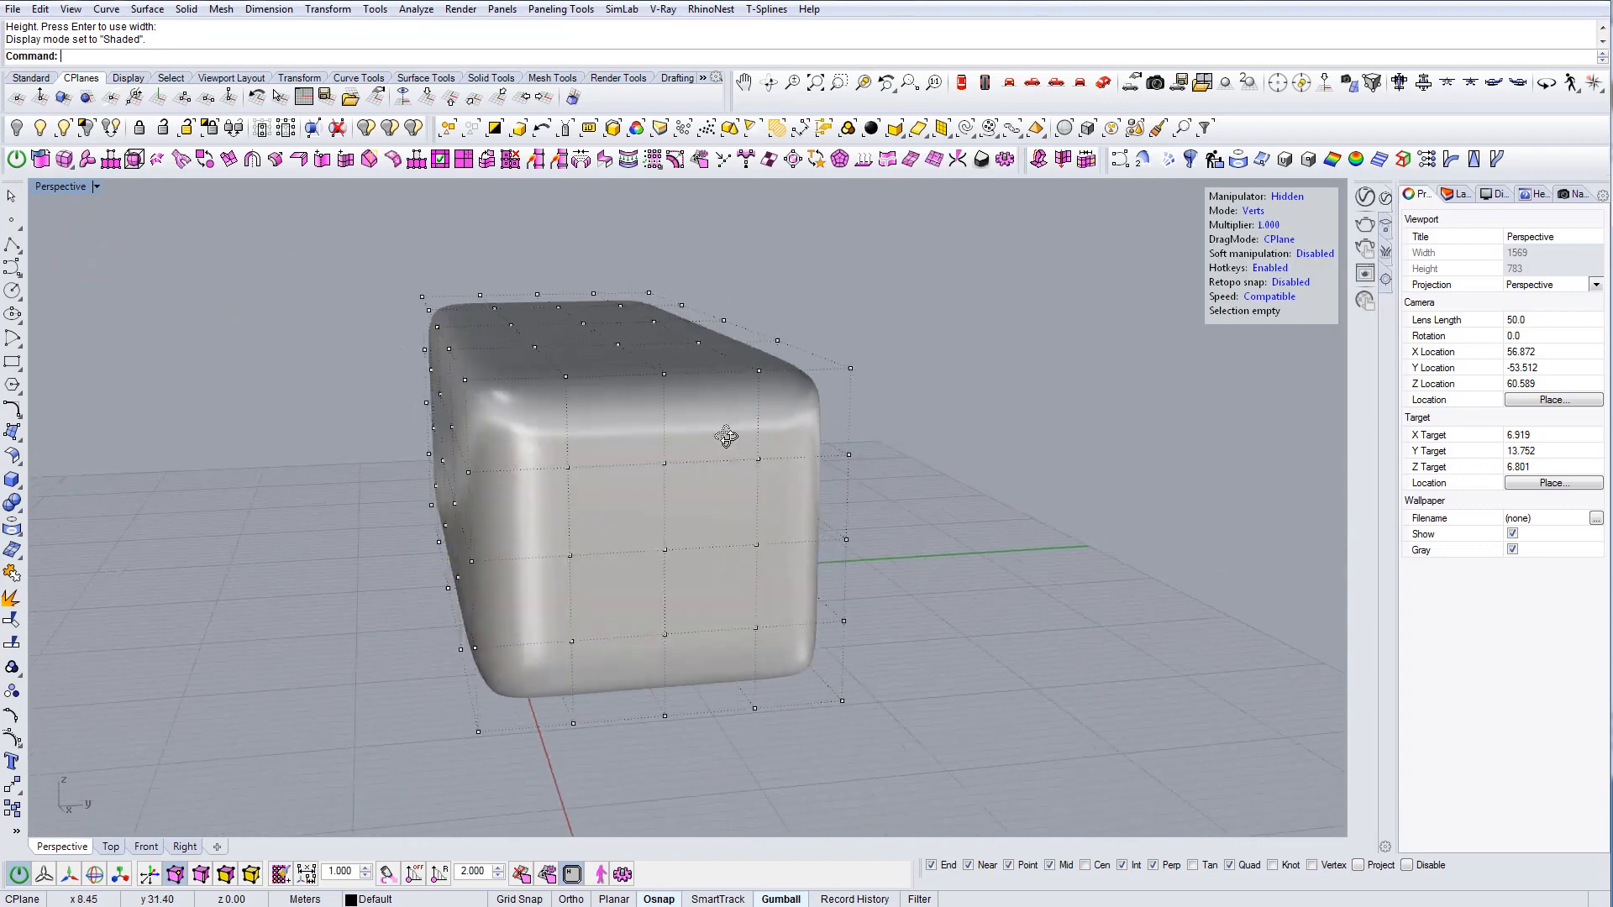
pyautogui.press('Tab')
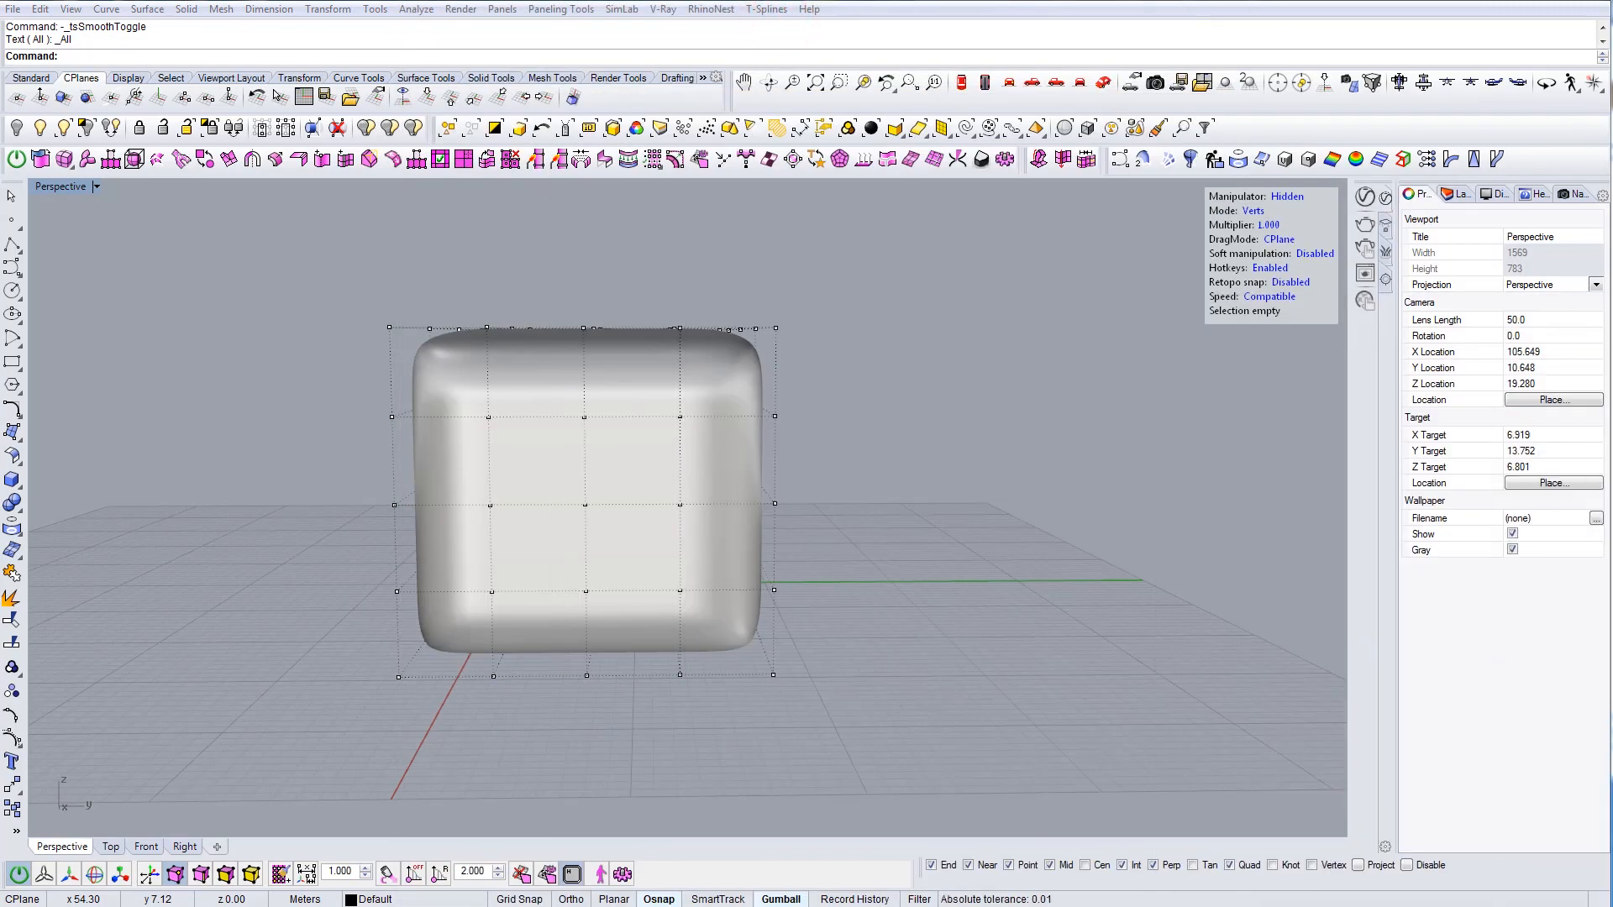
pyautogui.moveTo(725, 489)
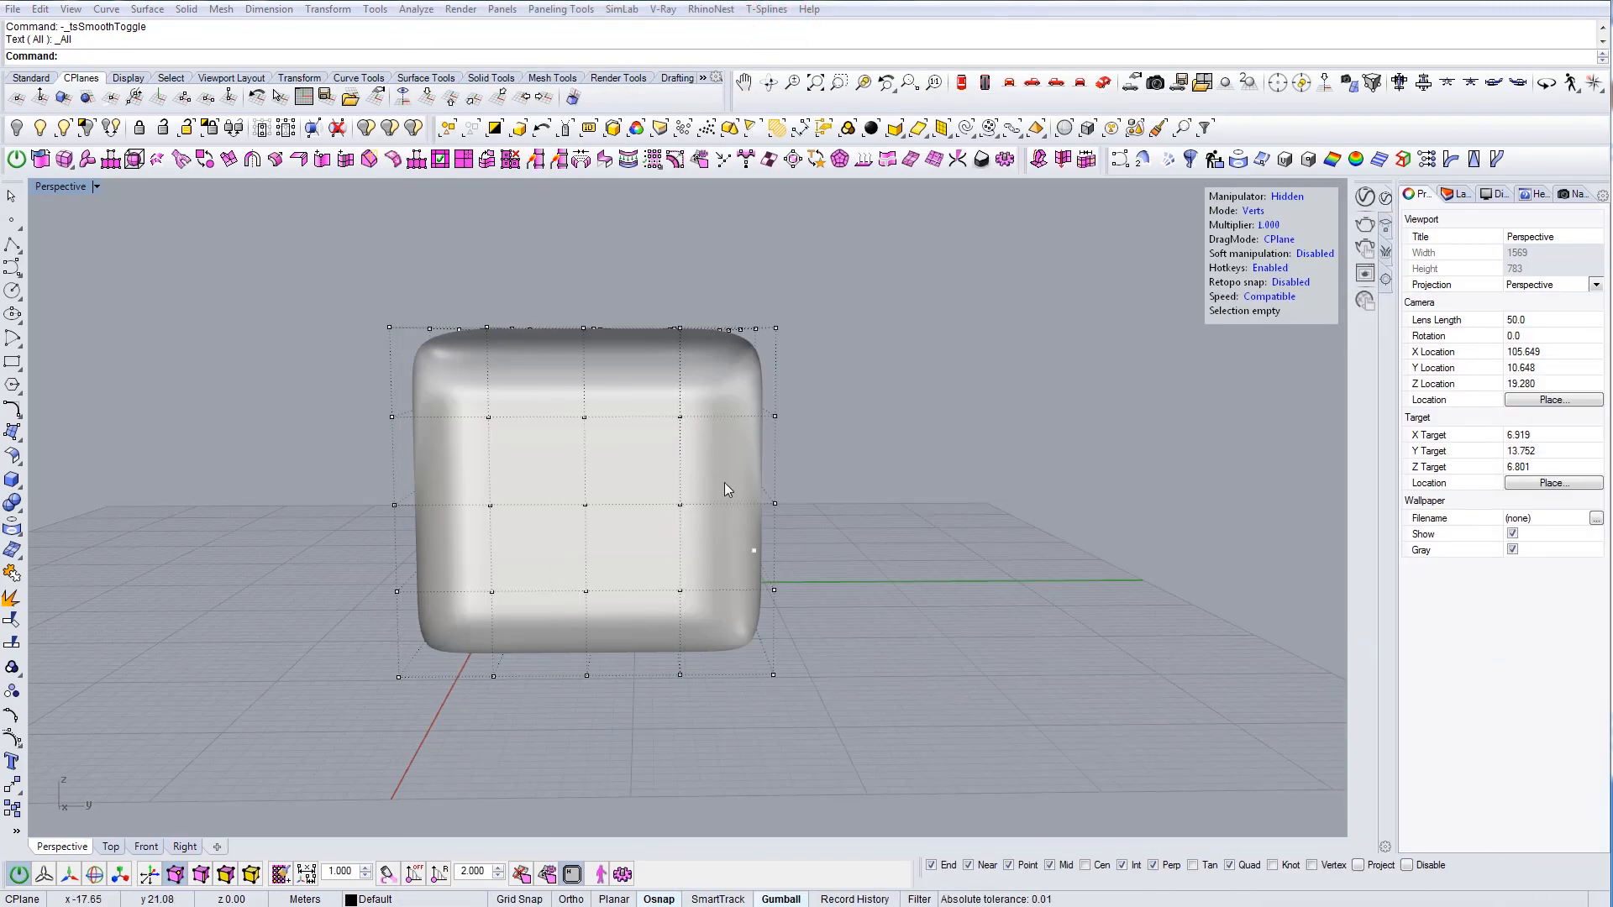
# In the Right view, select the seat's top-edge vertices and lower them about 2.5 units
pyautogui.click(1026, 83)
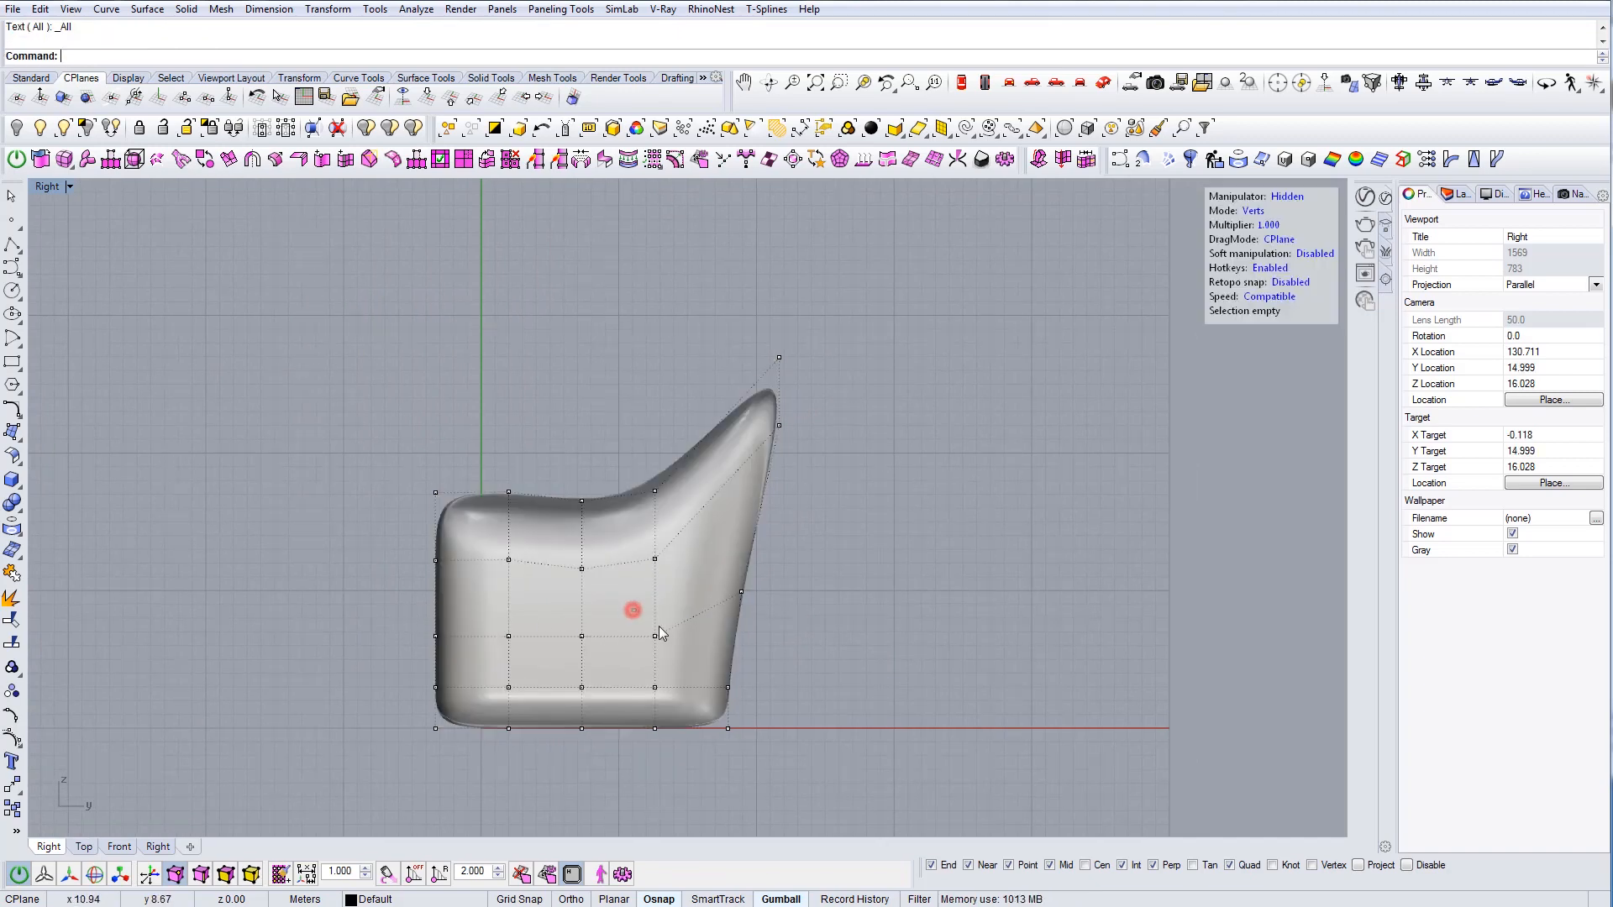
pyautogui.click(656, 609)
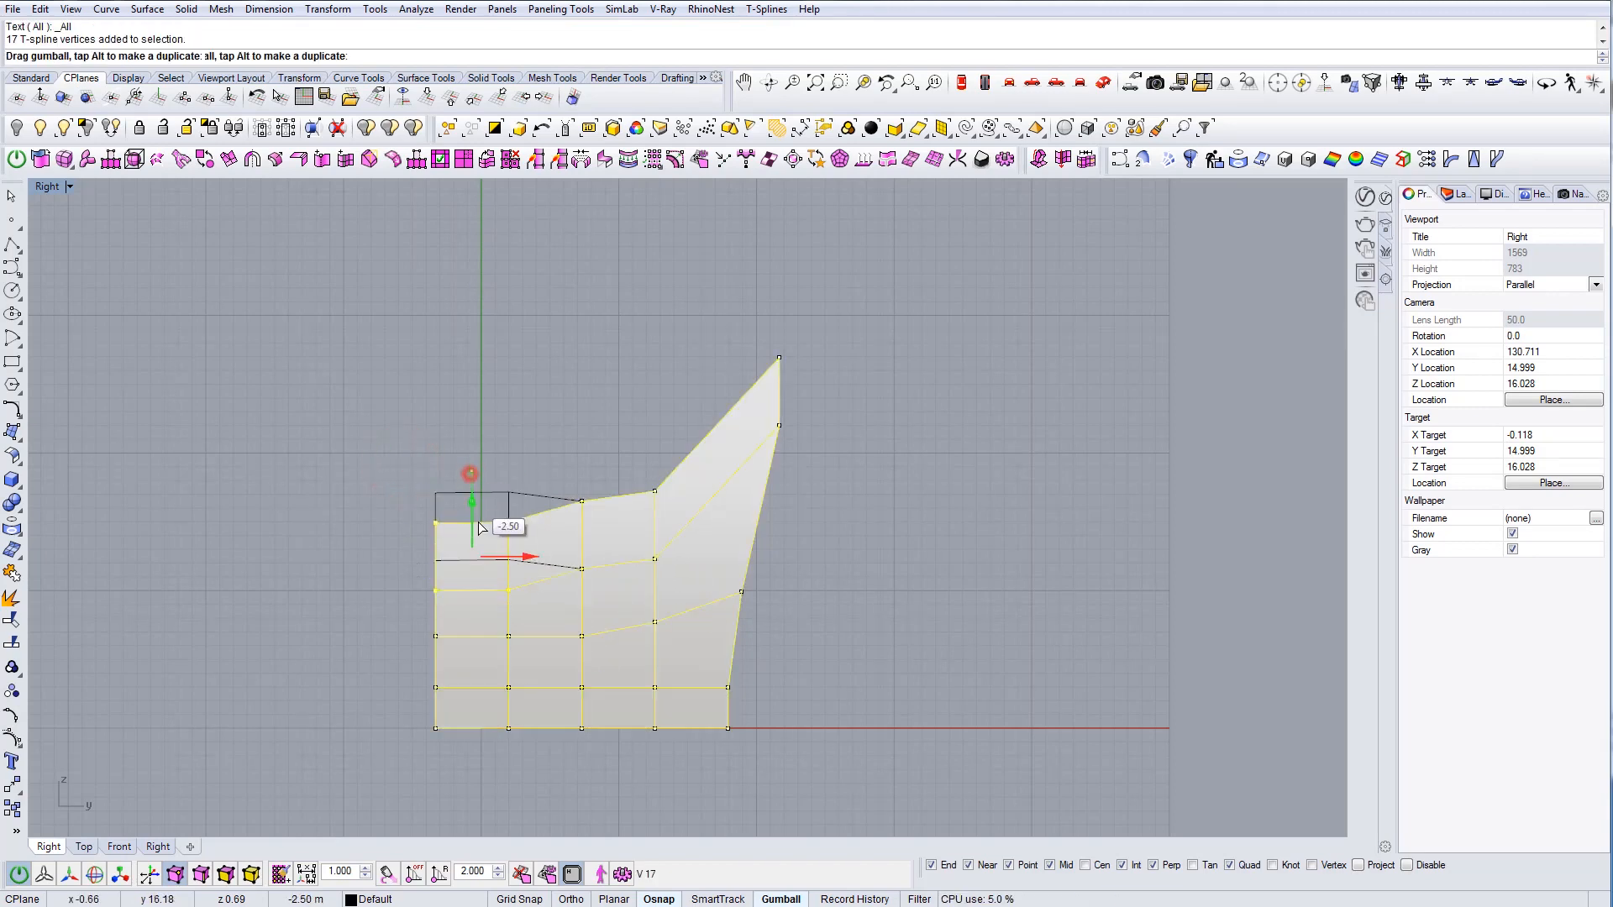
pyautogui.moveTo(468, 504); pyautogui.dragTo(581, 473)
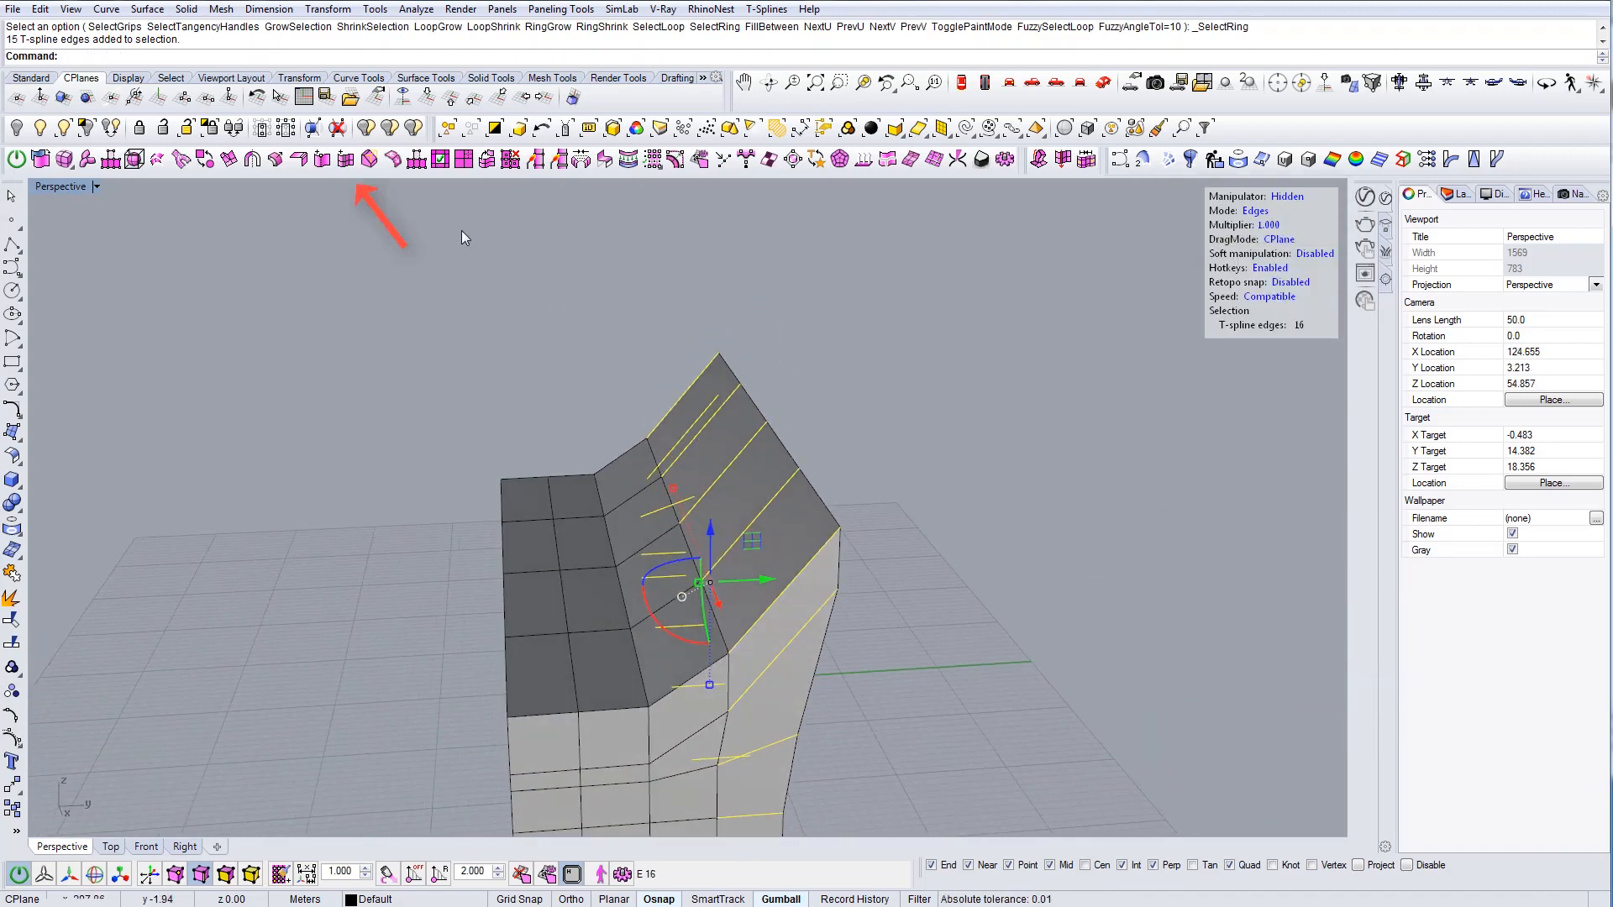
# Pick the T-Splines toolbar tool for the selected backrest edge ring
pyautogui.click(344, 159)
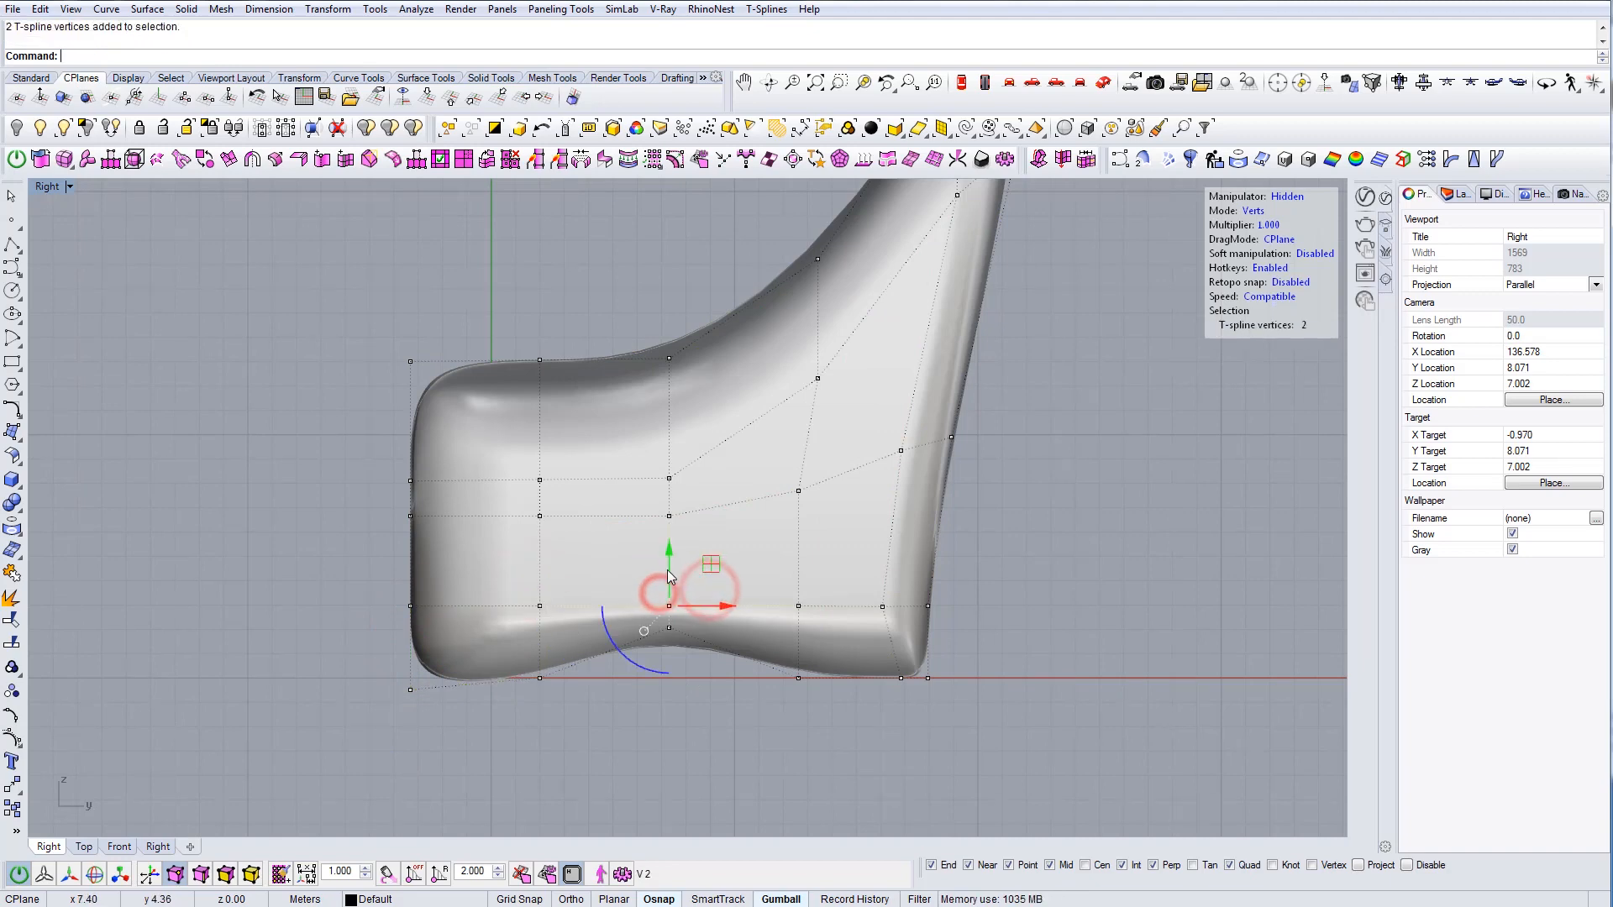
# Adjust the two bottom vertices, then select and move the seat's front-edge vertices
pyautogui.click(998, 627)
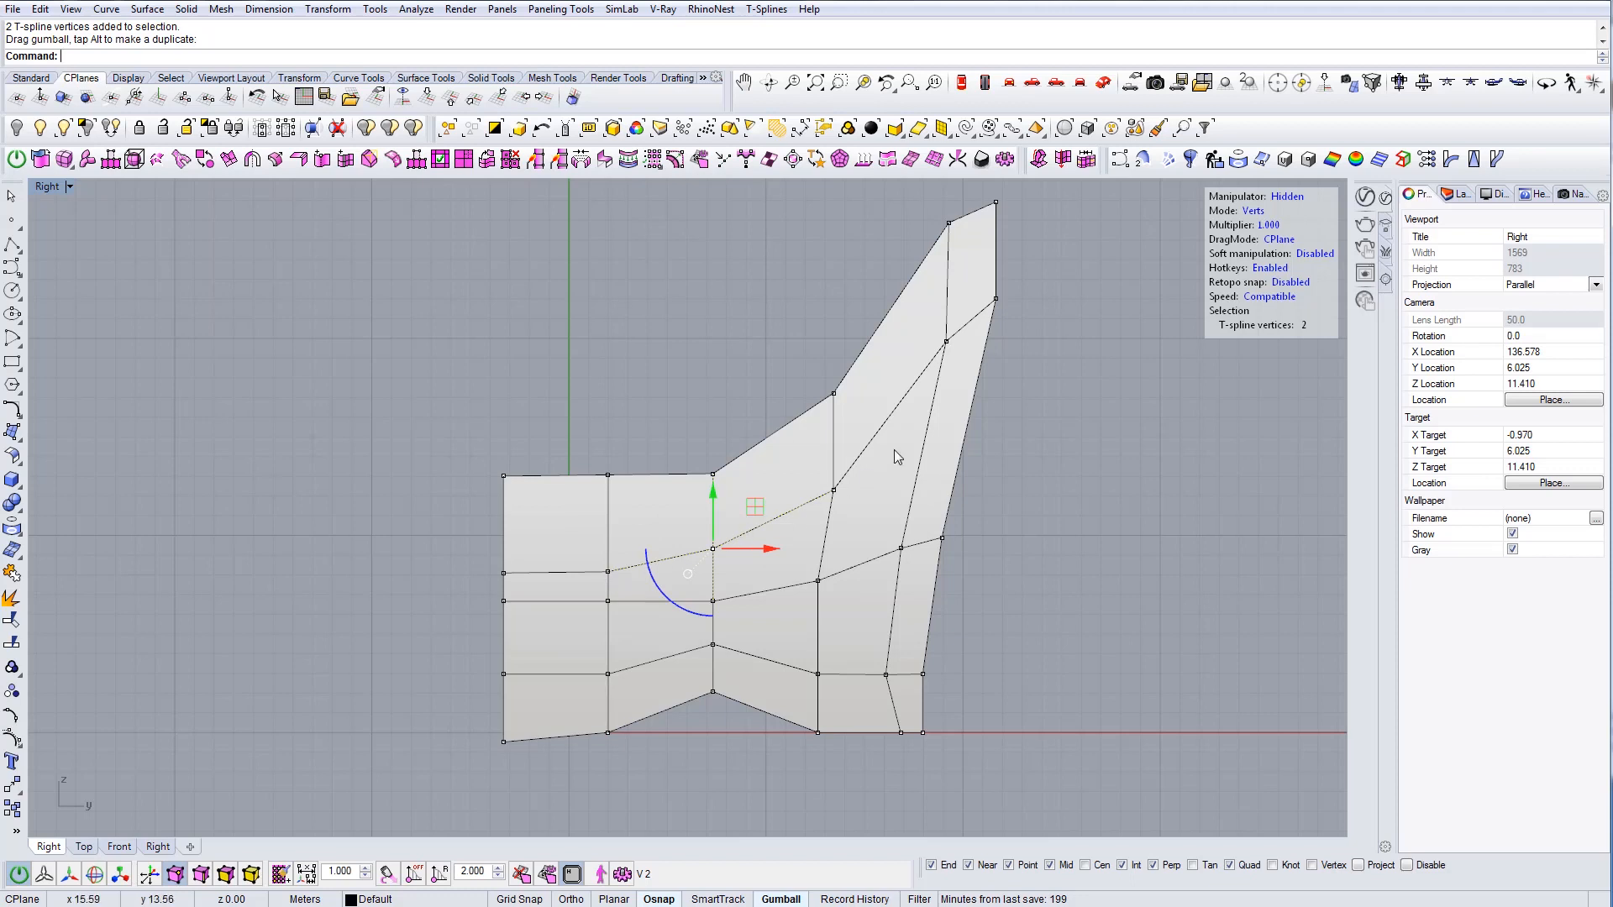
pyautogui.moveTo(842, 545)
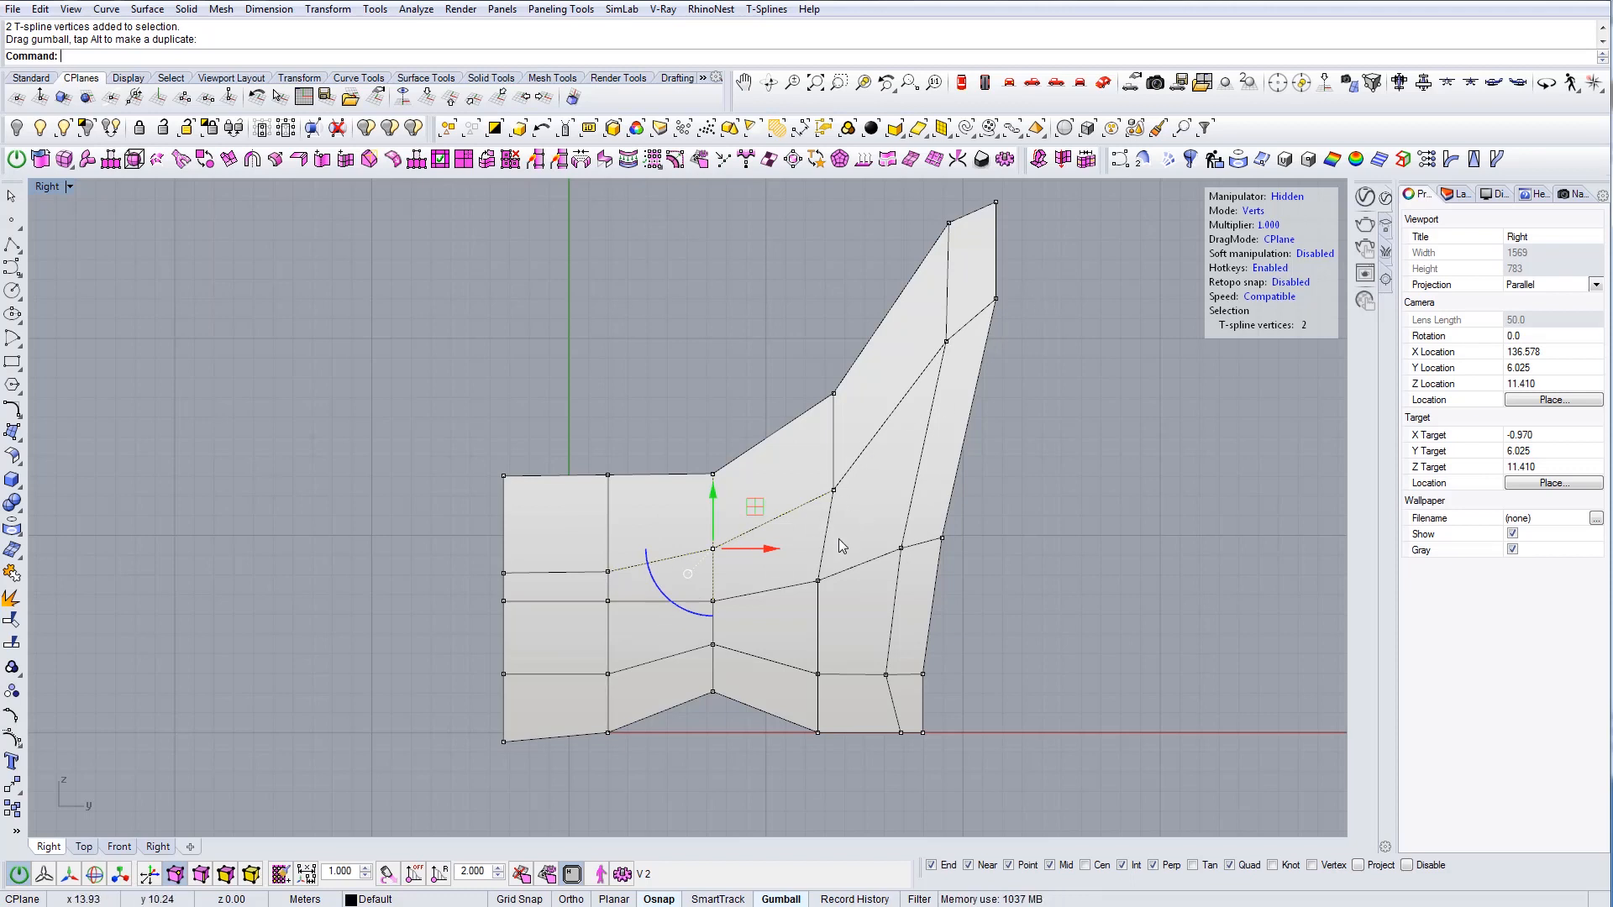
pyautogui.moveTo(801, 603)
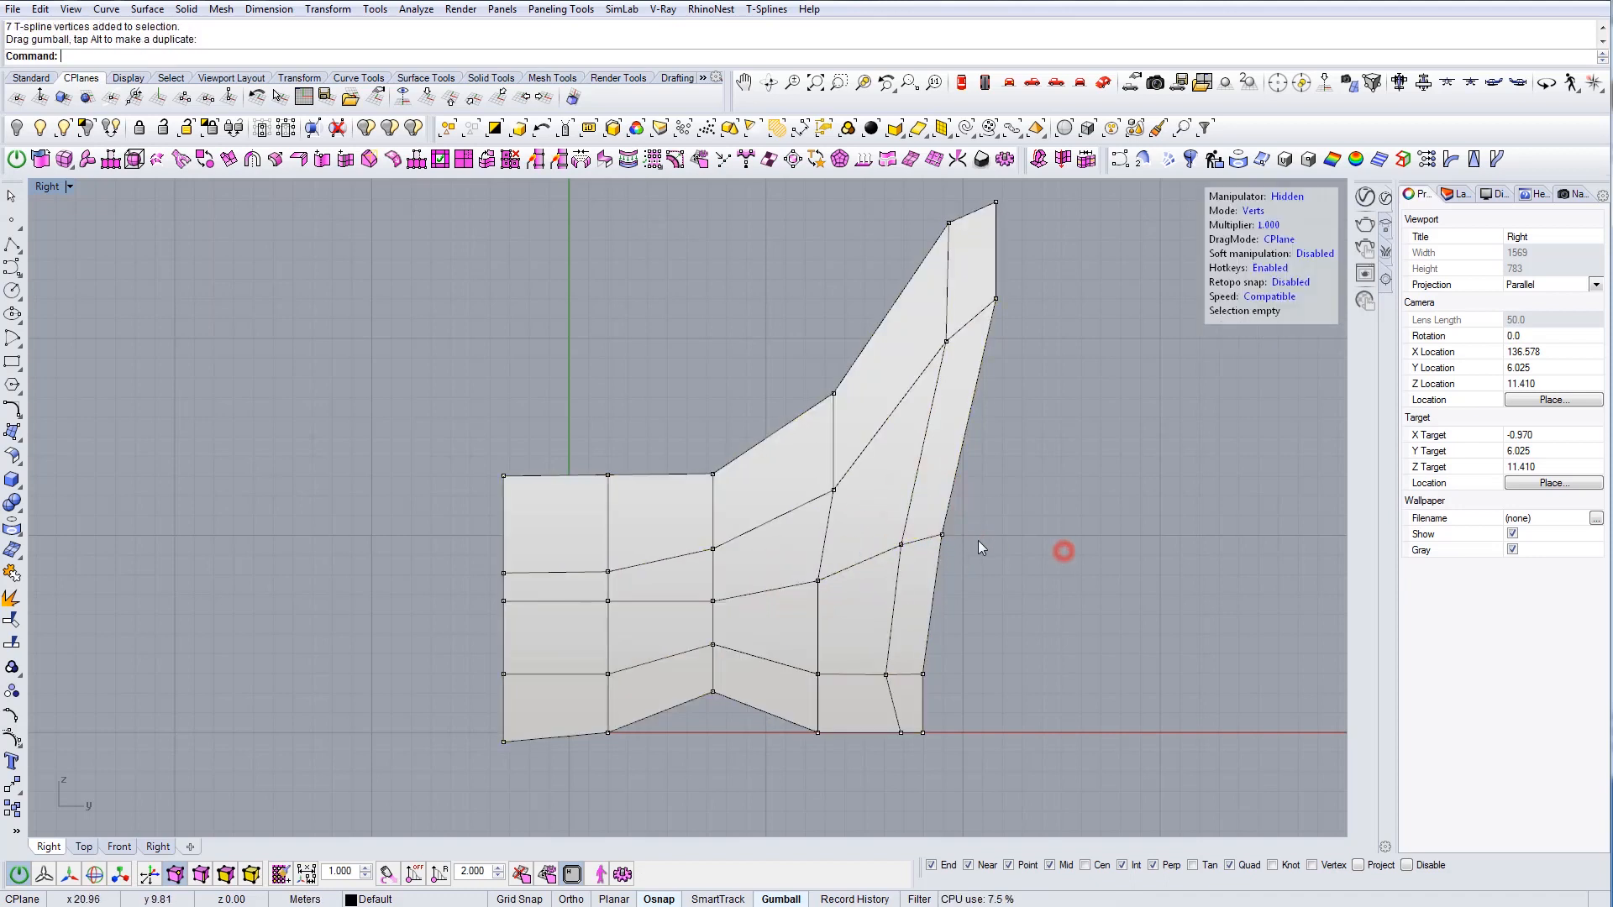
pyautogui.click(934, 527)
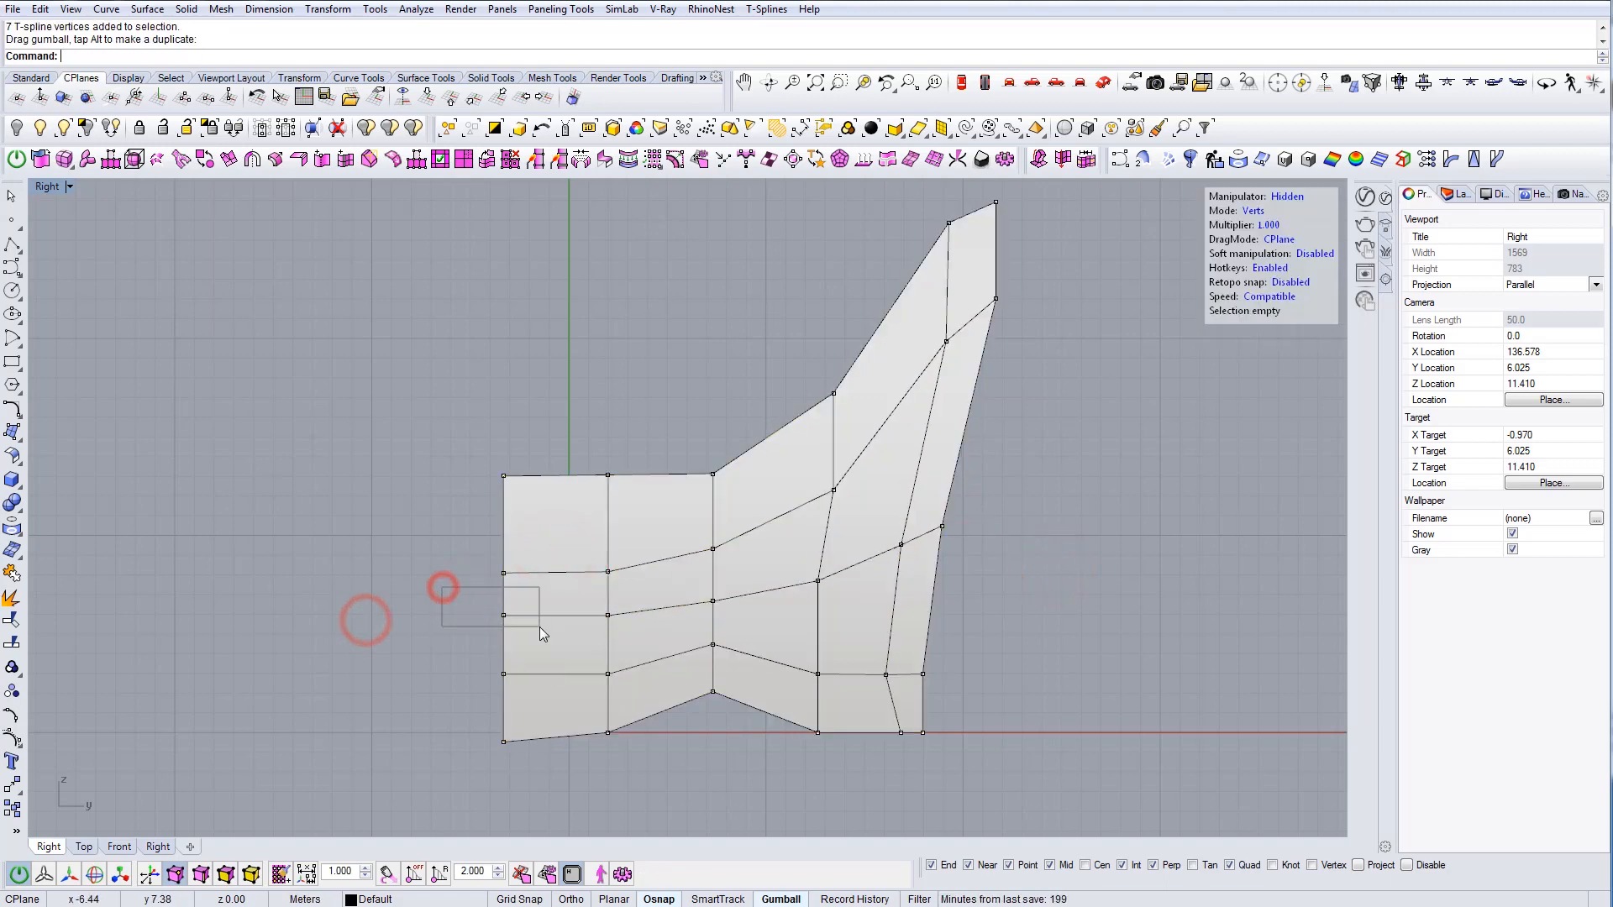
pyautogui.click(504, 597)
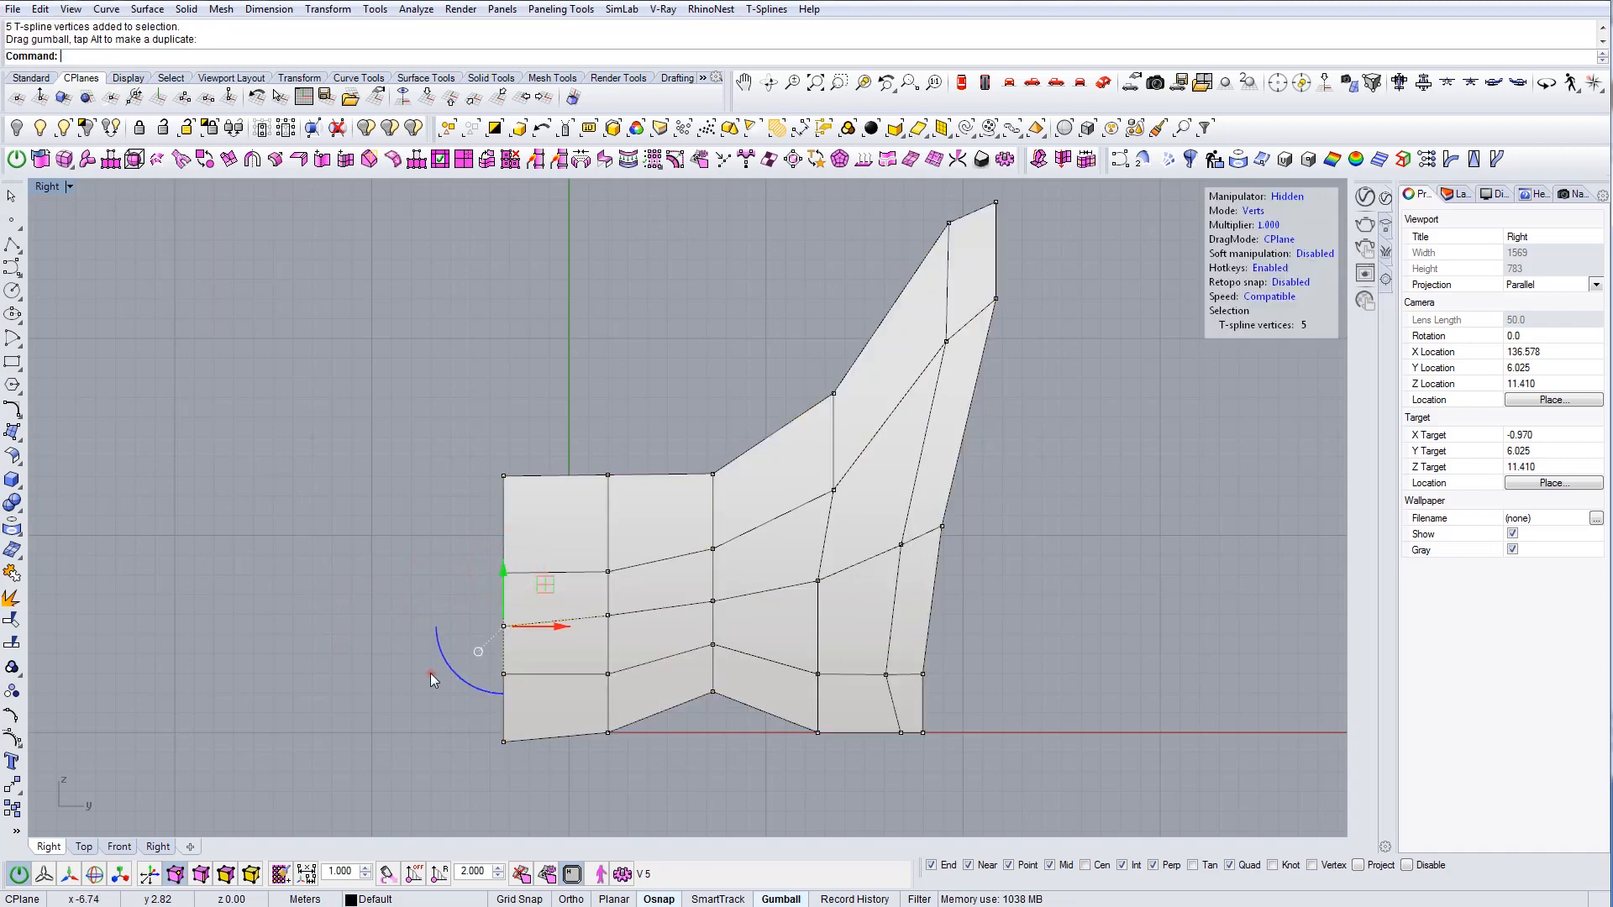
pyautogui.click(504, 636)
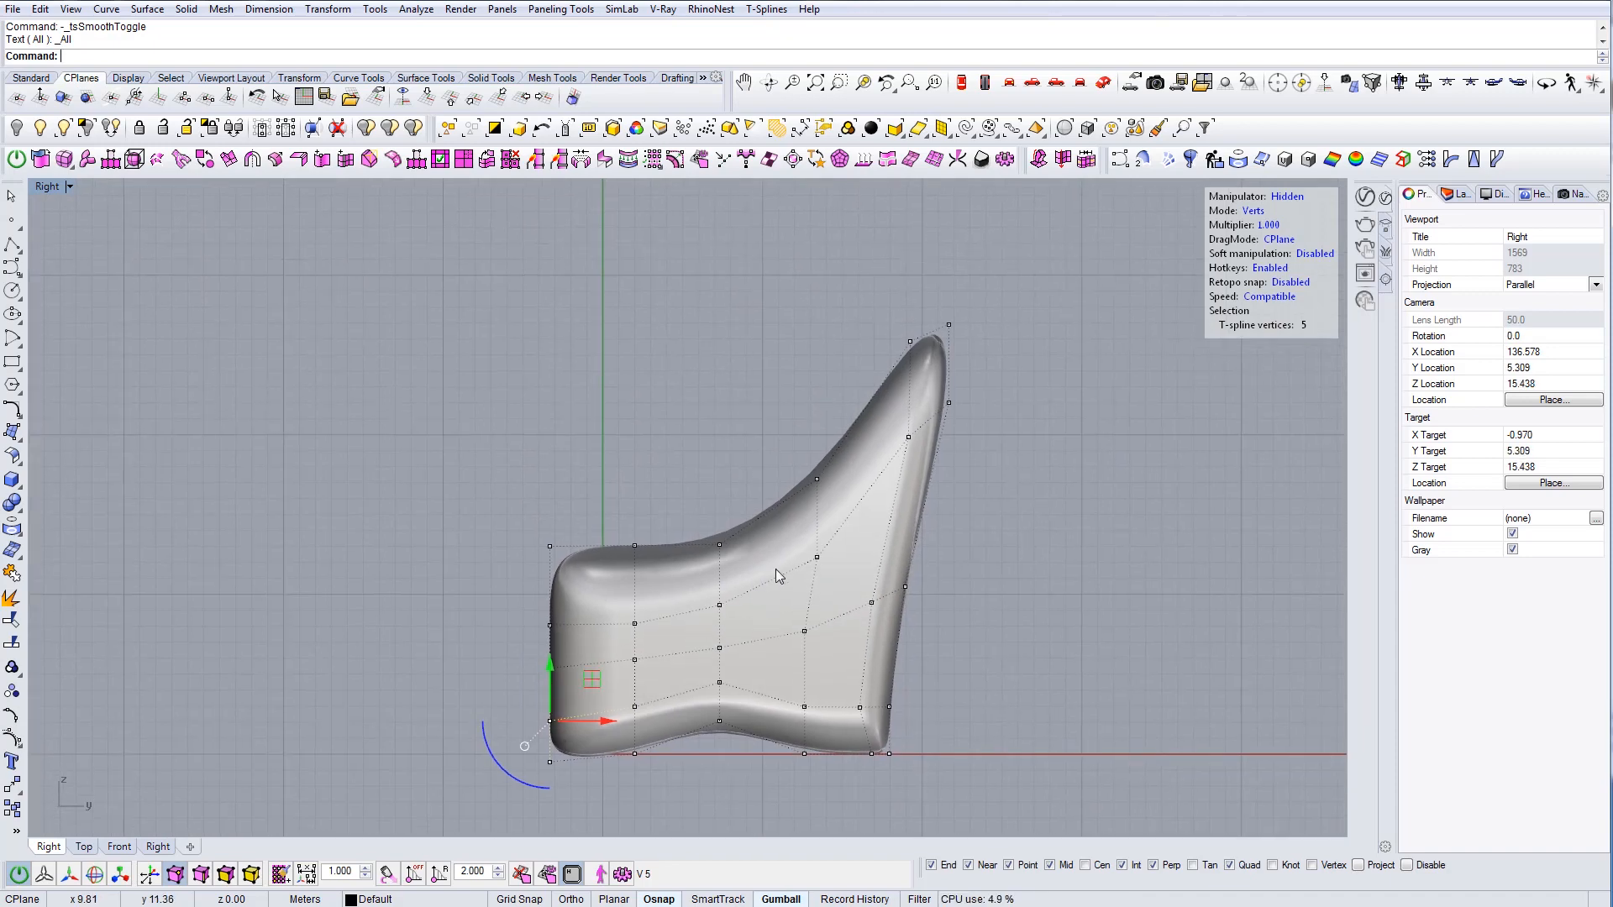
pyautogui.moveTo(871, 582)
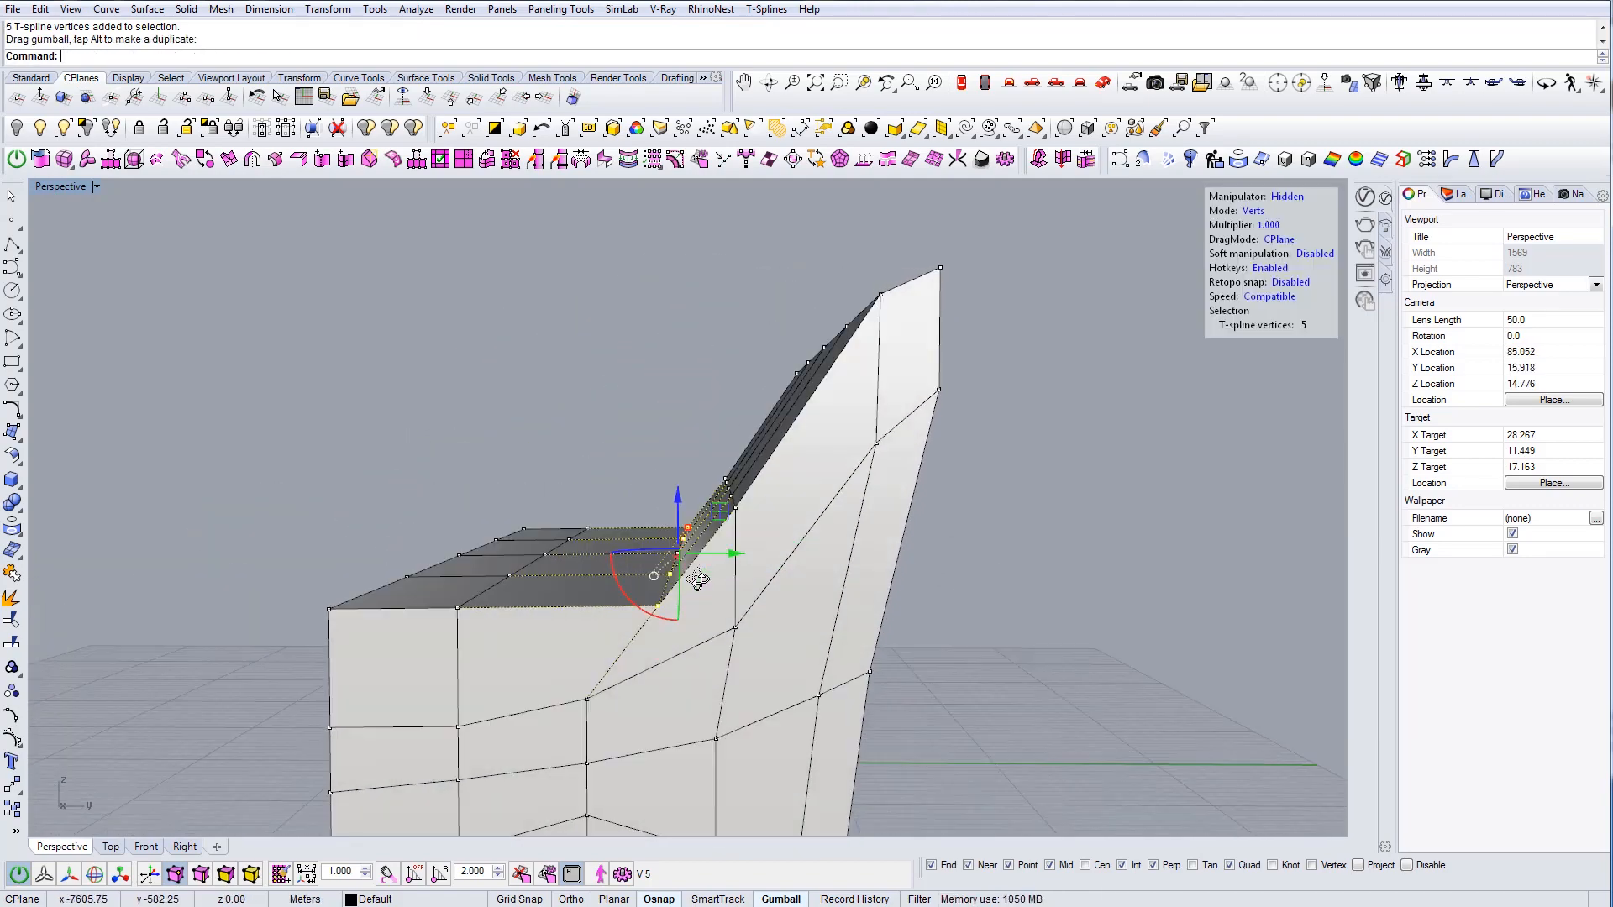
# Toggle smooth display and insert a new edge loop across the bench-end edge ring
pyautogui.press('Tab')
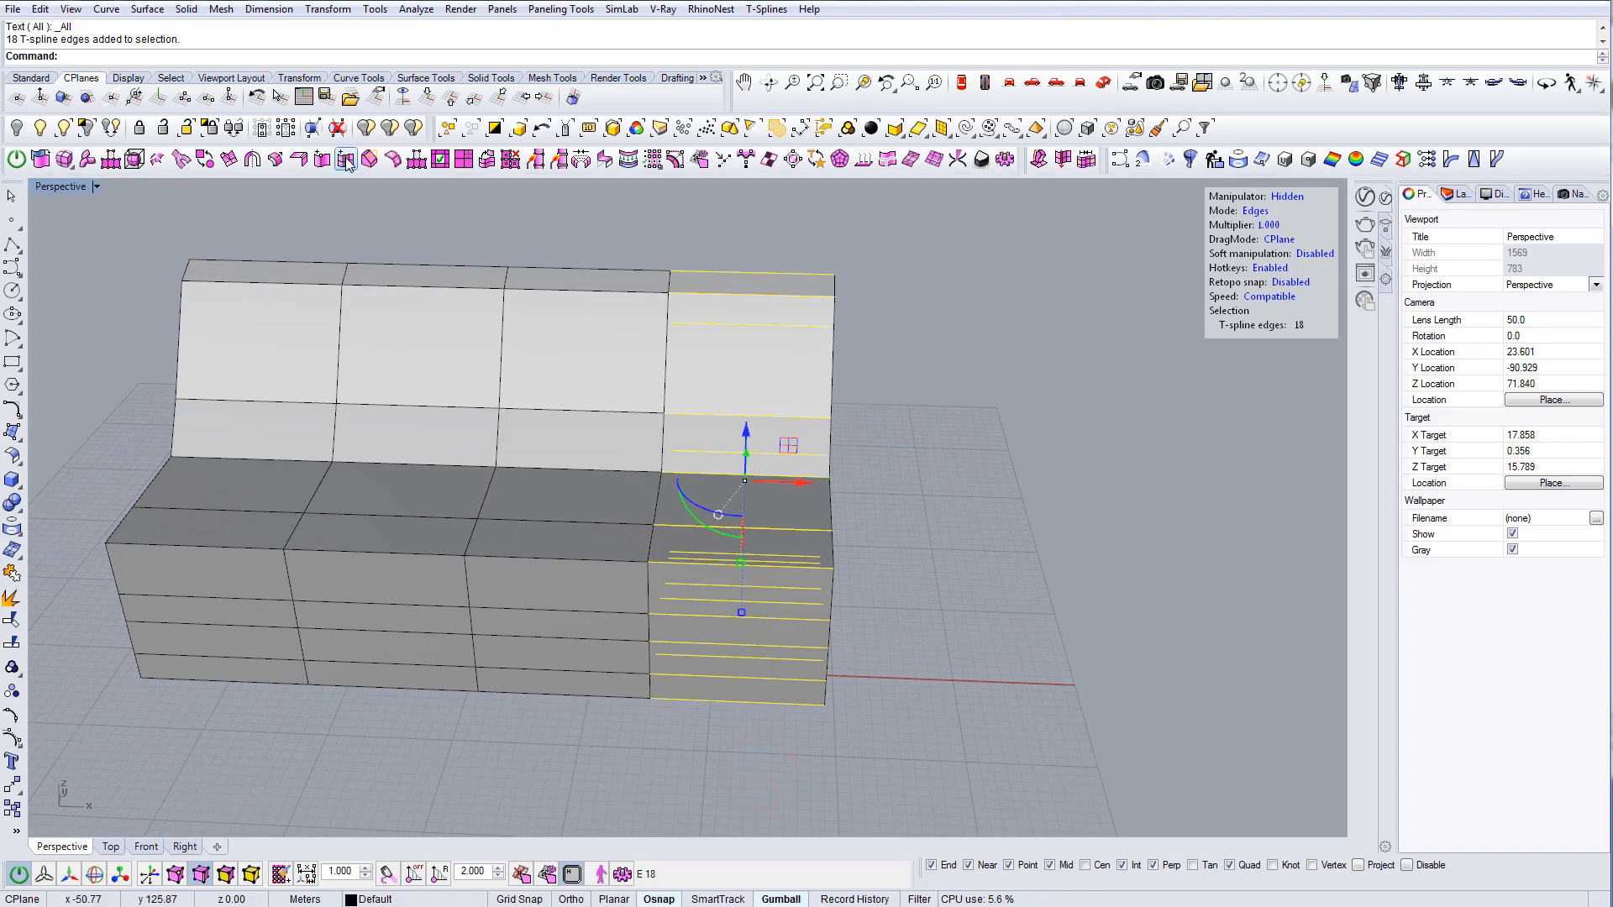
pyautogui.click(345, 160)
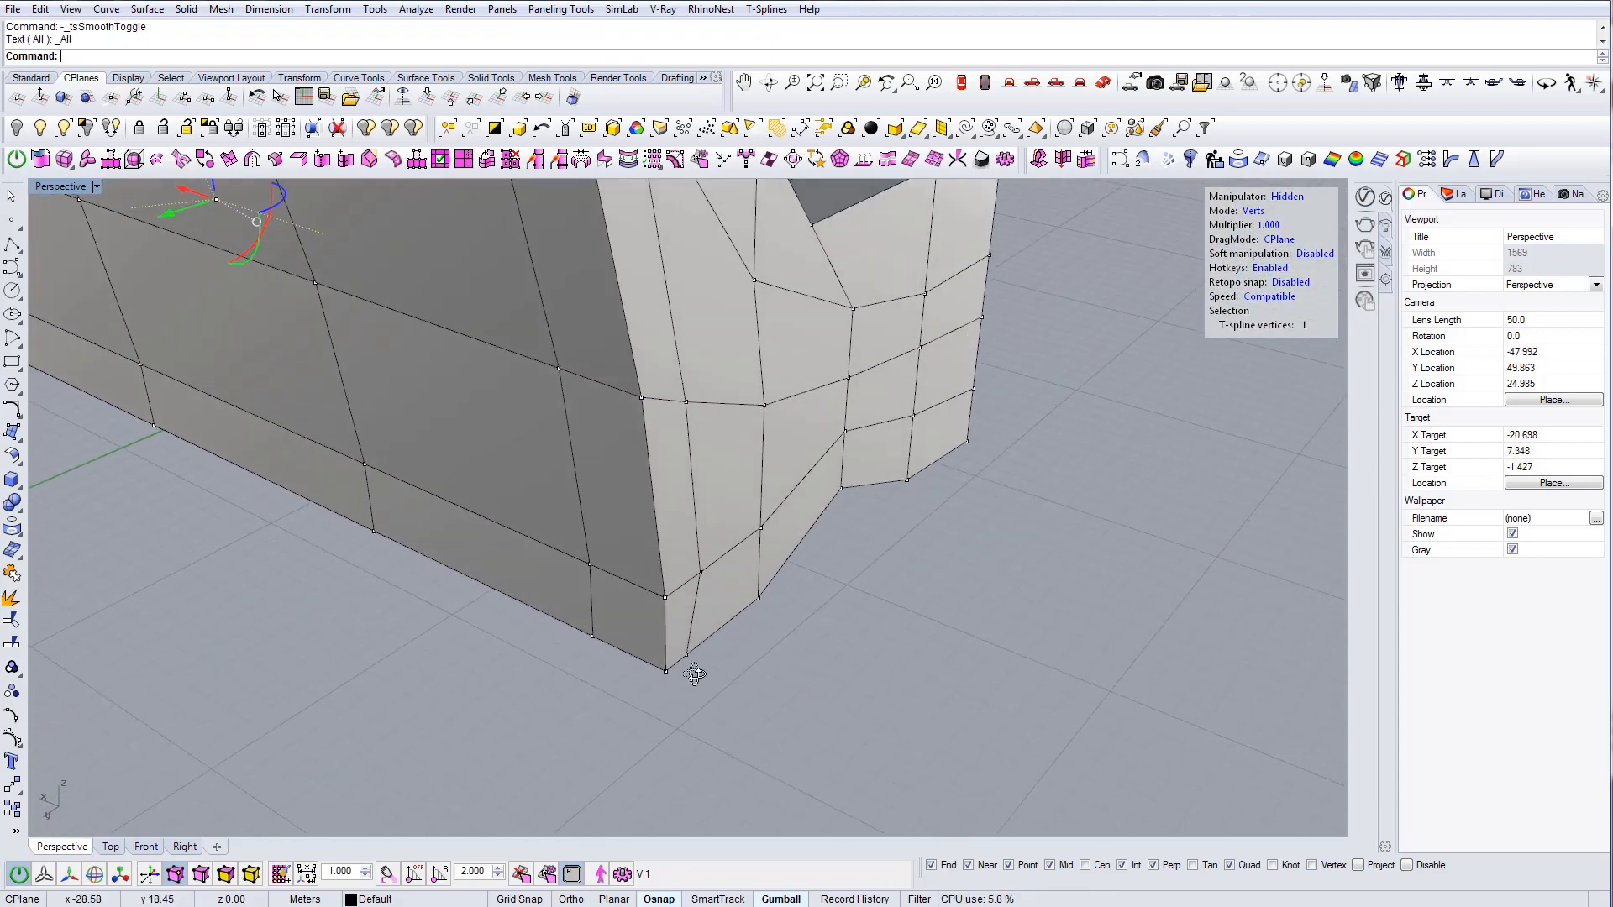
# Open the wooden slatted bench reference photo in Windows Photo Viewer for comparison
pyautogui.click(666, 669)
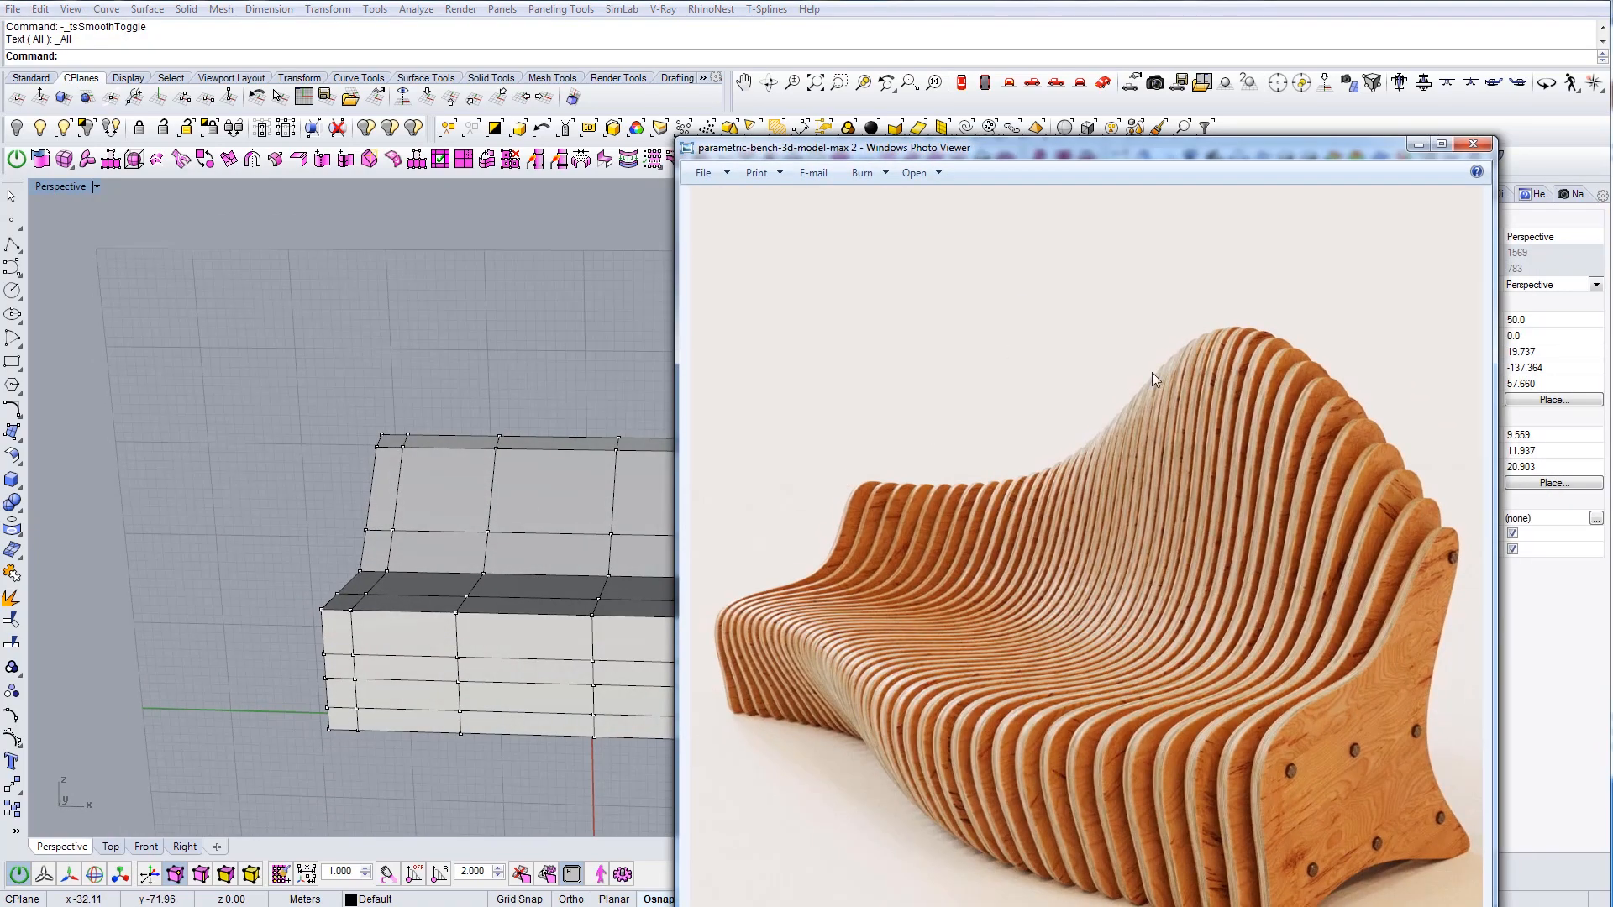
pyautogui.moveTo(781, 569)
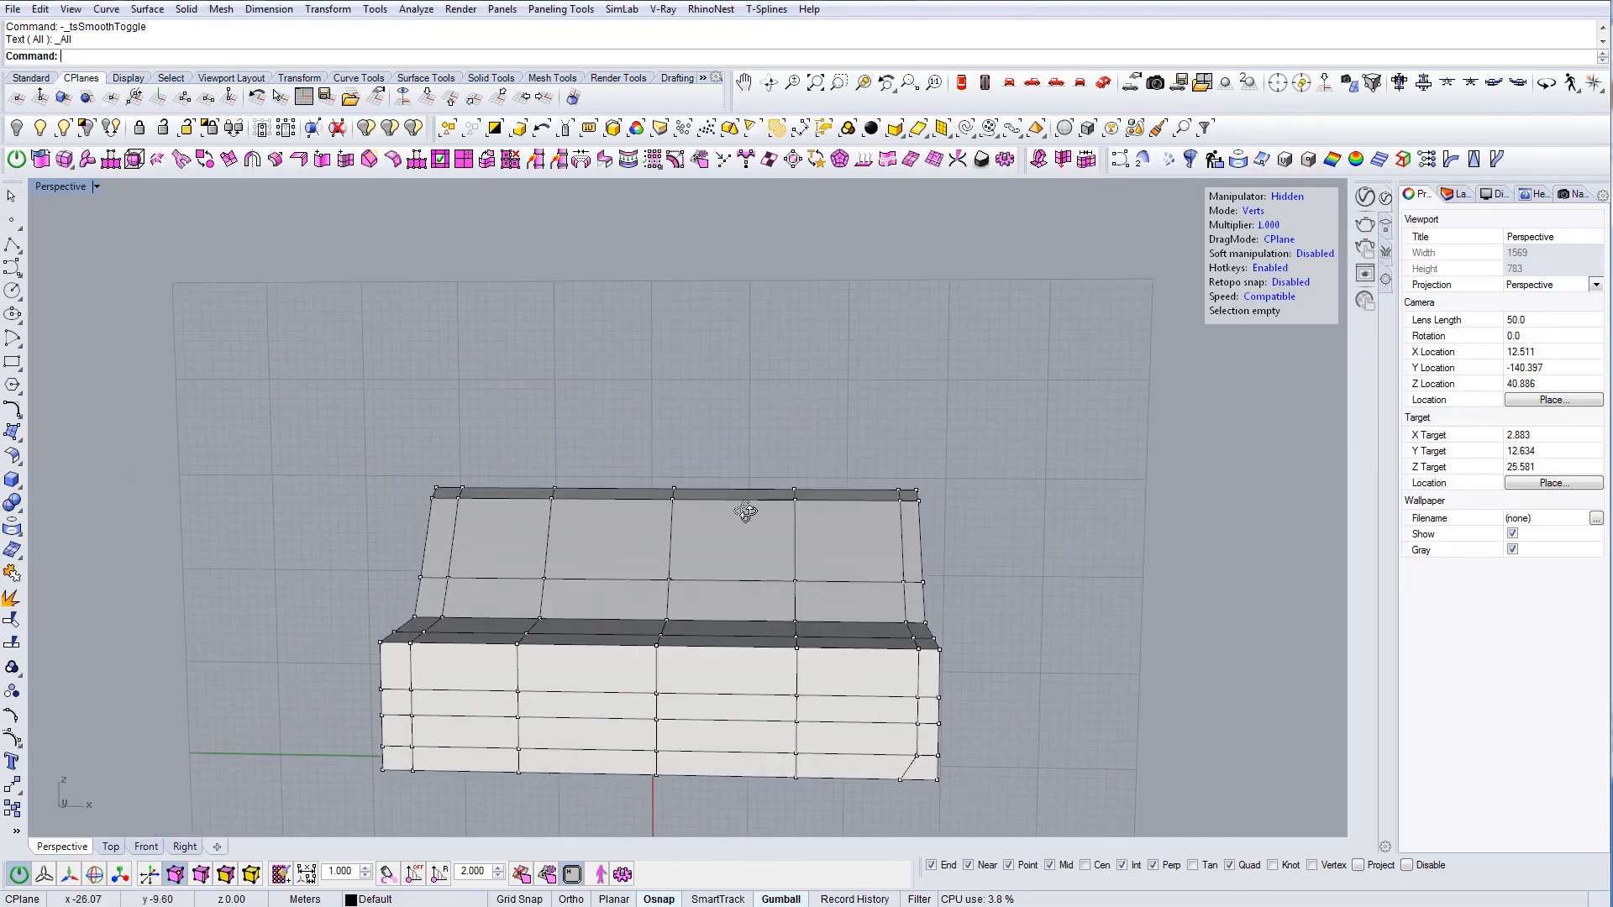
# Move a lower front vertex down, then select vertices along the dropped front section
pyautogui.click(792, 489)
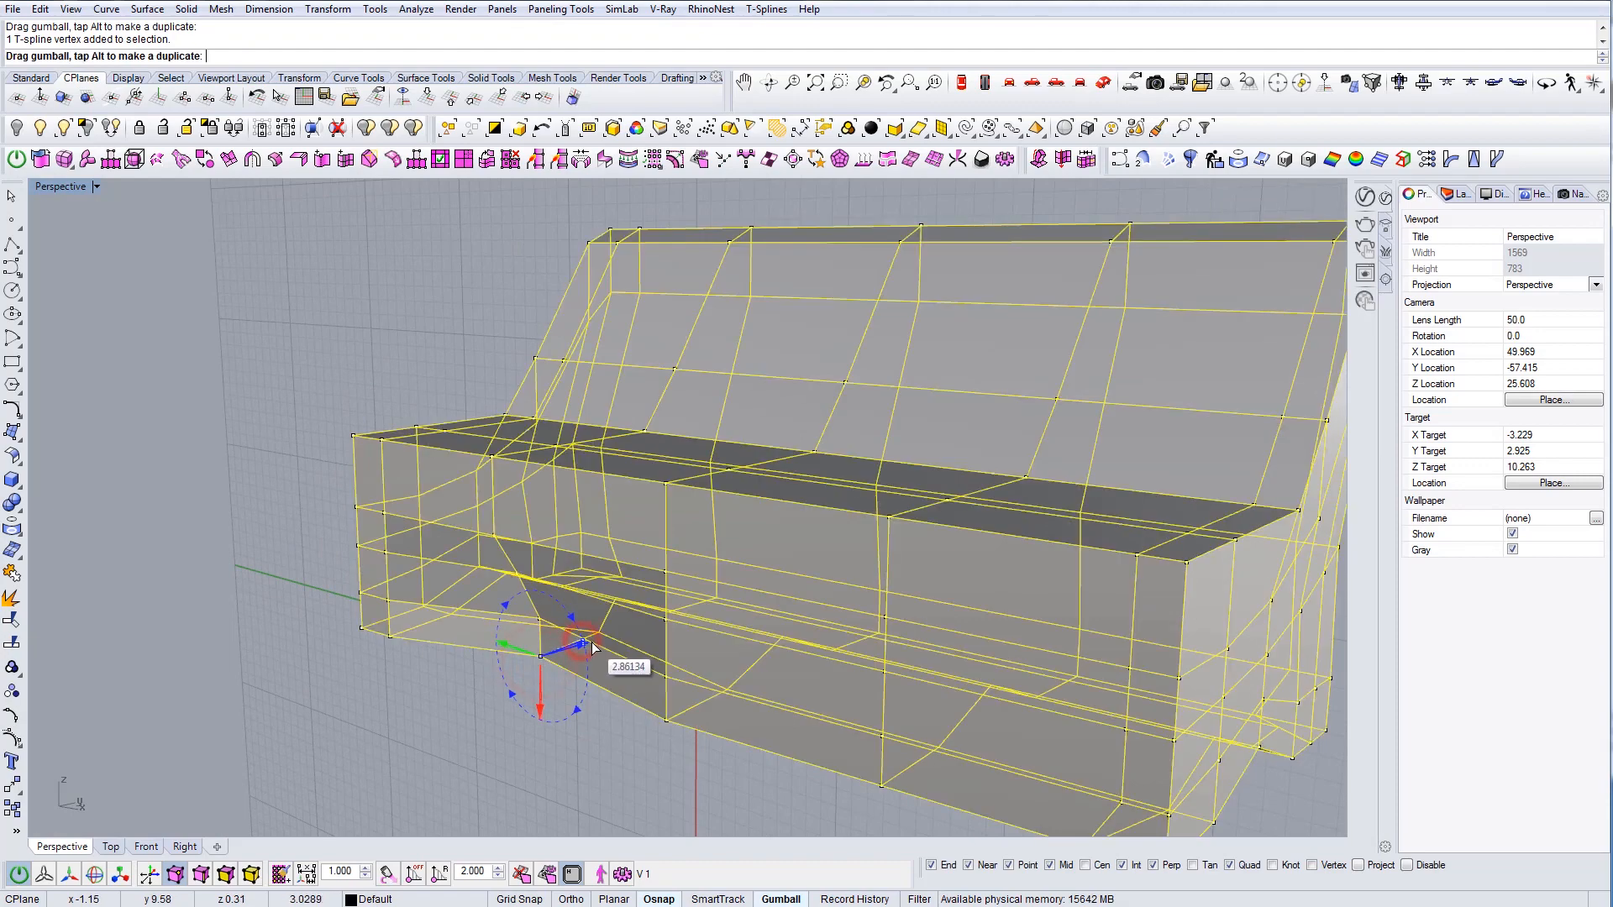
pyautogui.press('ctrl+z')
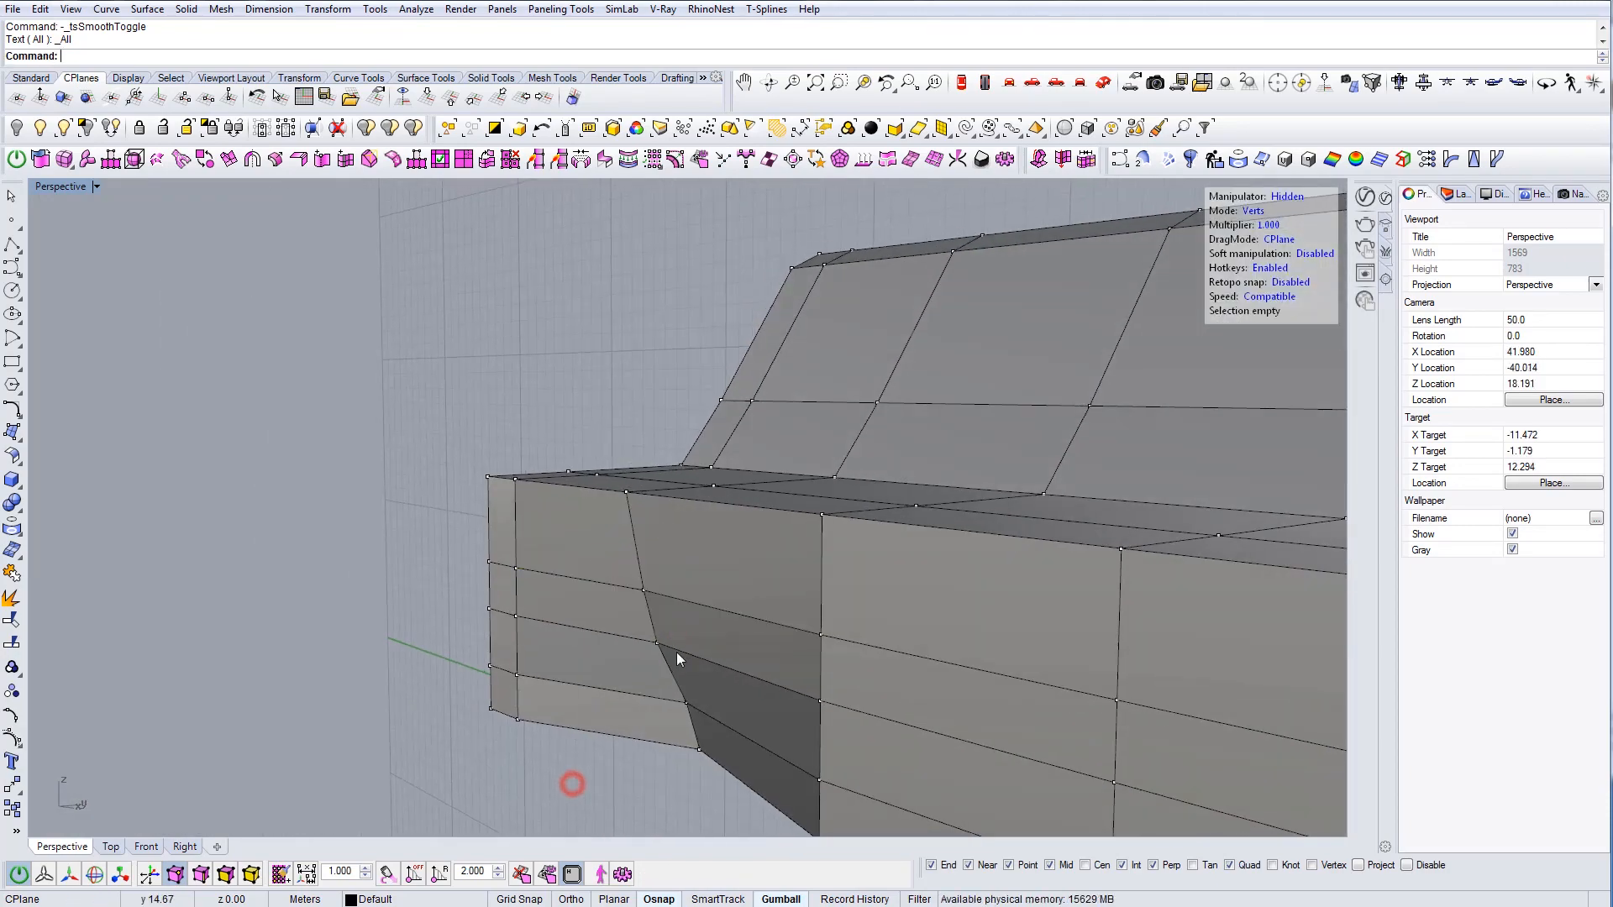
pyautogui.click(691, 714)
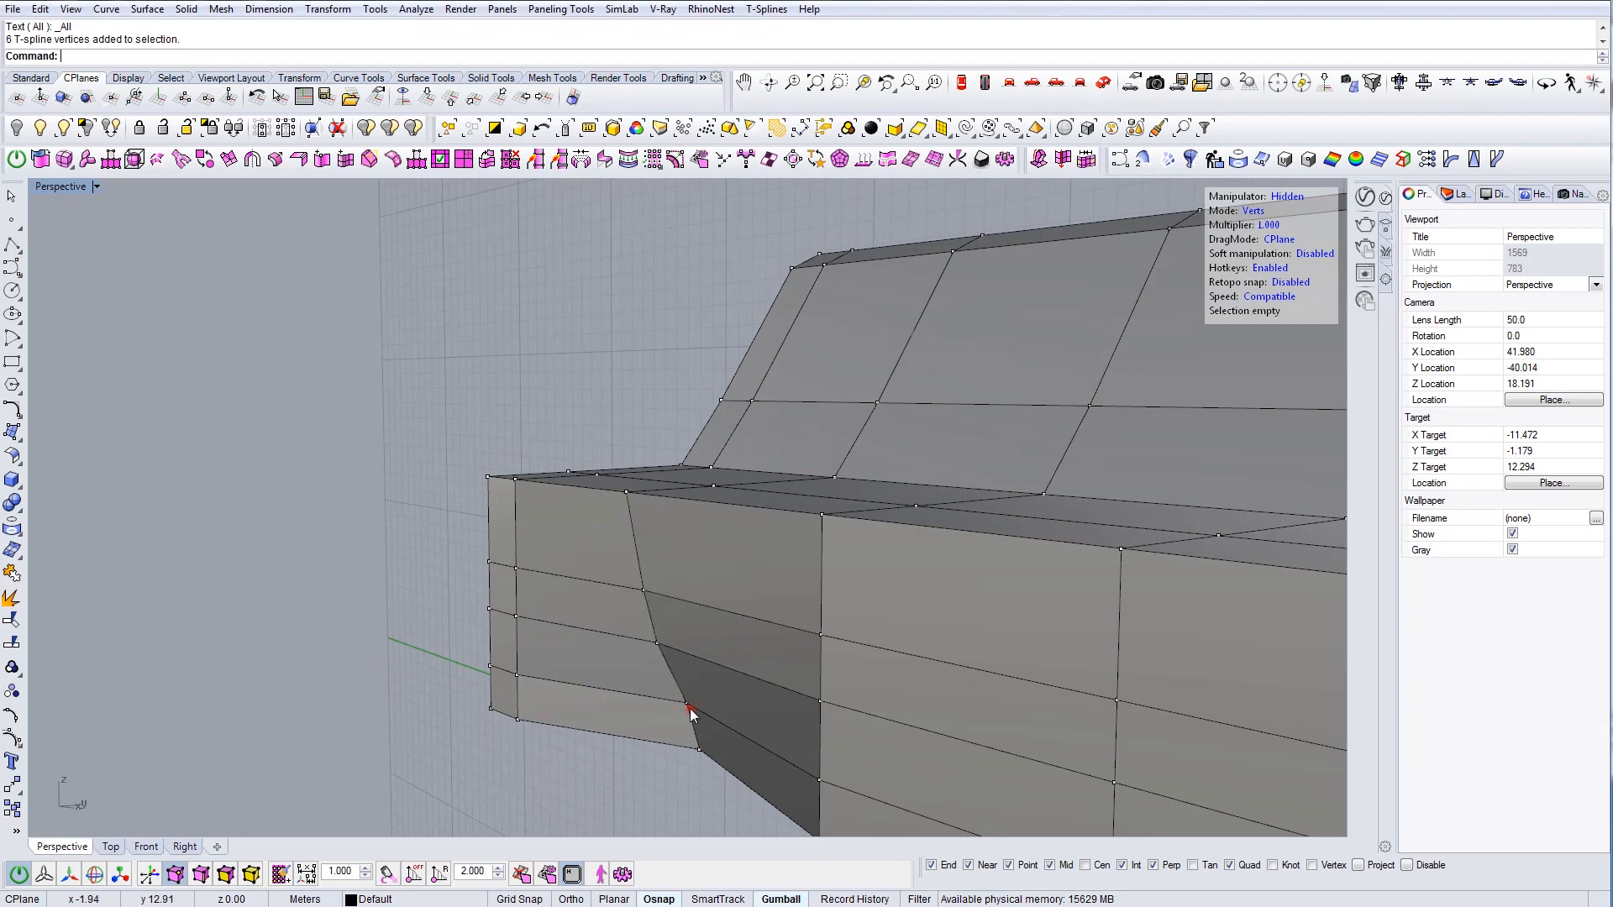
pyautogui.click(695, 714)
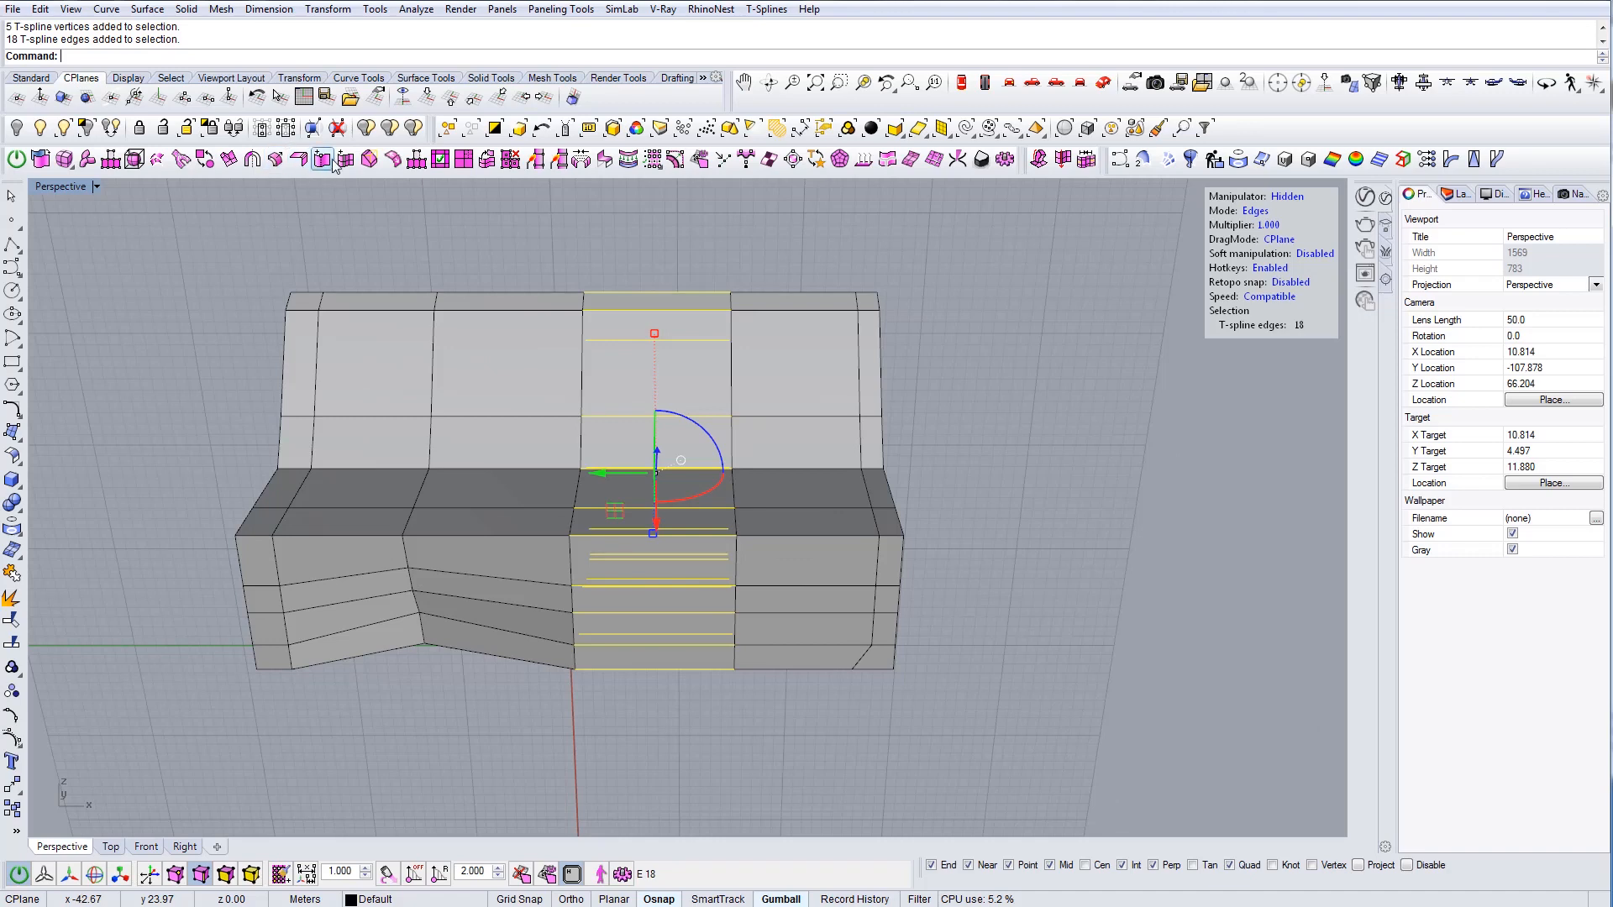
# Insert an edge loop through the bench's selected middle edge ring
pyautogui.click(342, 159)
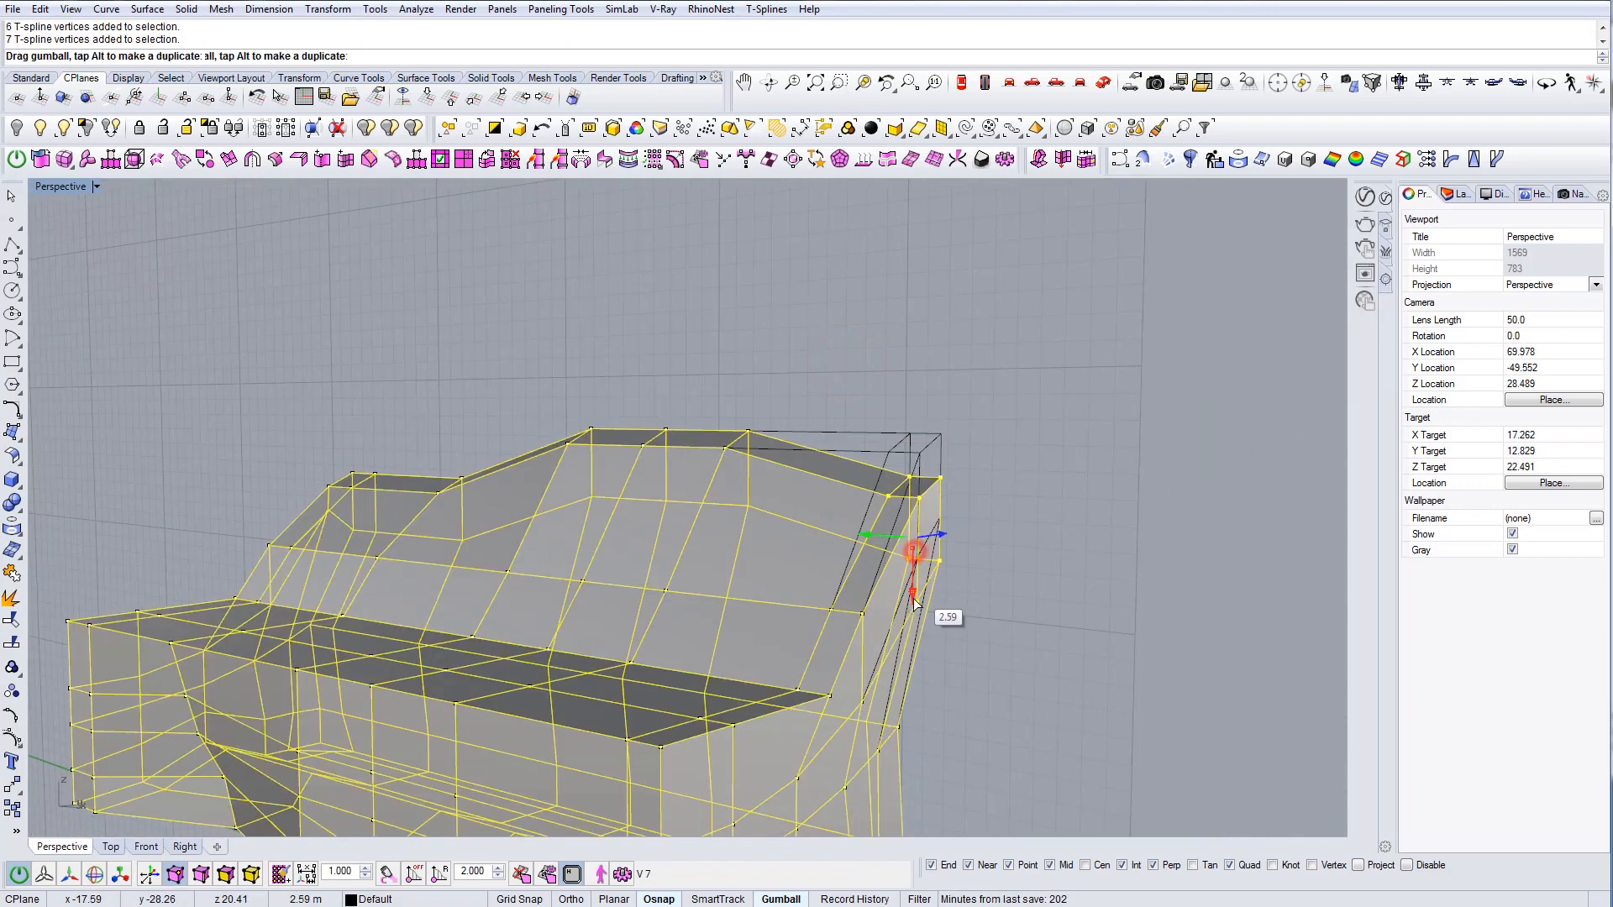
# Confirm the move distance for the selected backrest vertices
pyautogui.press('Tab')
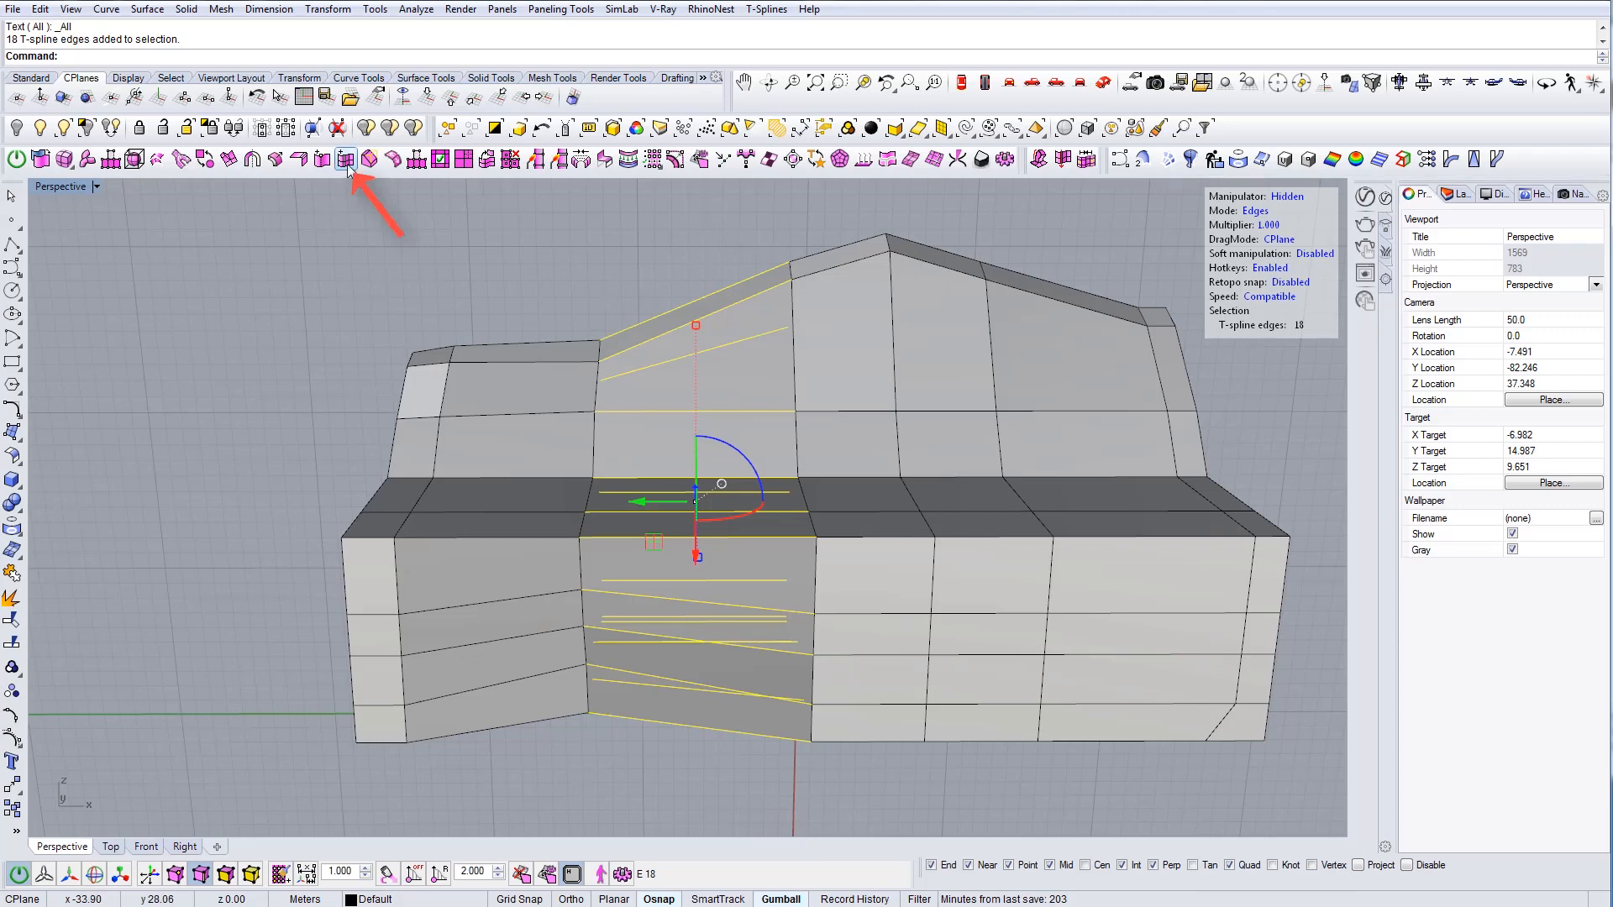
# Insert a new edge loop along the backrest edge, then clear the vertex selection
pyautogui.click(345, 159)
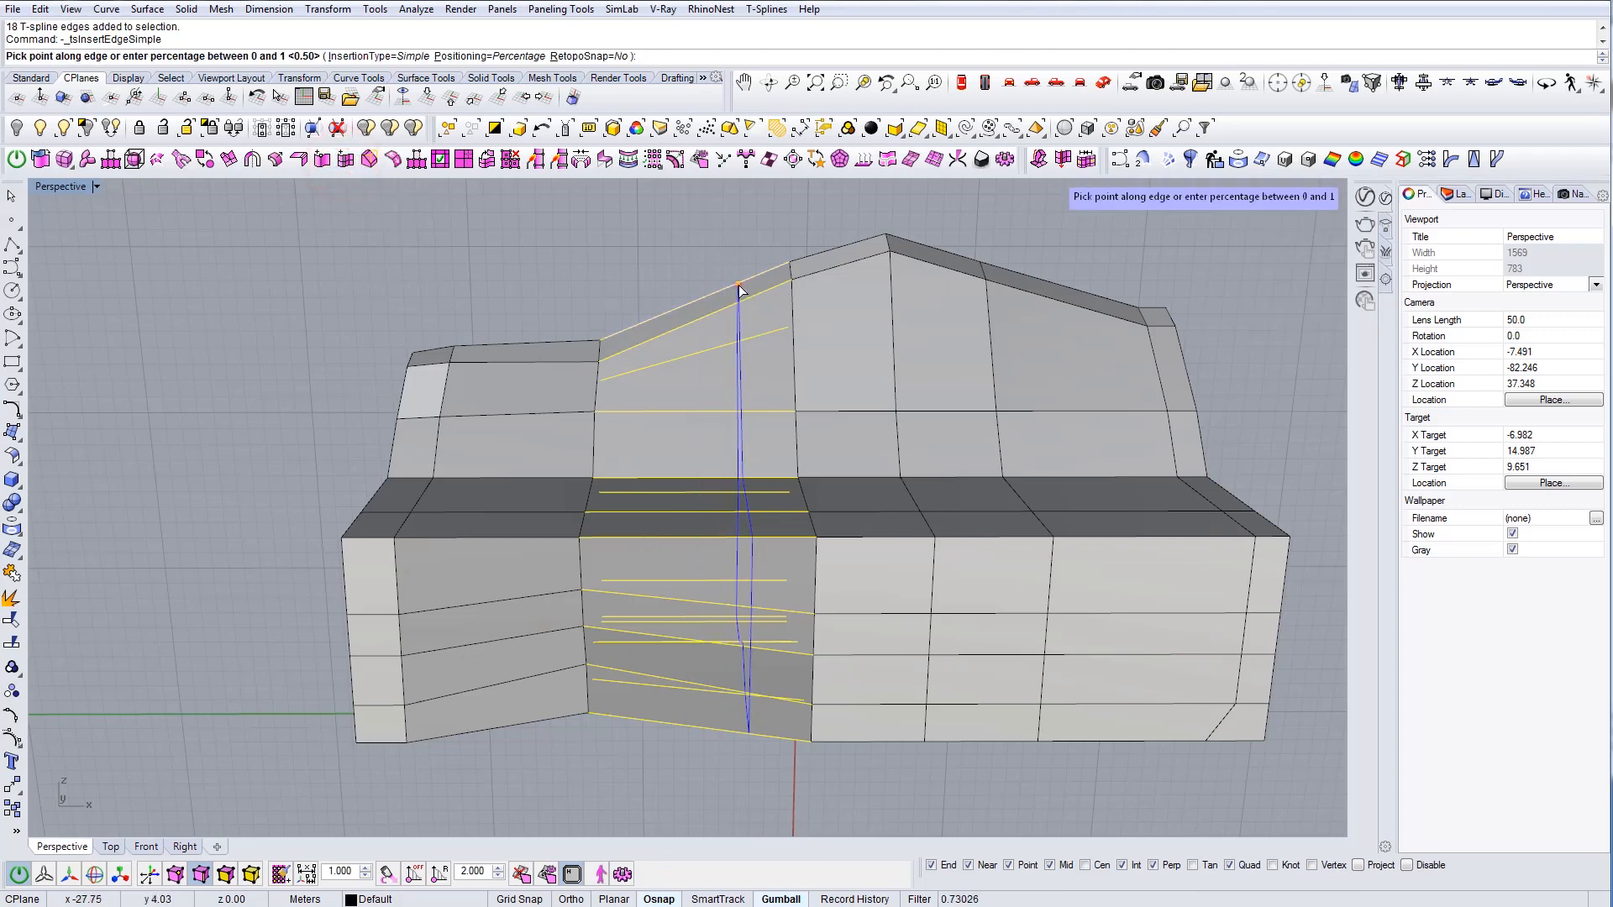
pyautogui.click(738, 288)
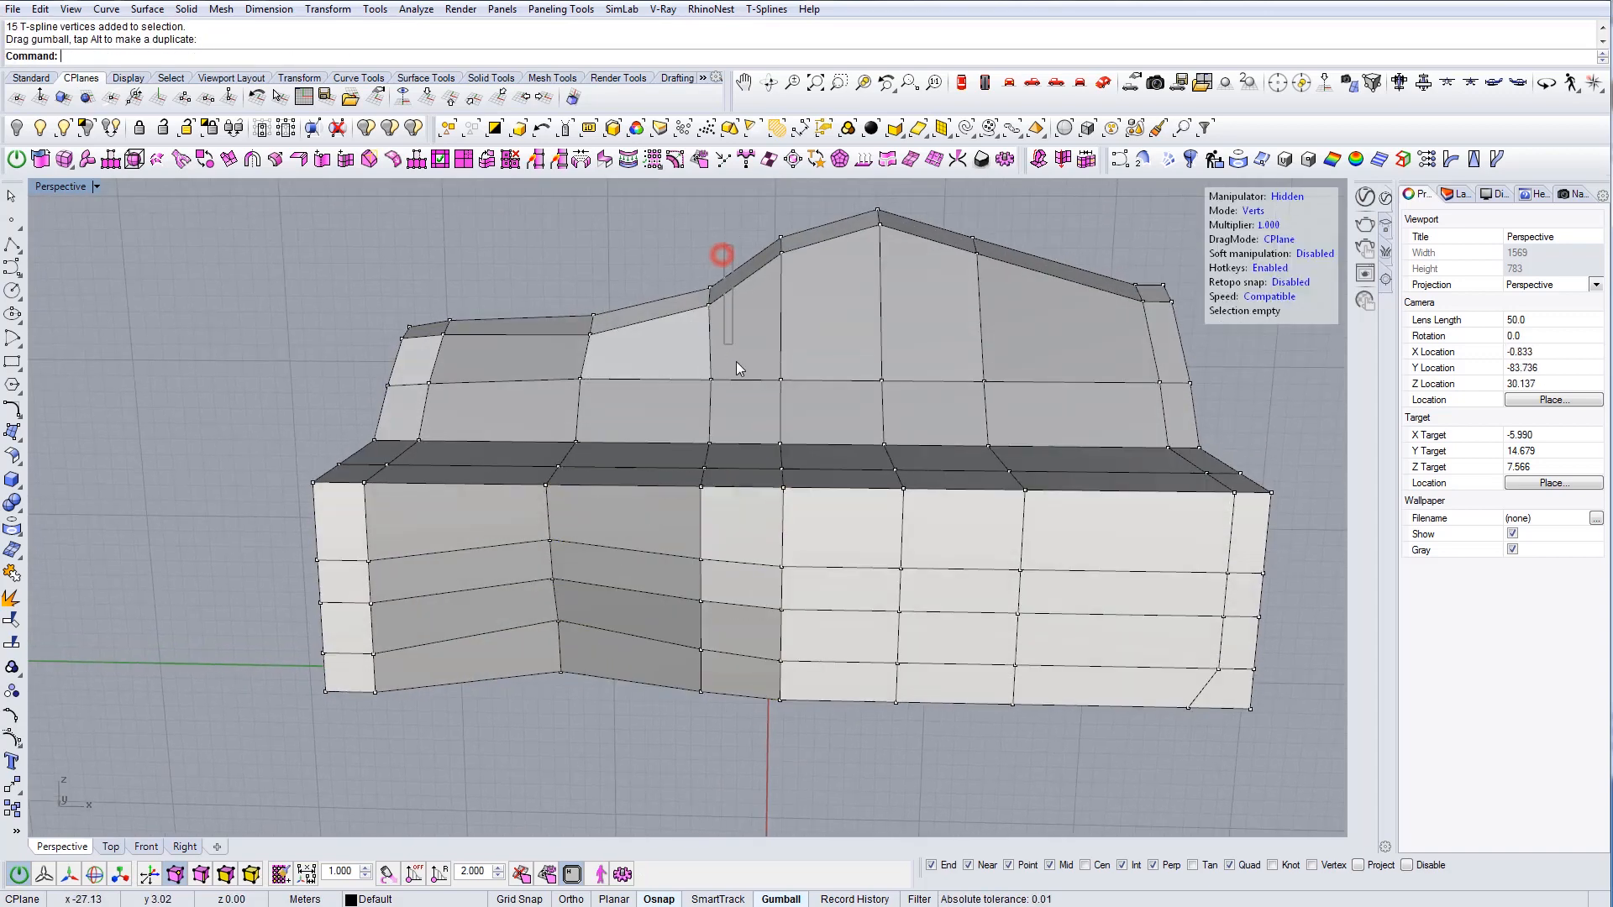
pyautogui.click(720, 313)
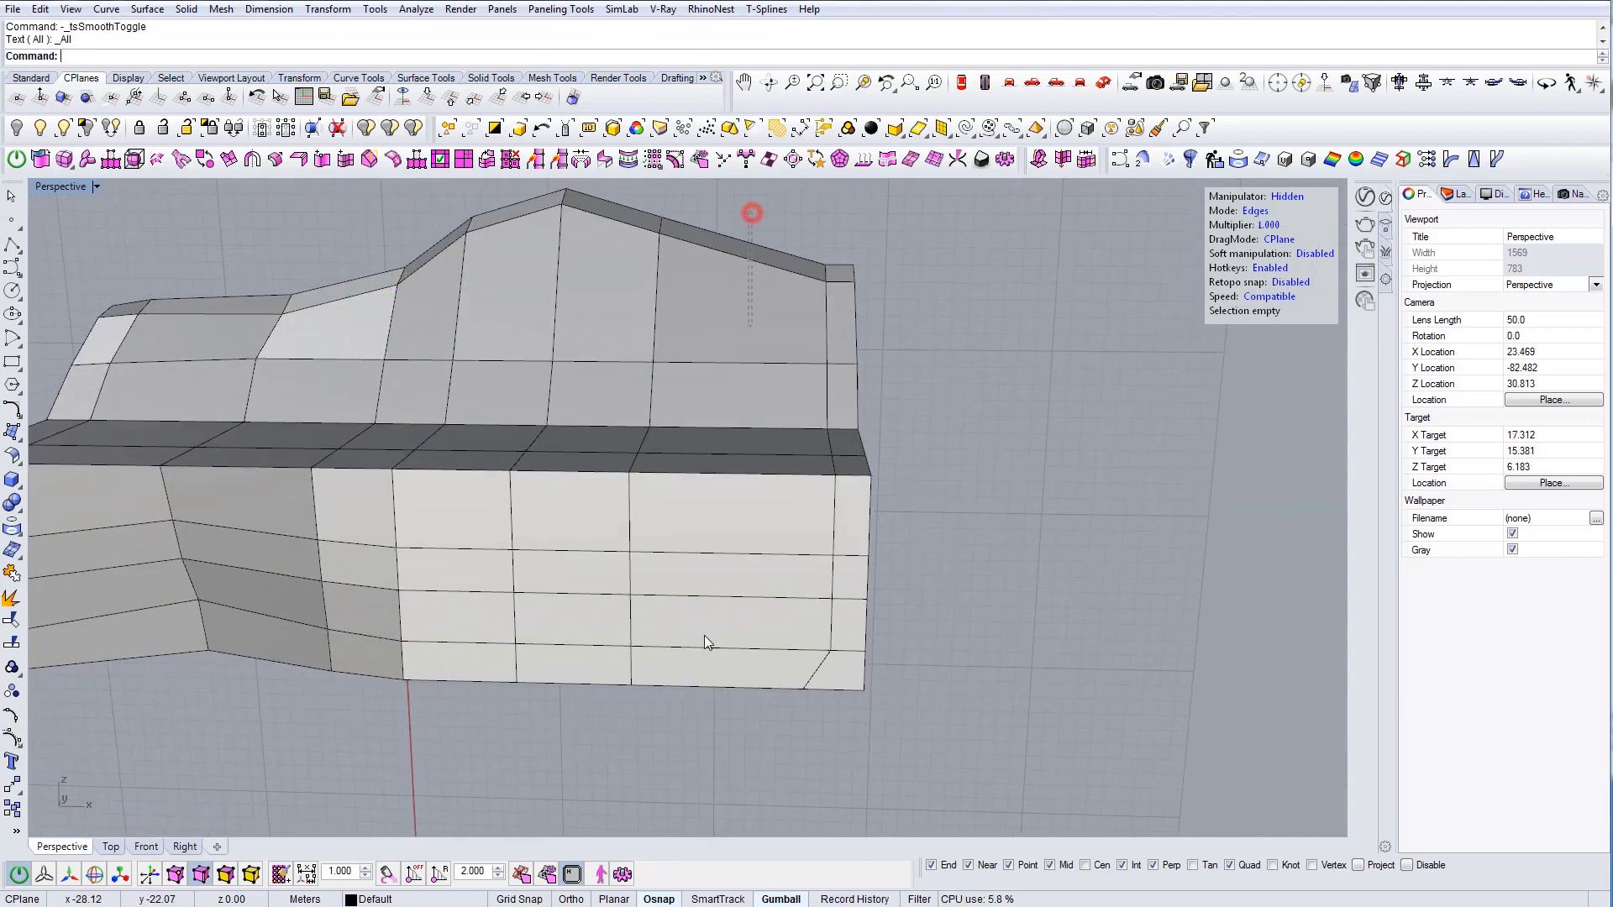
# Add an edge loop through the right backrest section and open T-Splines UI settings
pyautogui.click(345, 159)
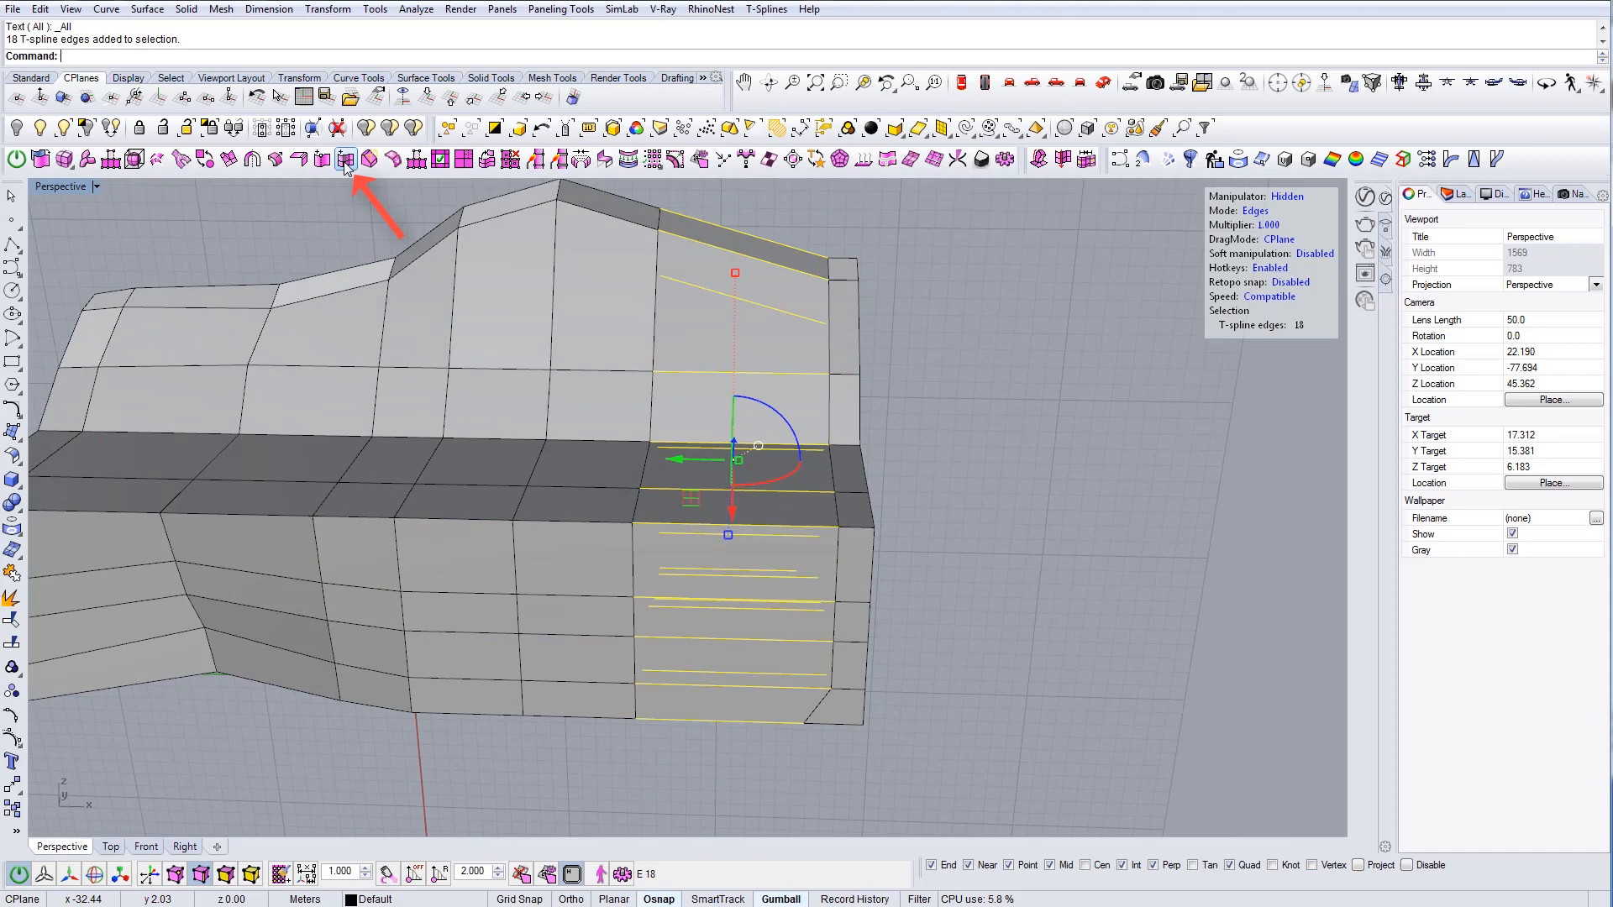
pyautogui.click(344, 159)
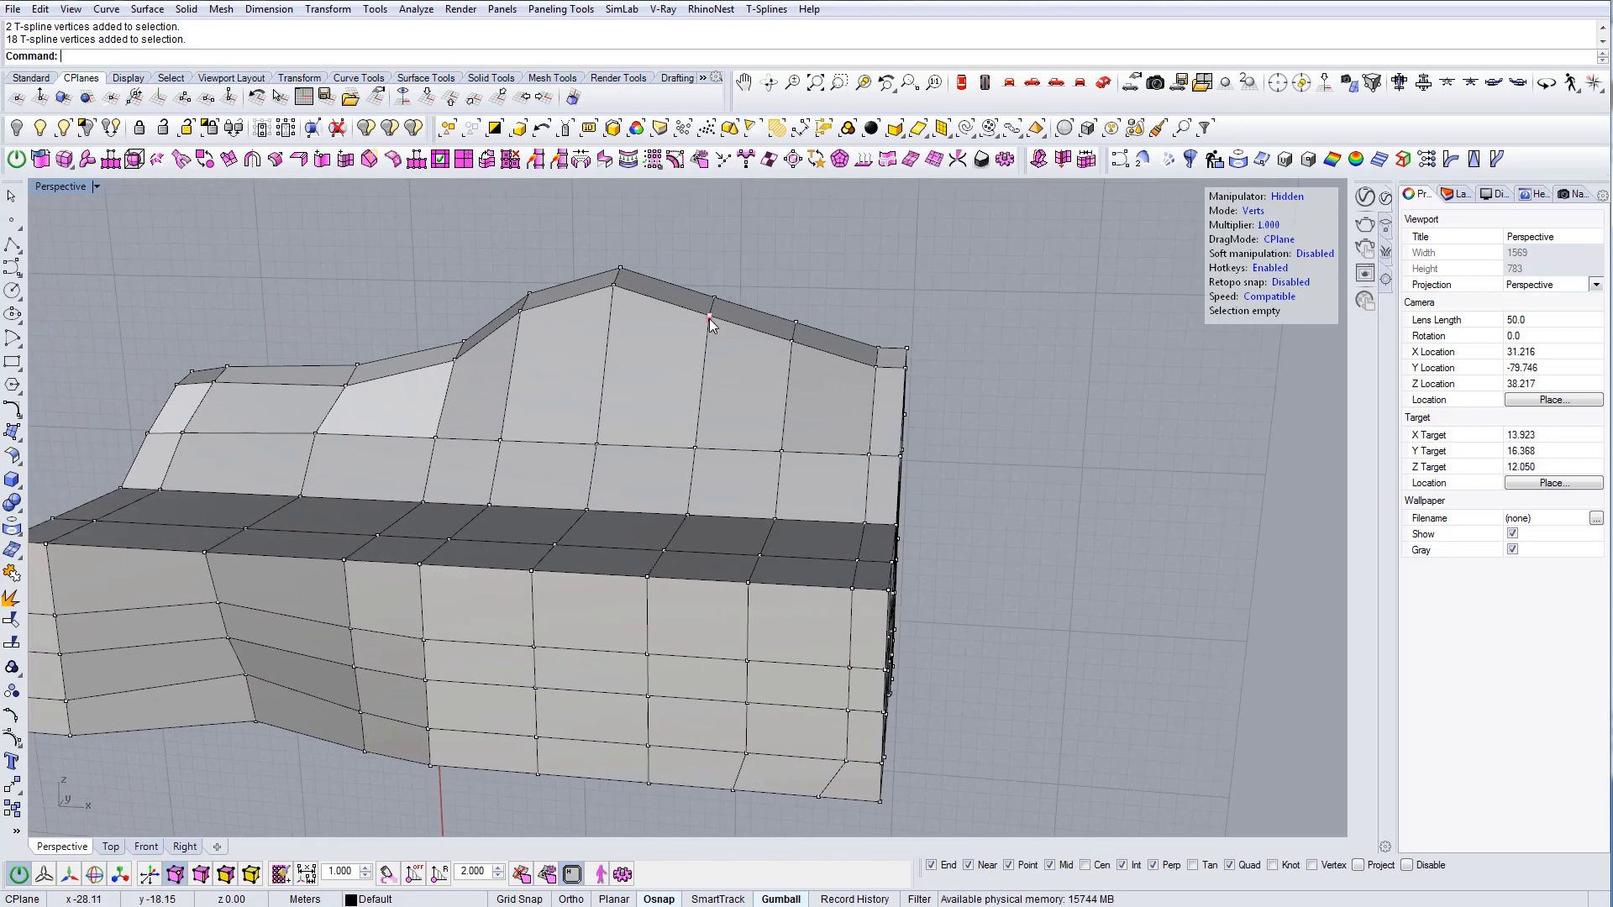
pyautogui.click(706, 312)
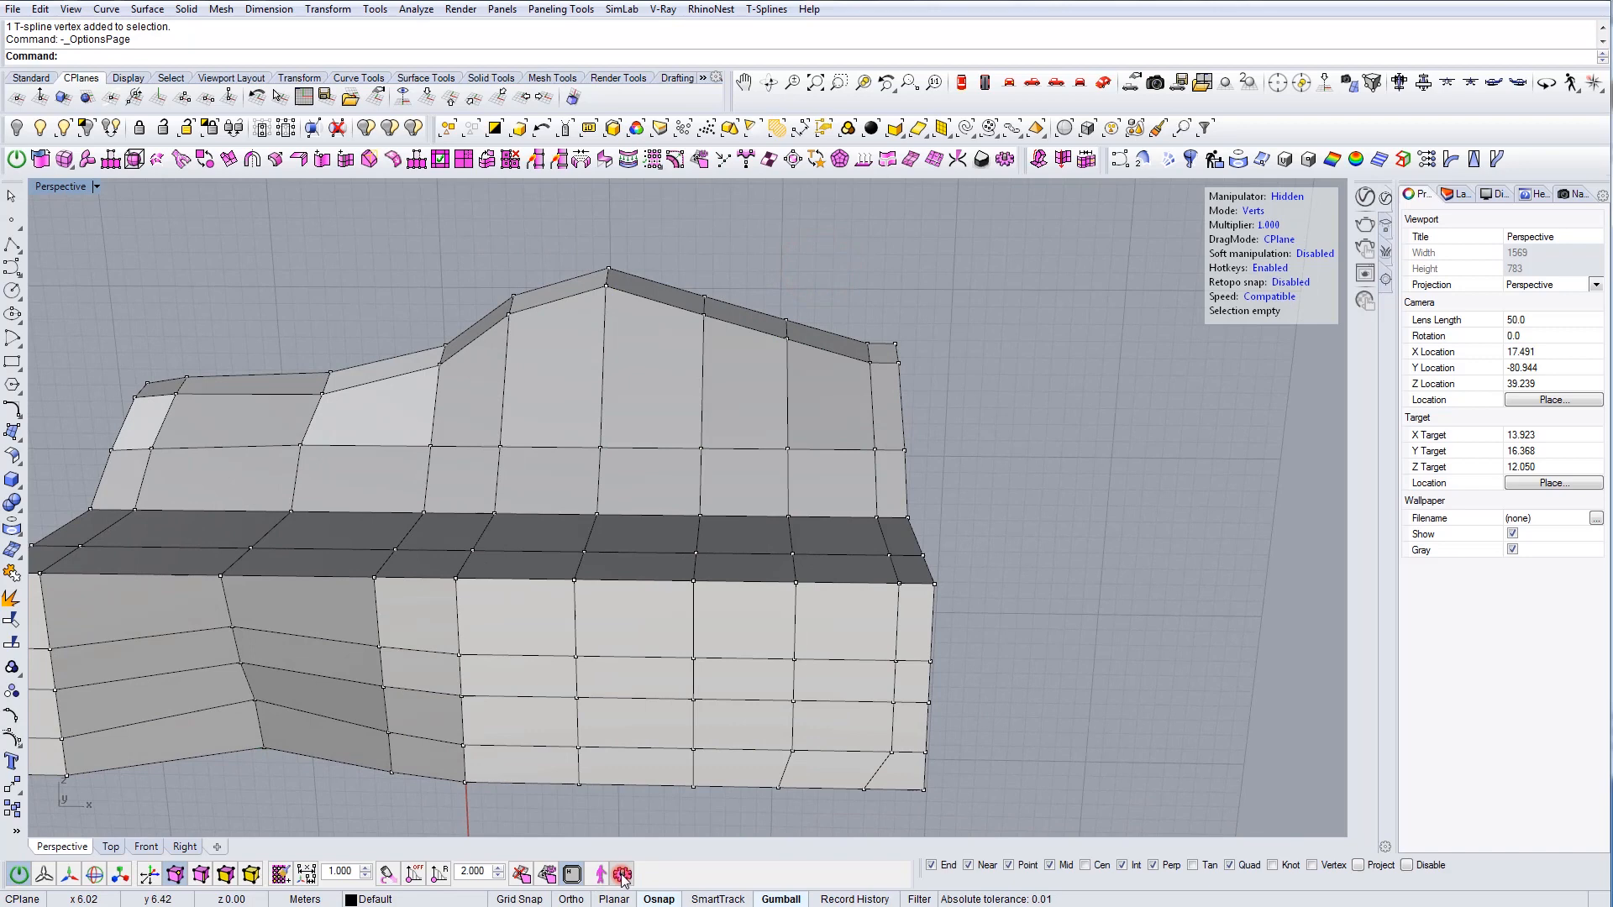
pyautogui.click(620, 873)
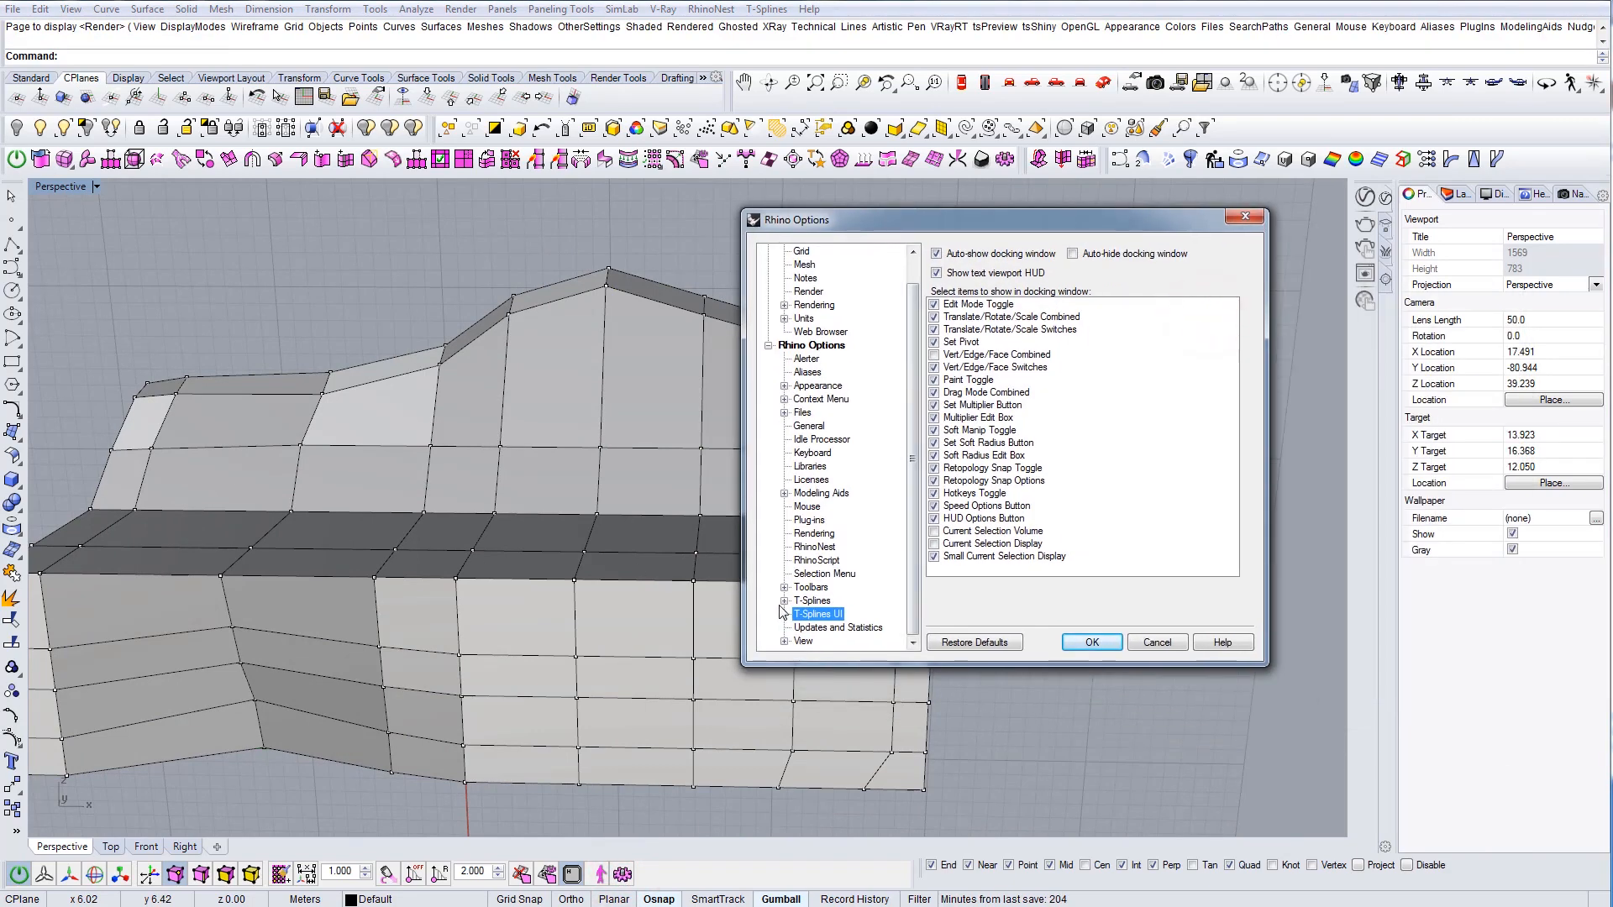
# Review the vertex, object and face selection hotkeys, then close Rhino Options unchanged
pyautogui.click(820, 614)
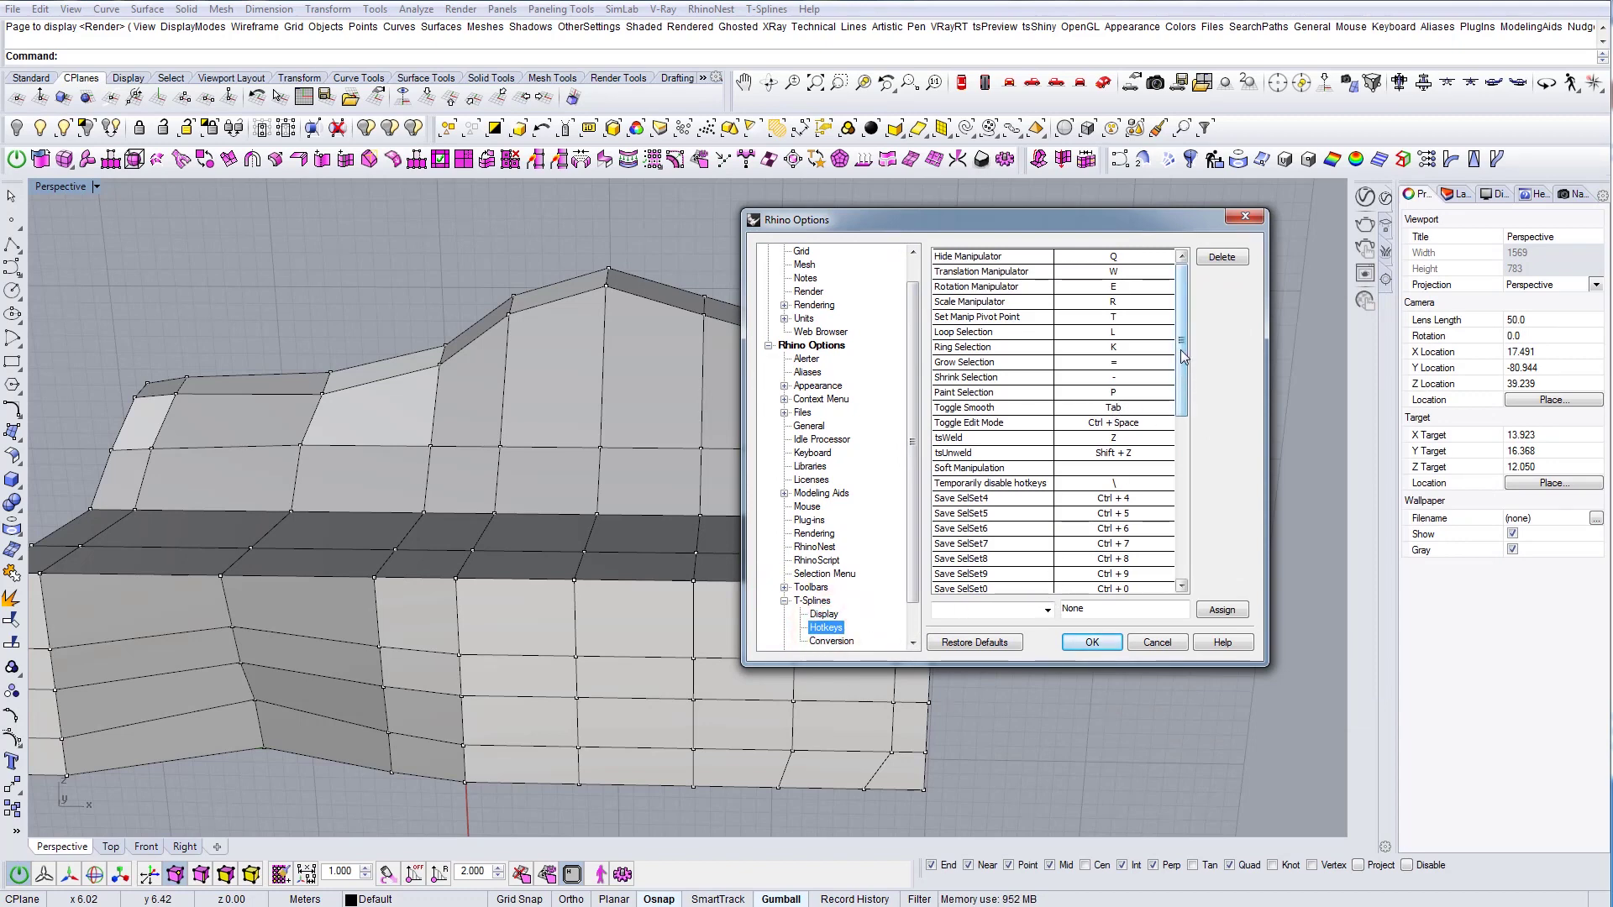
pyautogui.scroll(-3)
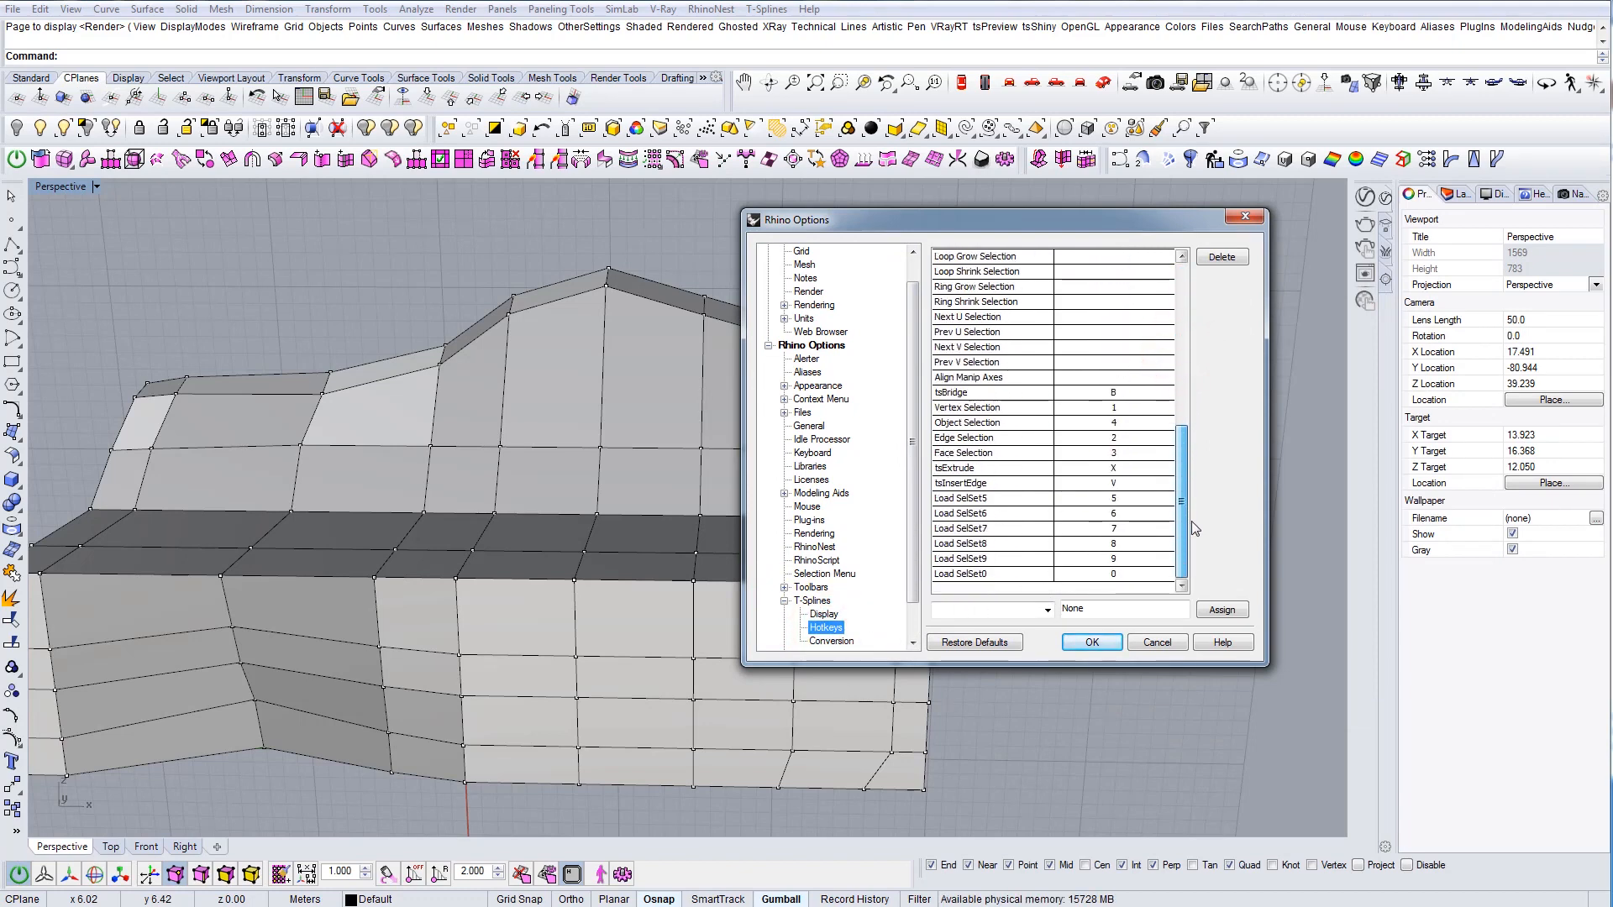
pyautogui.click(989, 408)
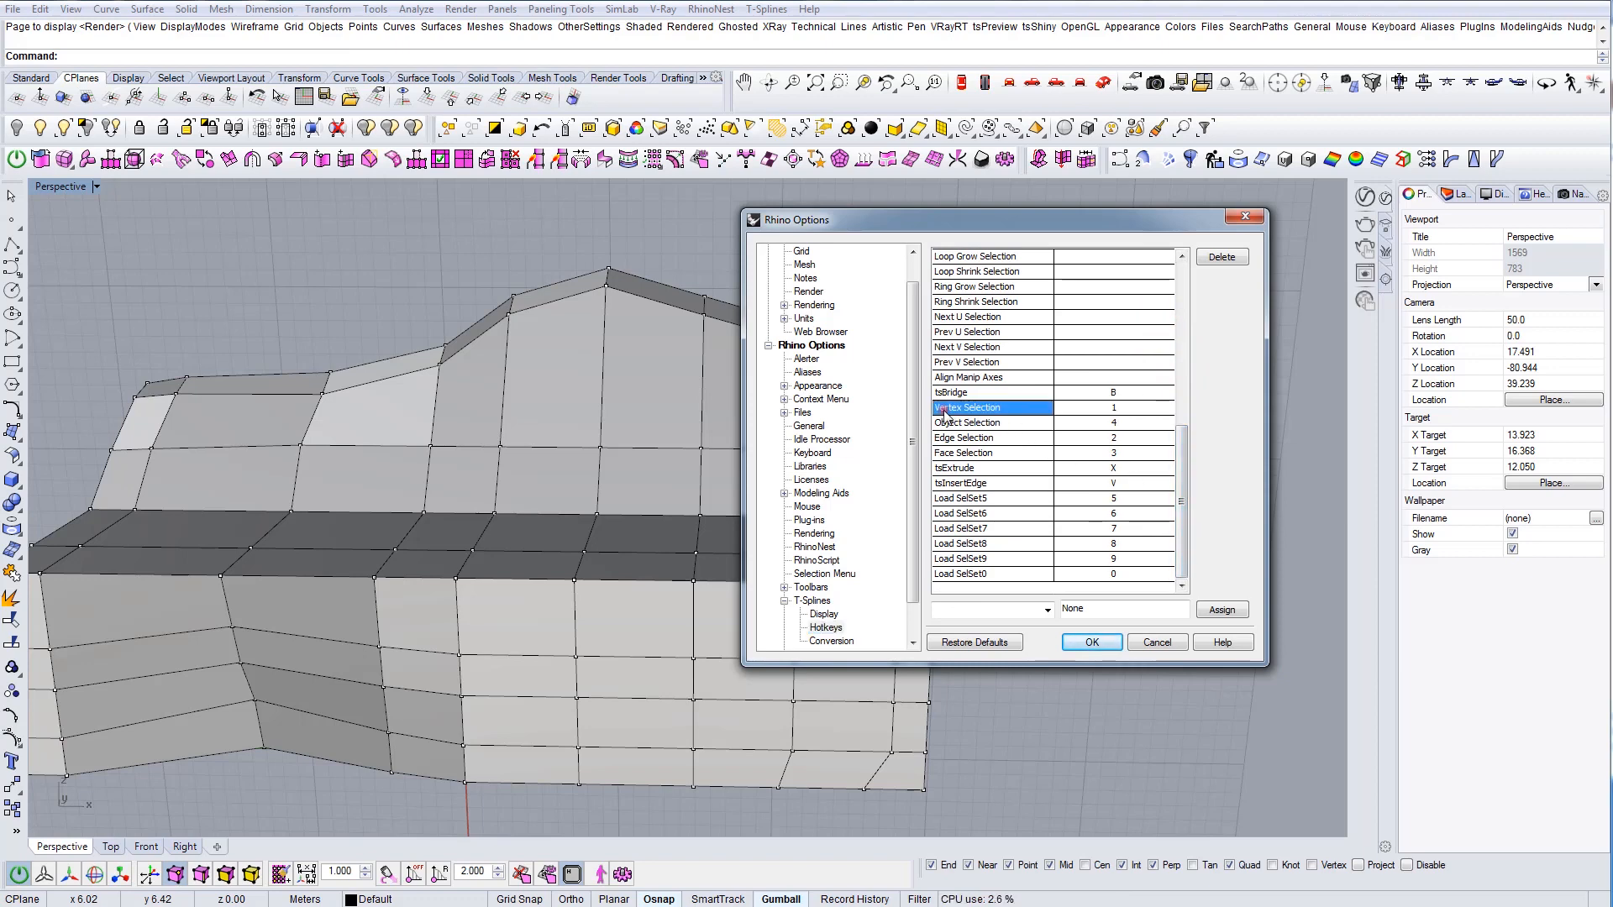
pyautogui.click(965, 422)
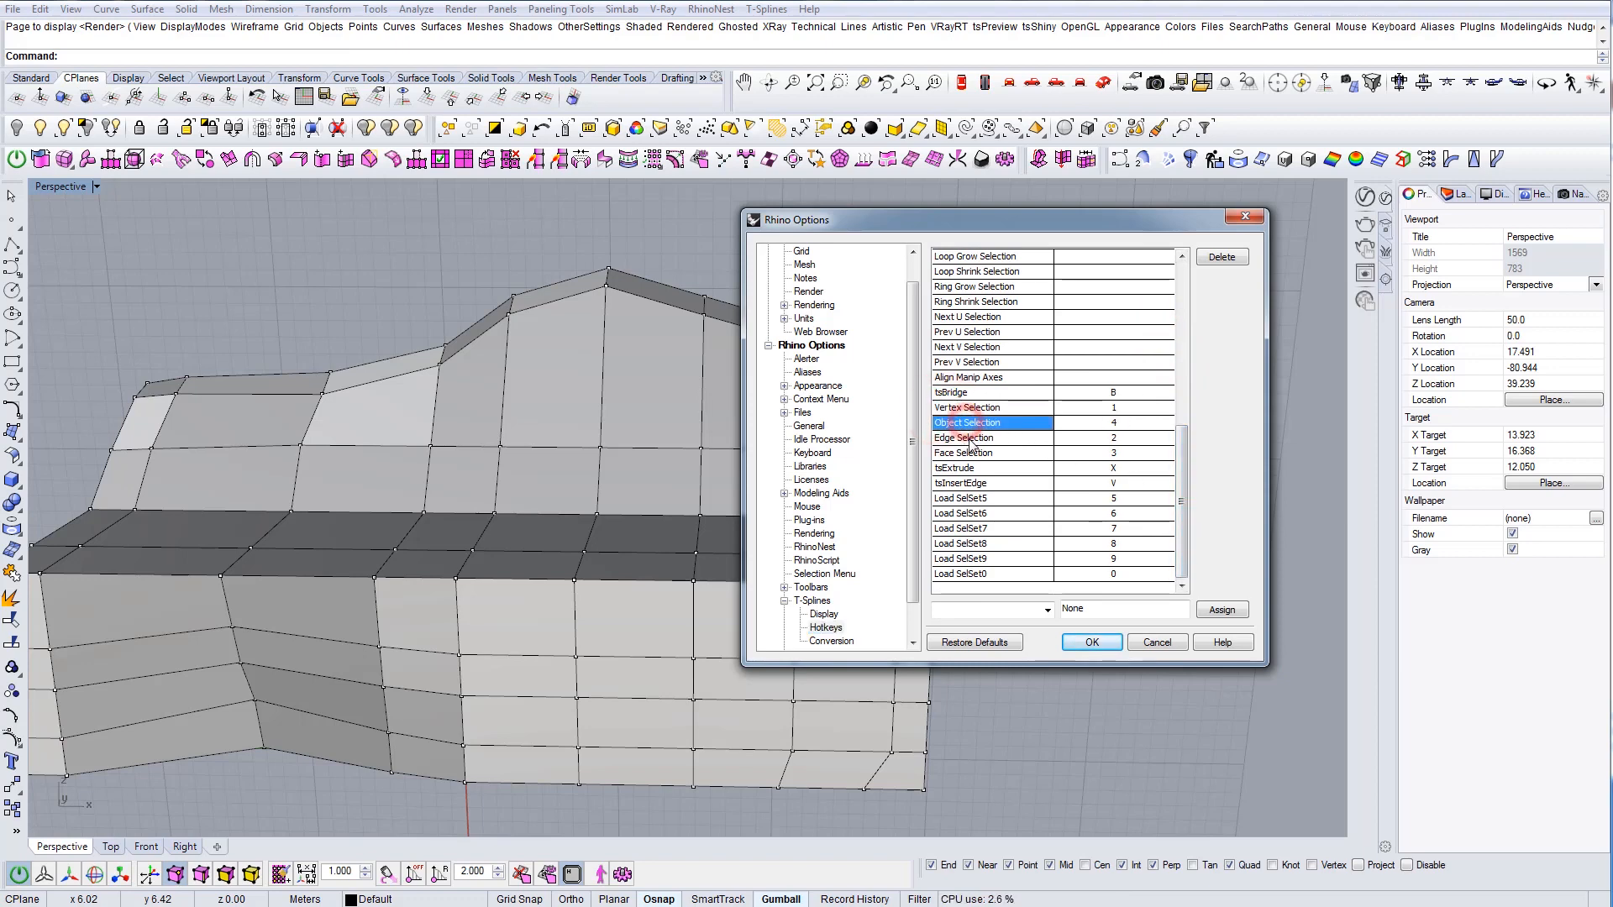
pyautogui.click(963, 453)
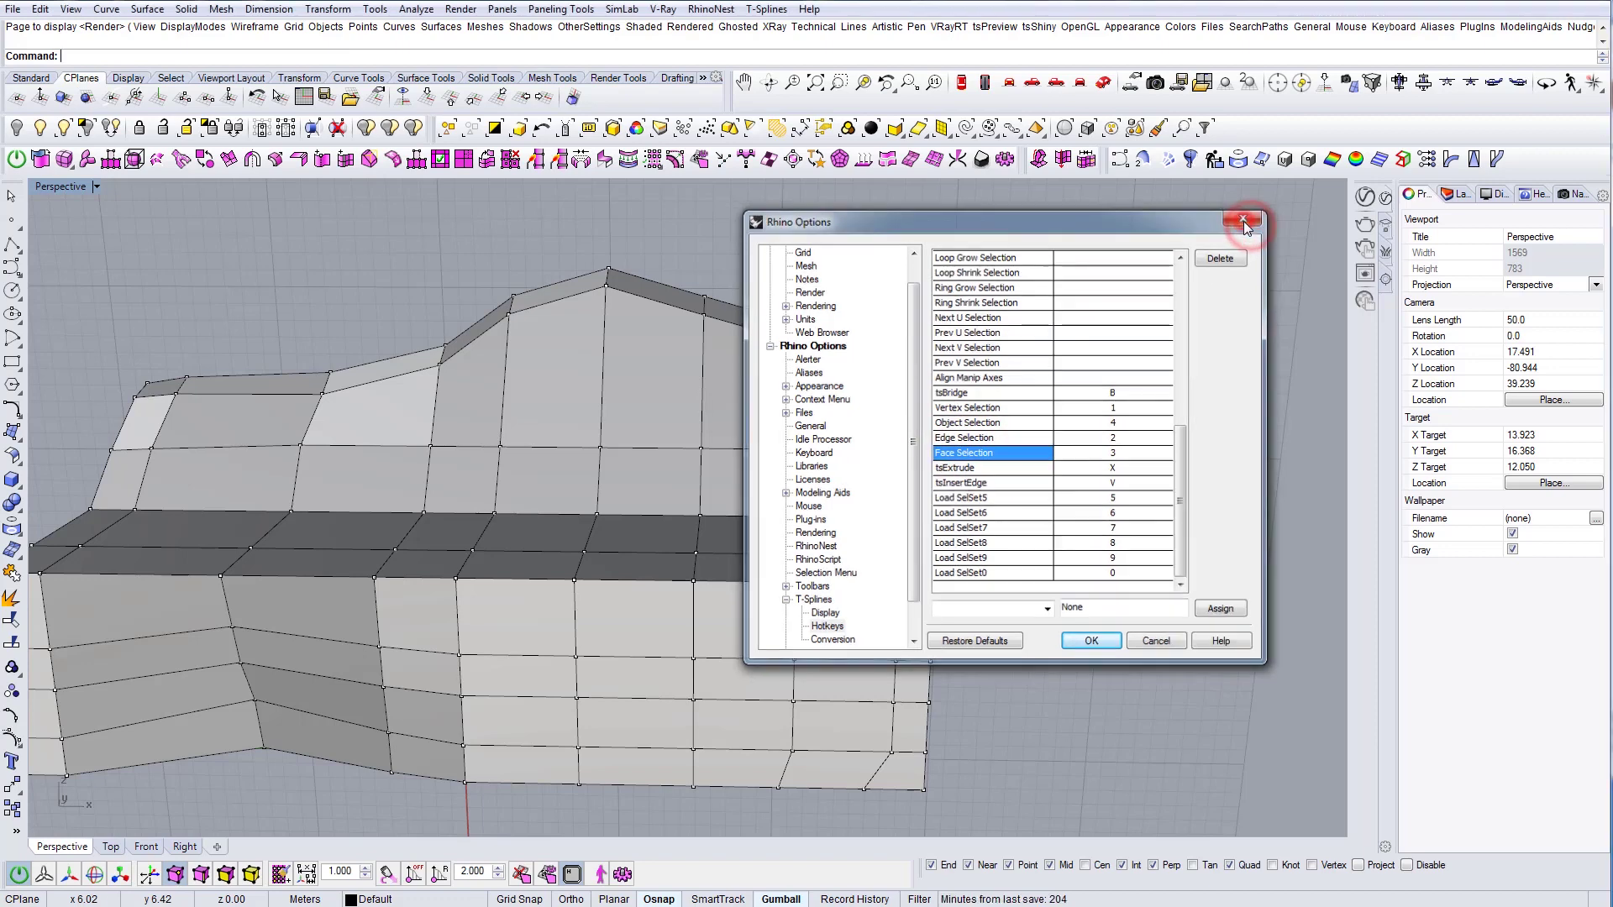
pyautogui.click(1242, 223)
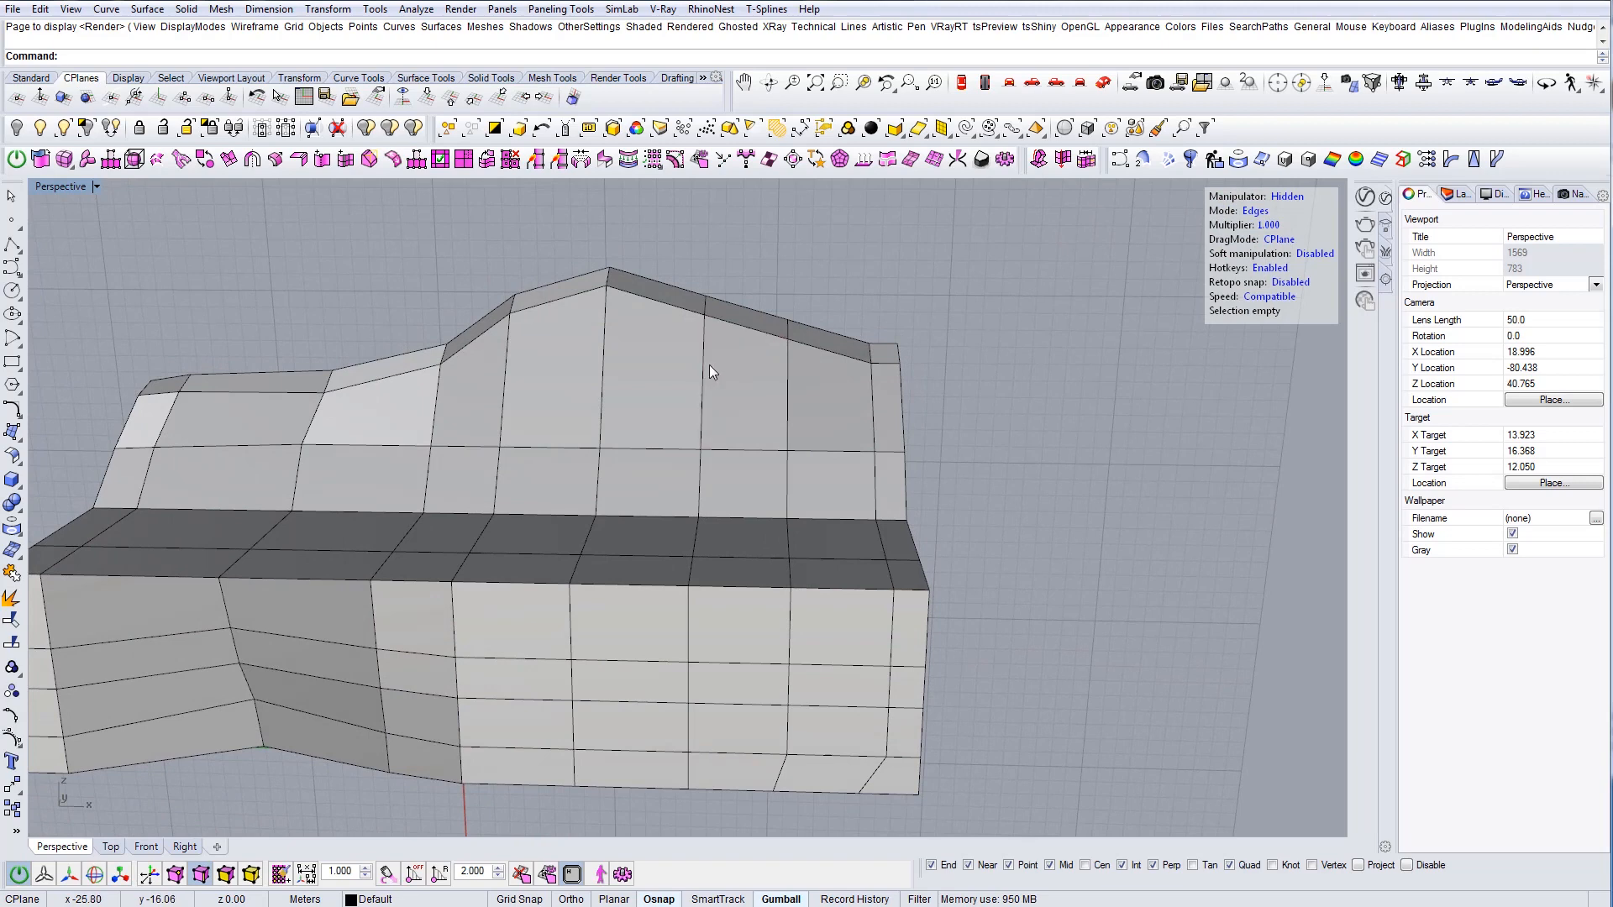
# Pick backrest faces to reshape, undo one change, then pick a bench-end vertex
pyautogui.click(746, 316)
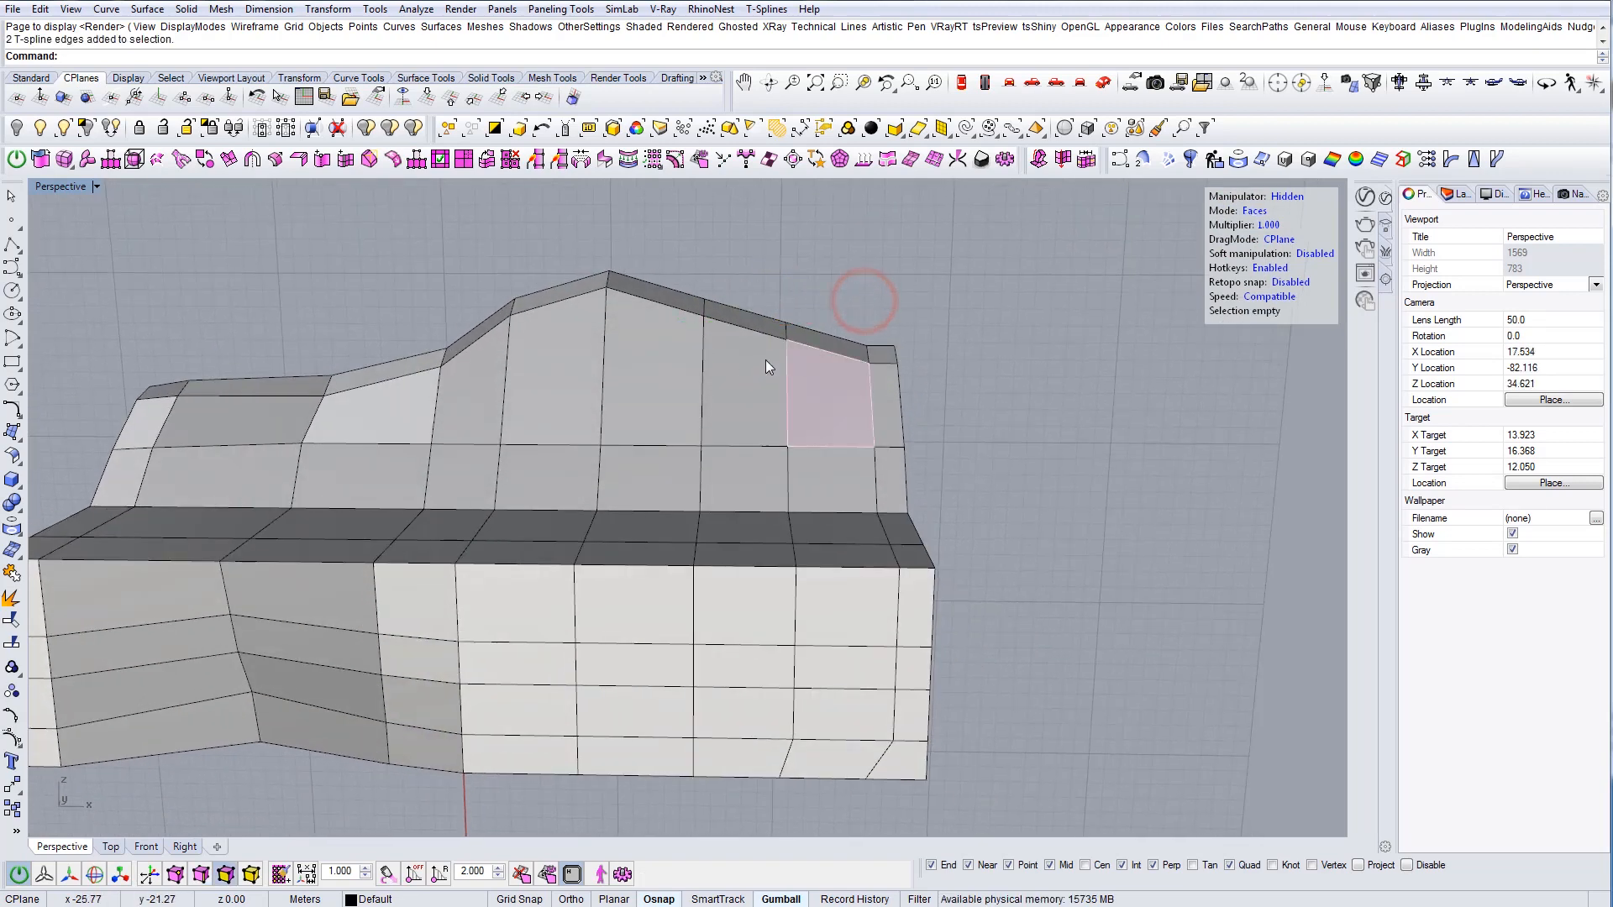
pyautogui.click(823, 391)
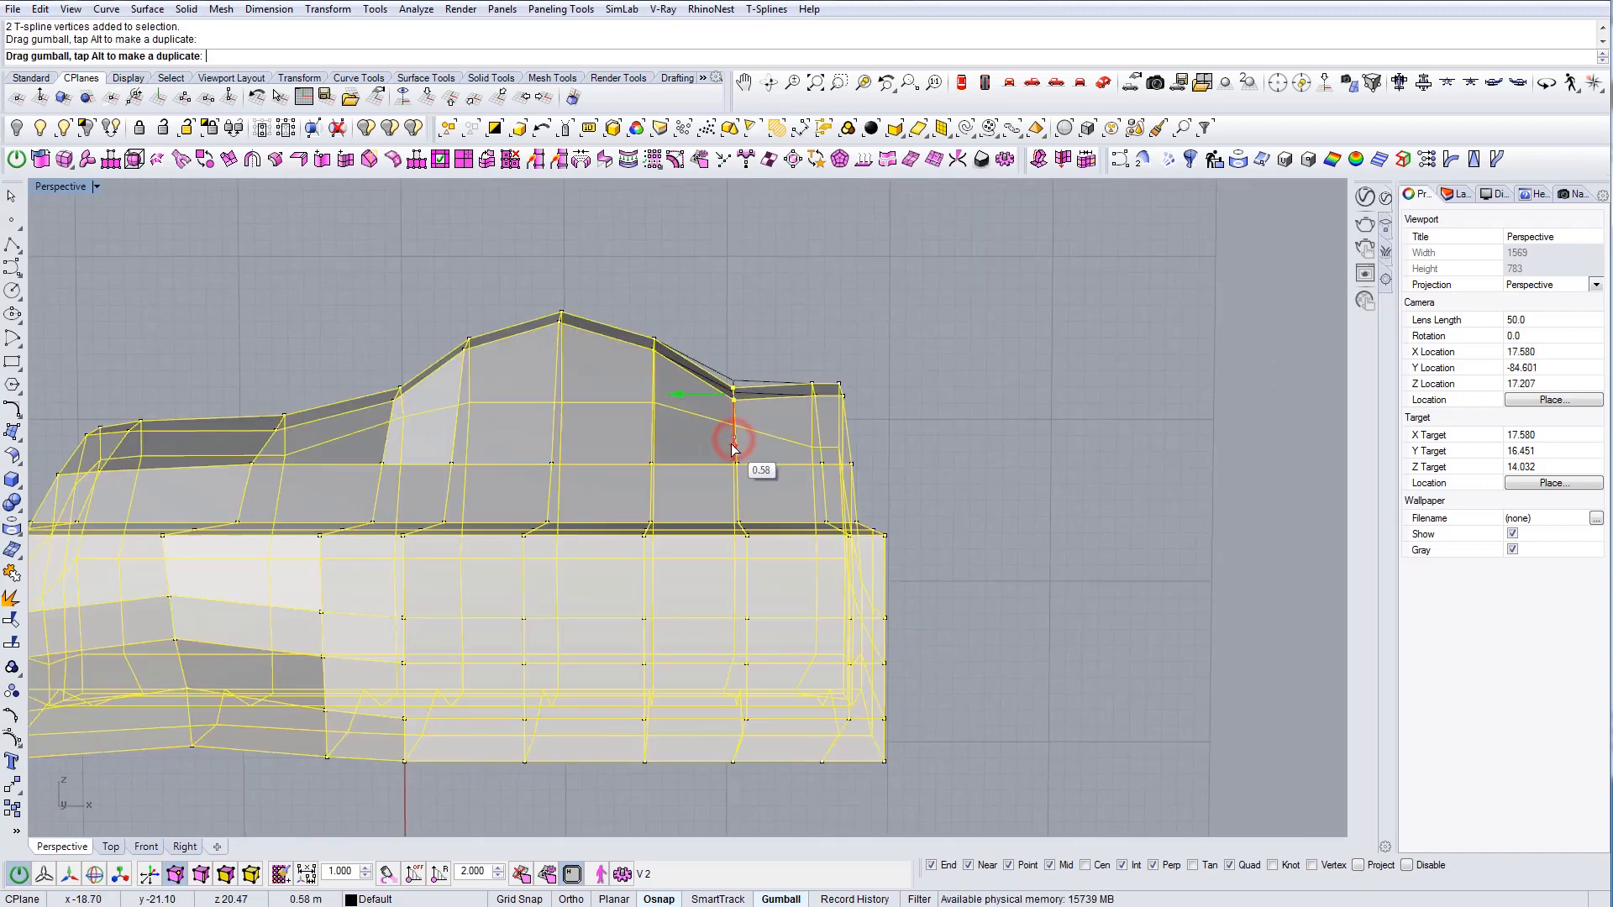
pyautogui.press('ctrl+z')
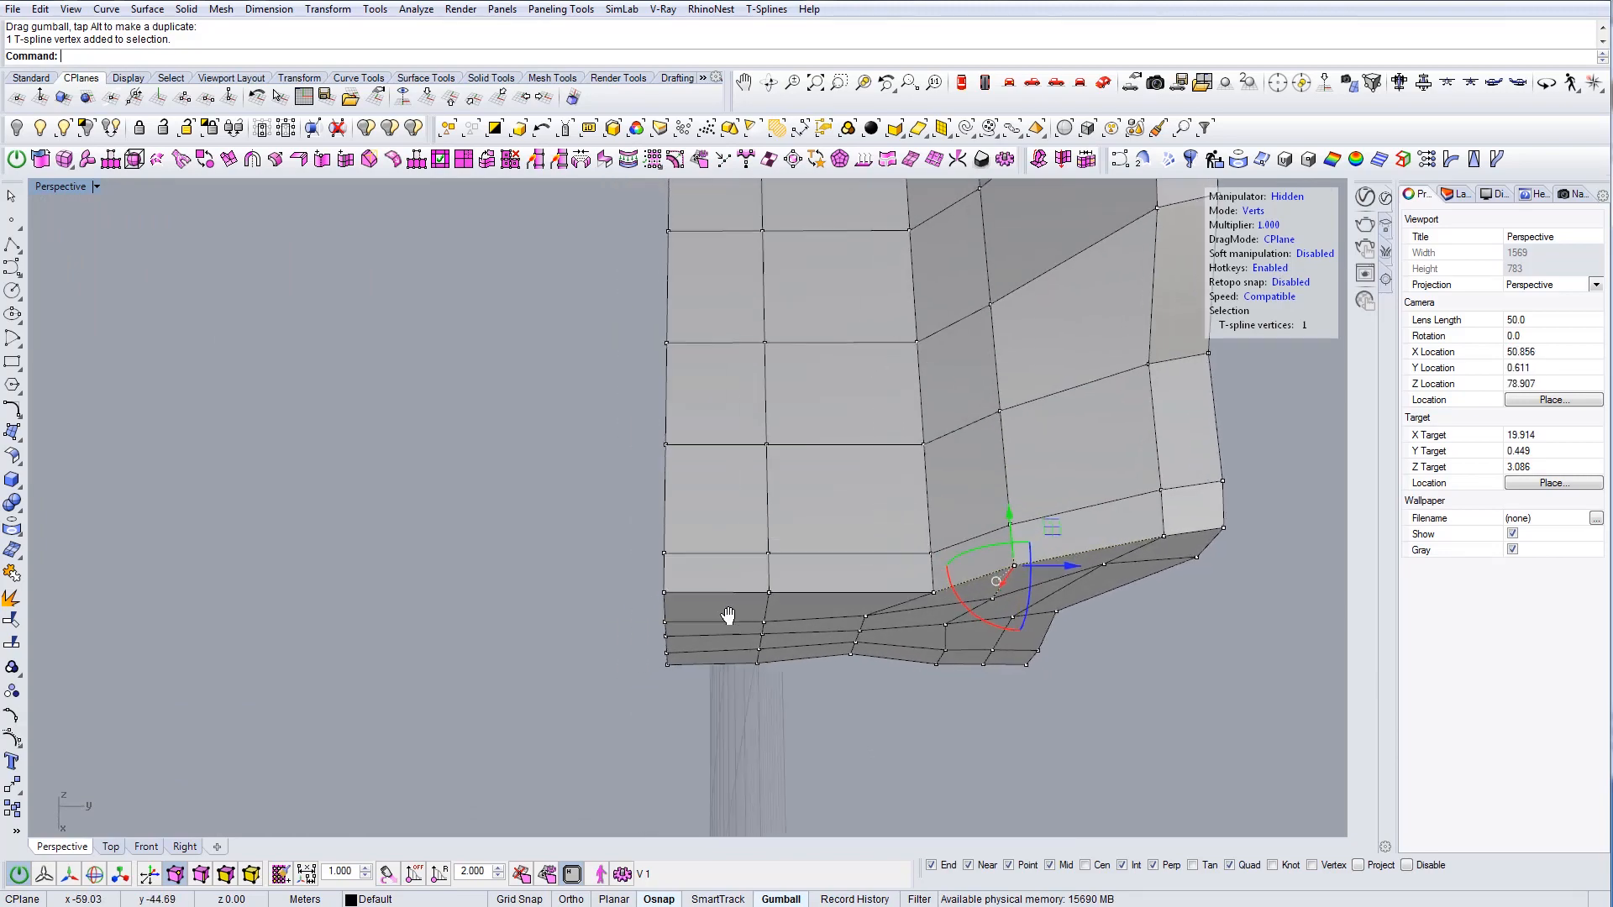
pyautogui.click(429, 95)
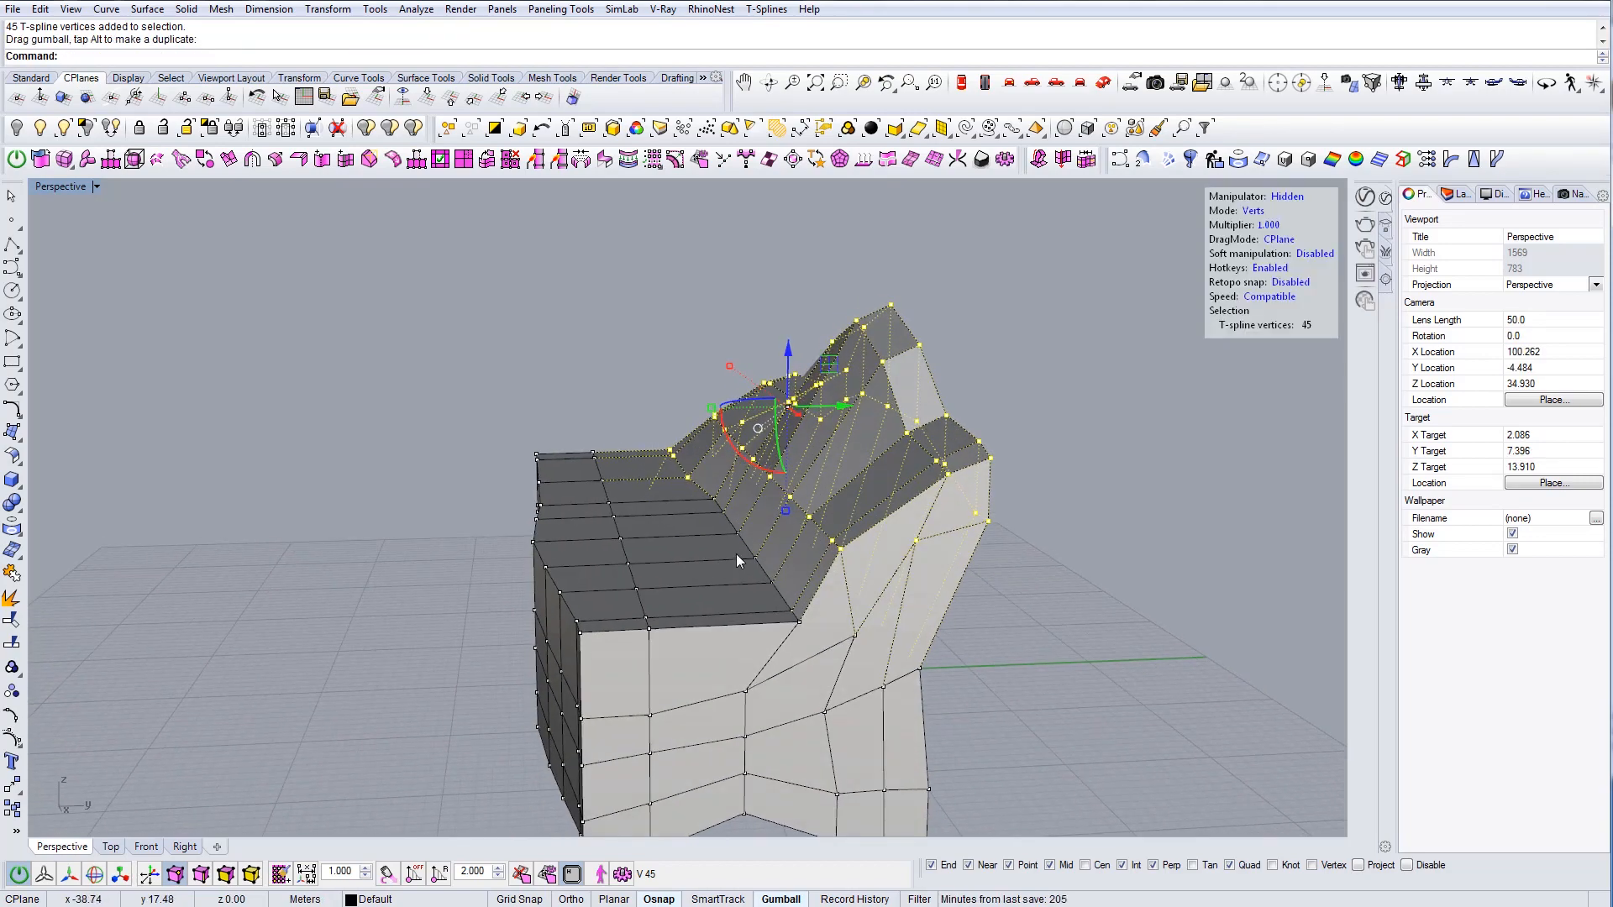
pyautogui.press('ctrl+z')
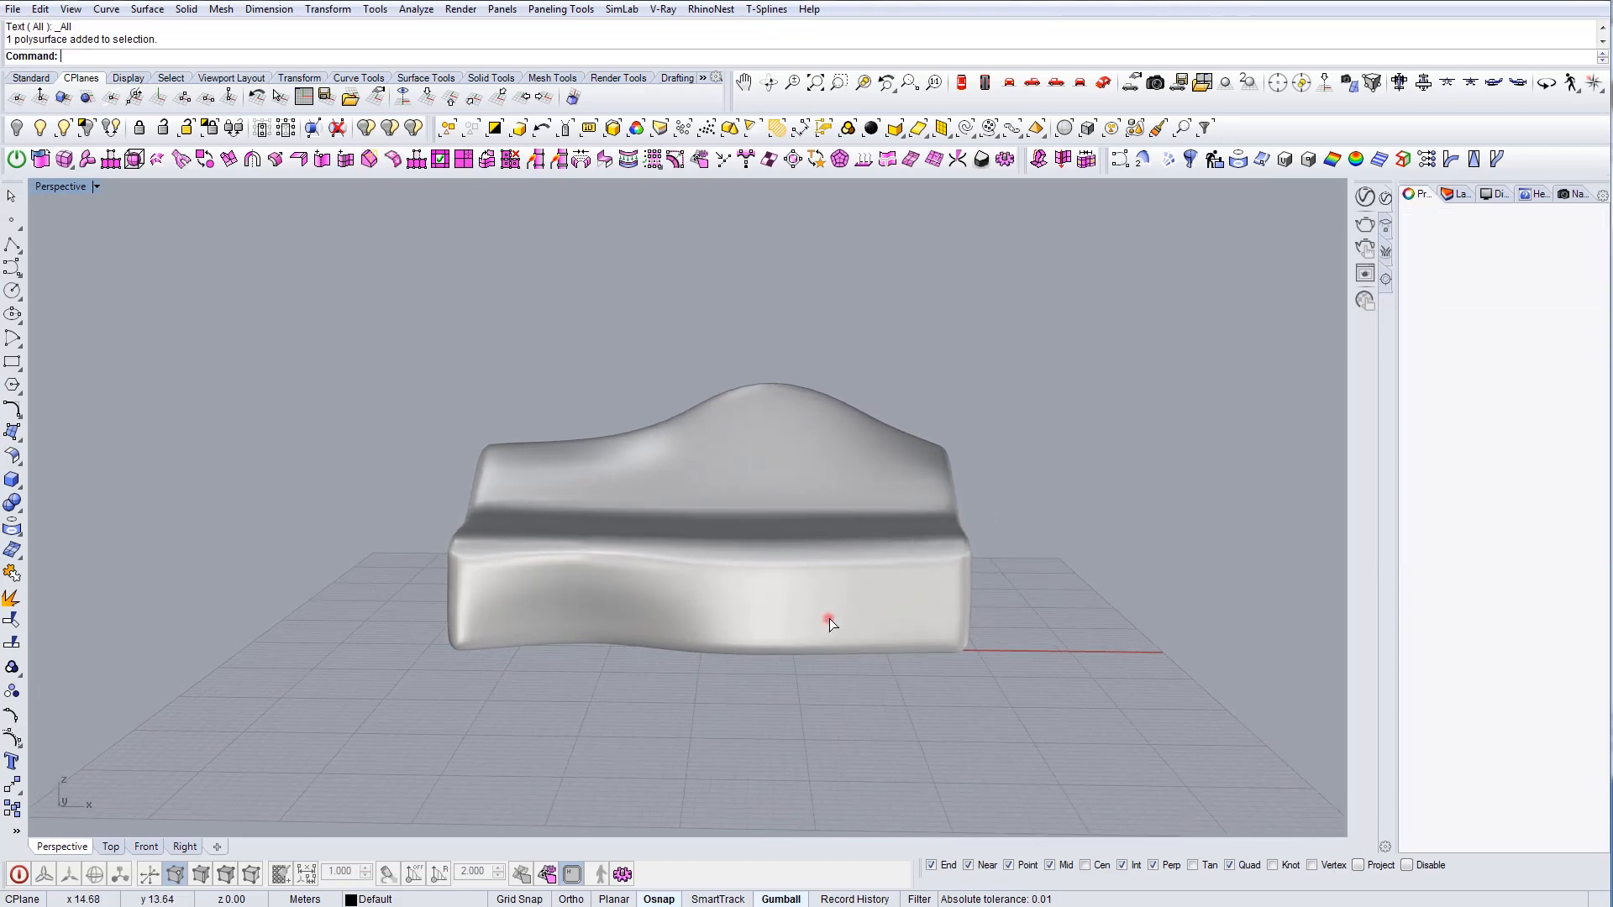
# Switch the T-spline bench to smooth display mode
pyautogui.click(831, 624)
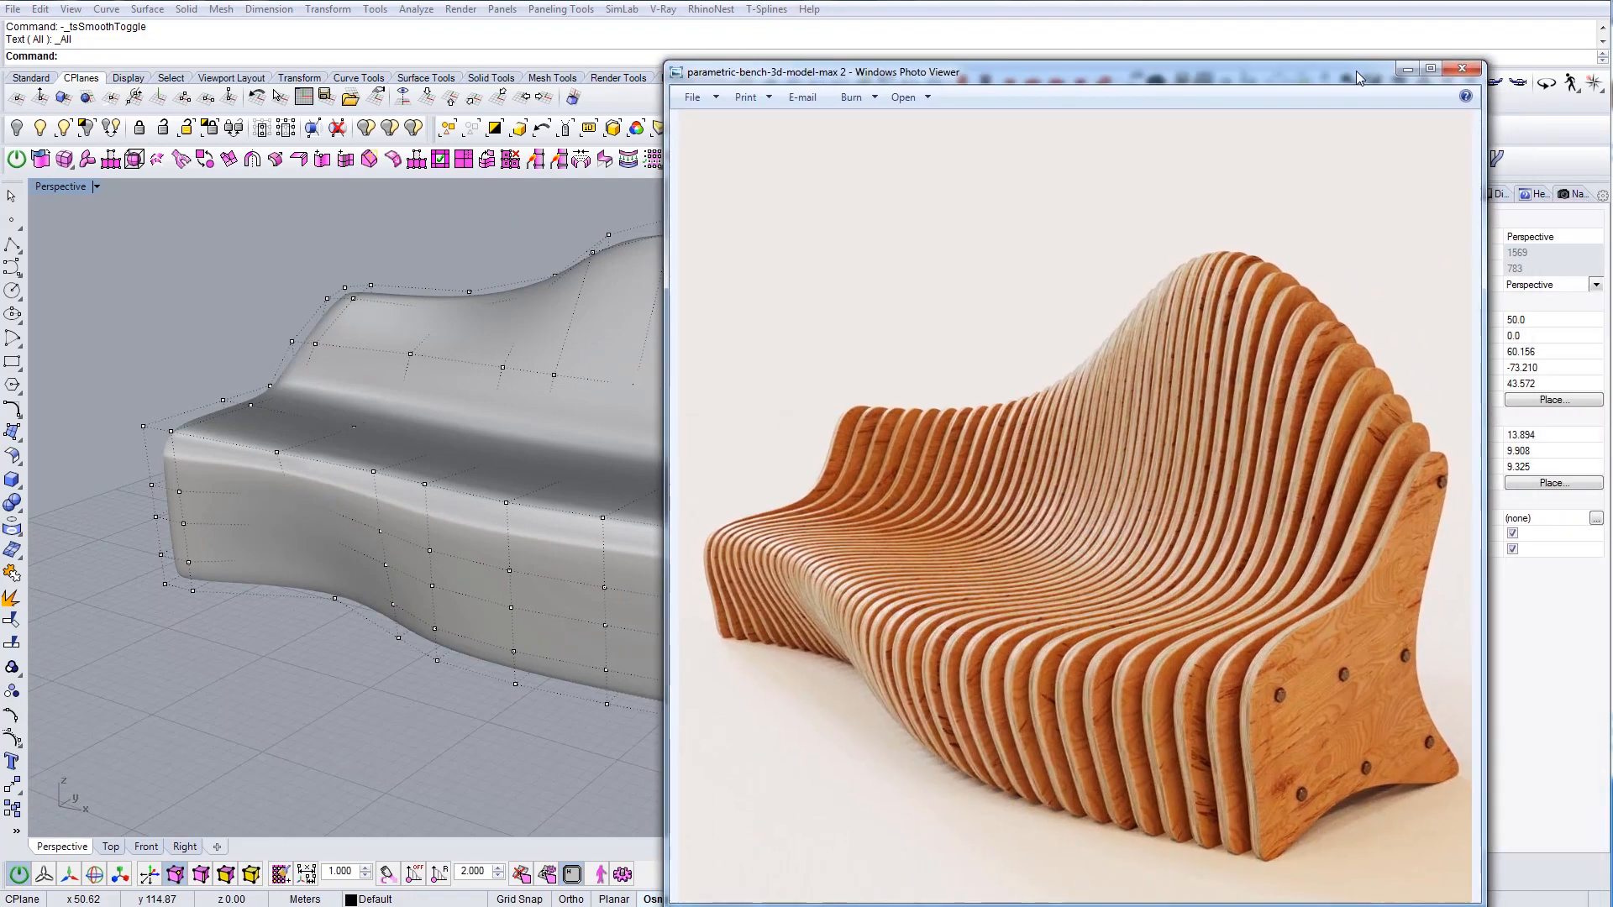
# Close the slatted bench reference photo in Windows Photo Viewer
pyautogui.click(1461, 68)
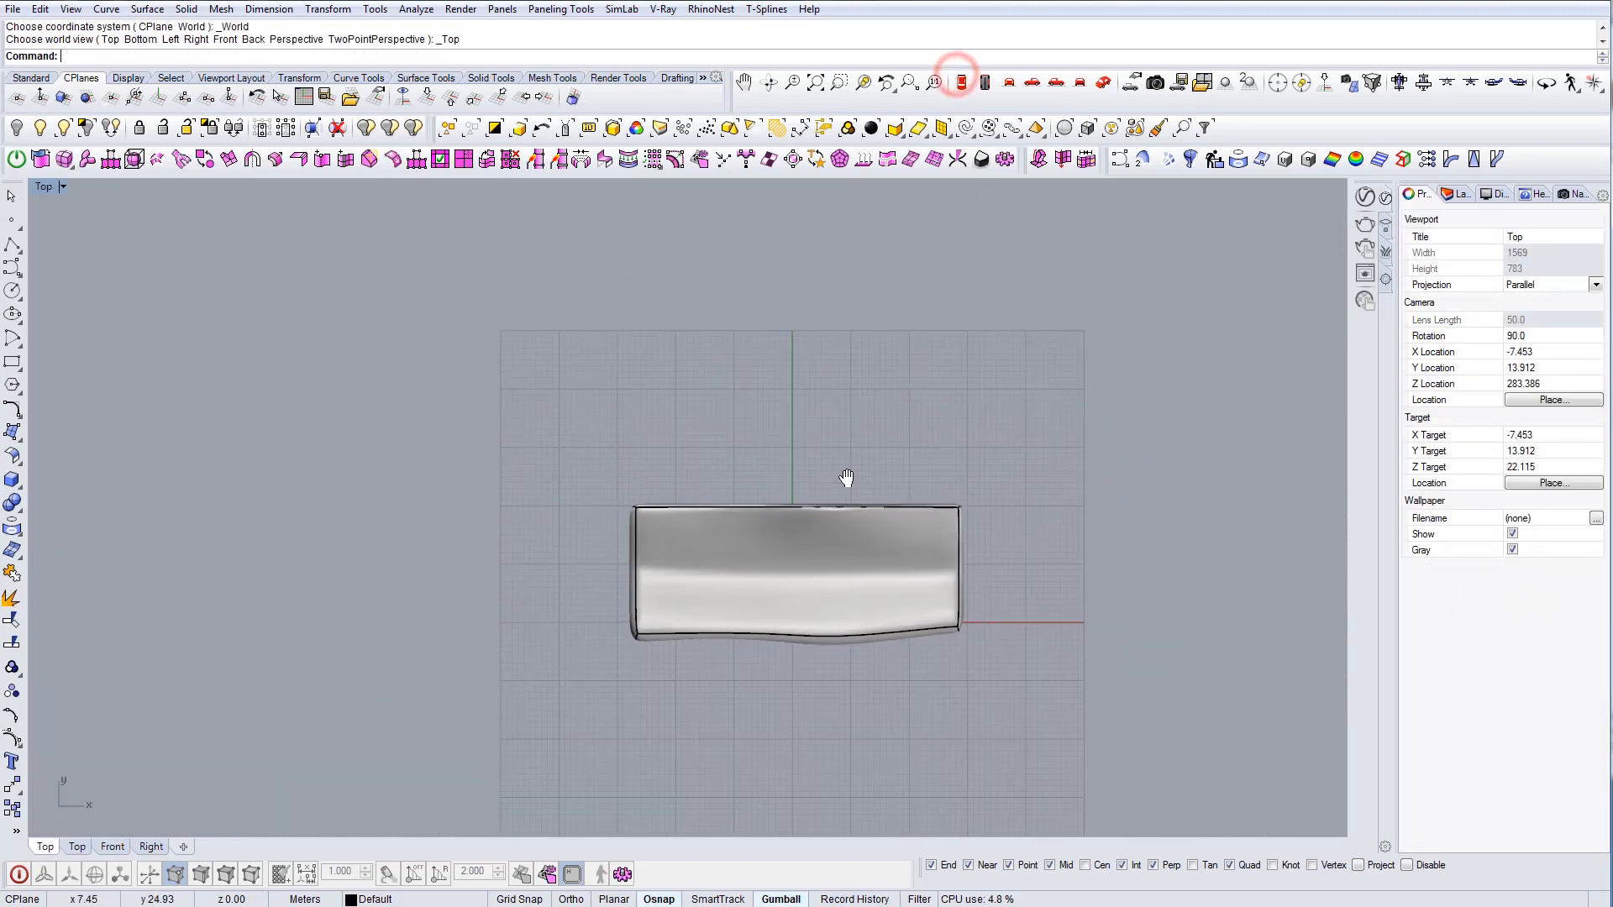
# Zoom into the Top view and select one of the thin rectangular cutter strips
pyautogui.click(649, 256)
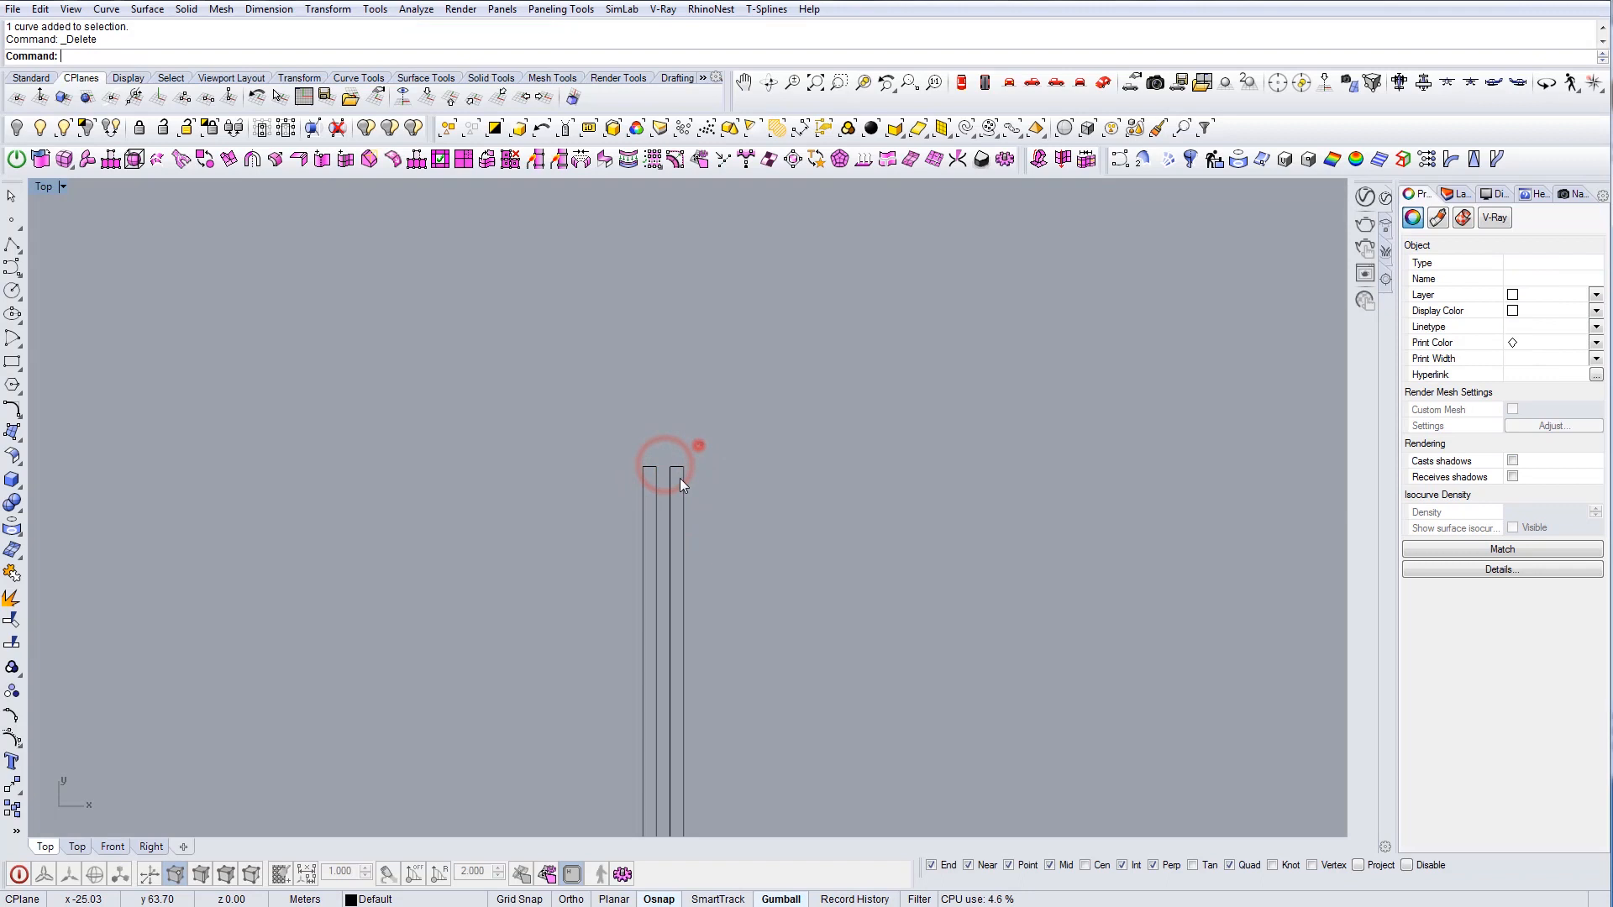
pyautogui.click(226, 96)
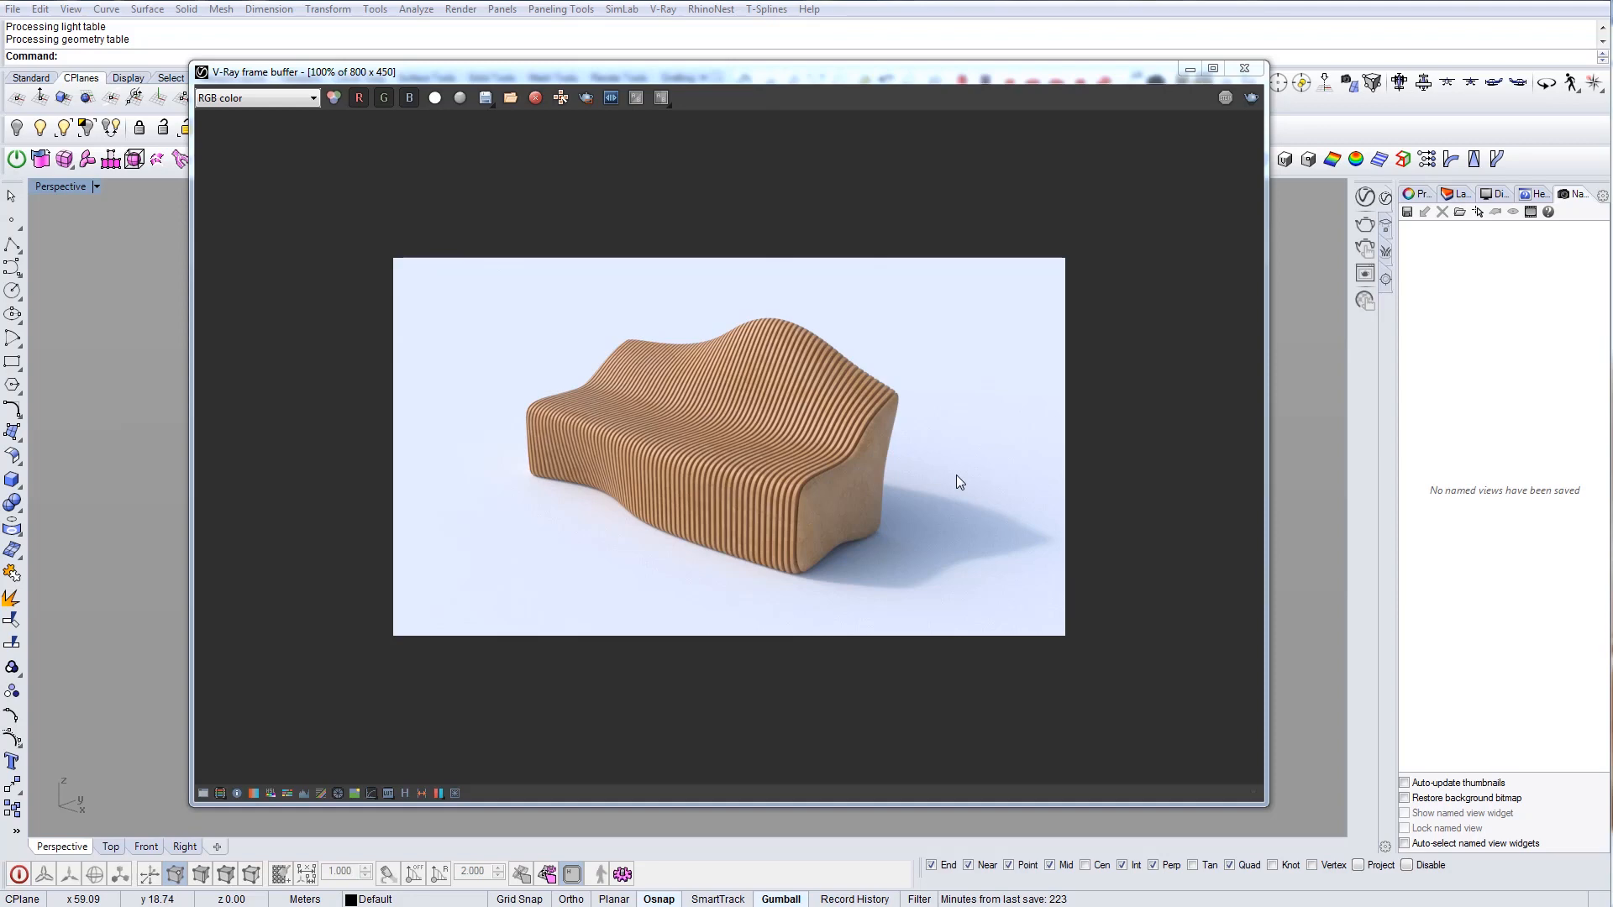
pyautogui.moveTo(828, 473)
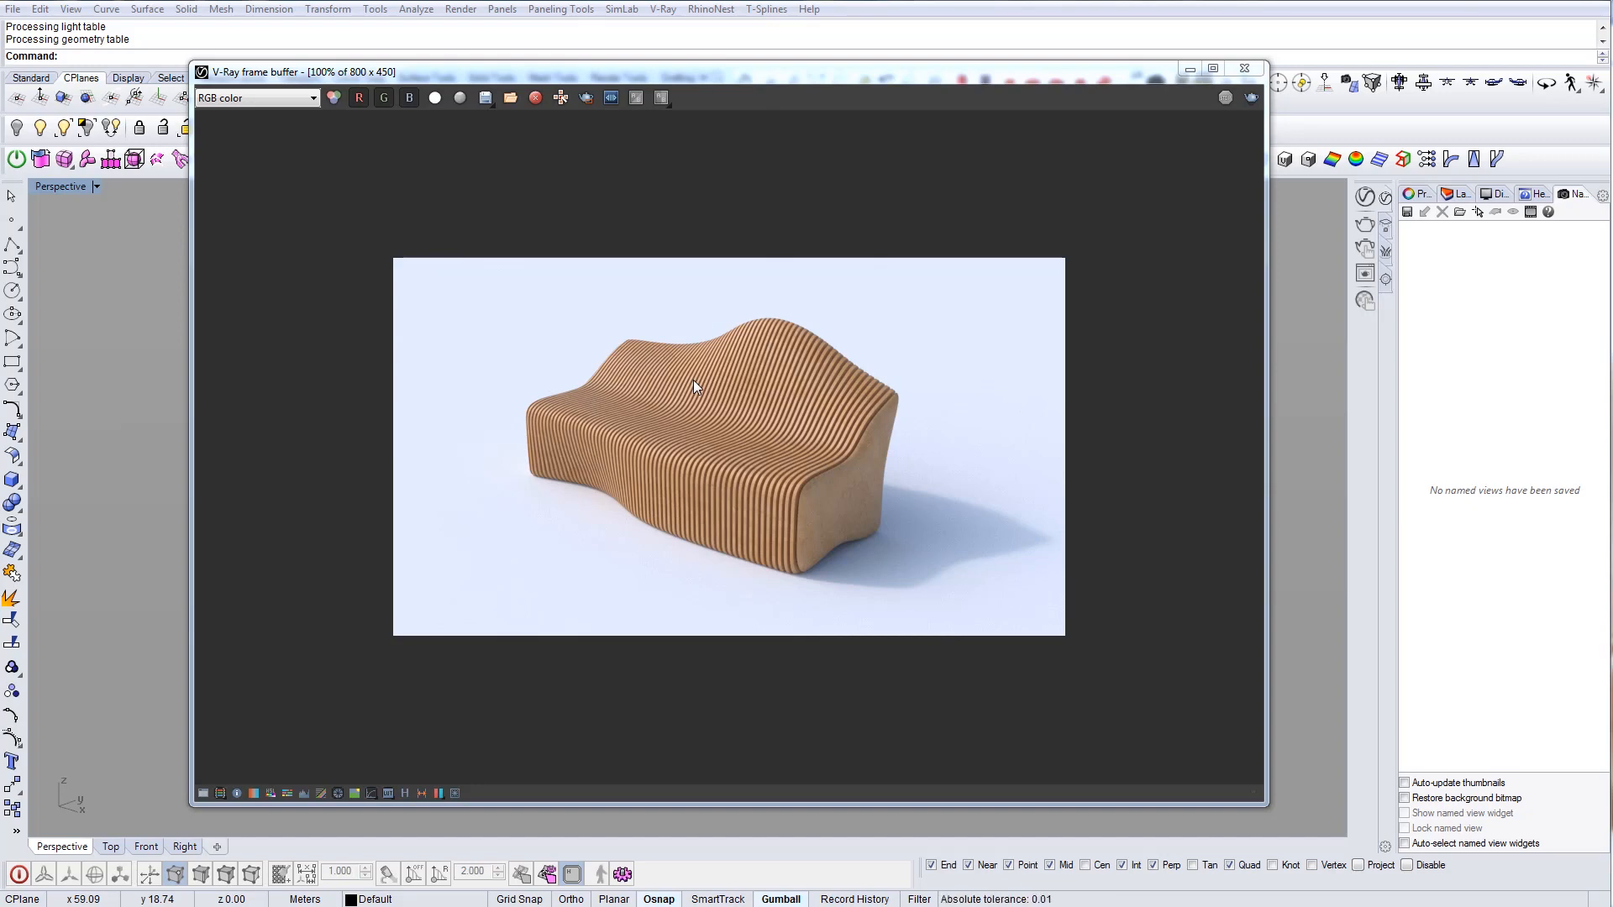
pyautogui.moveTo(776, 471)
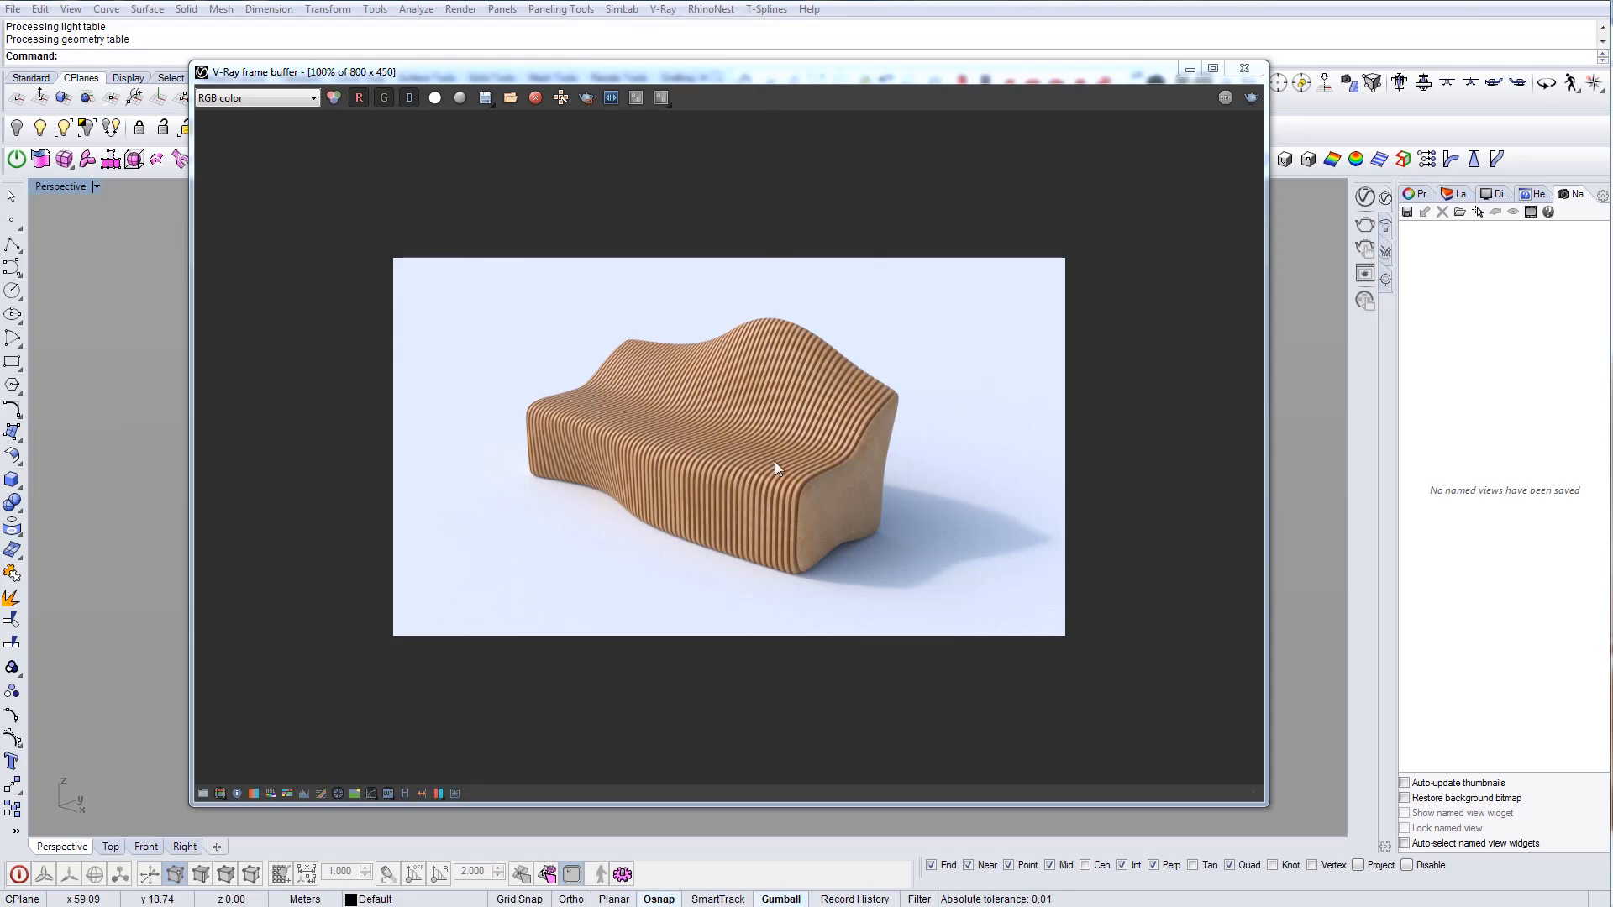